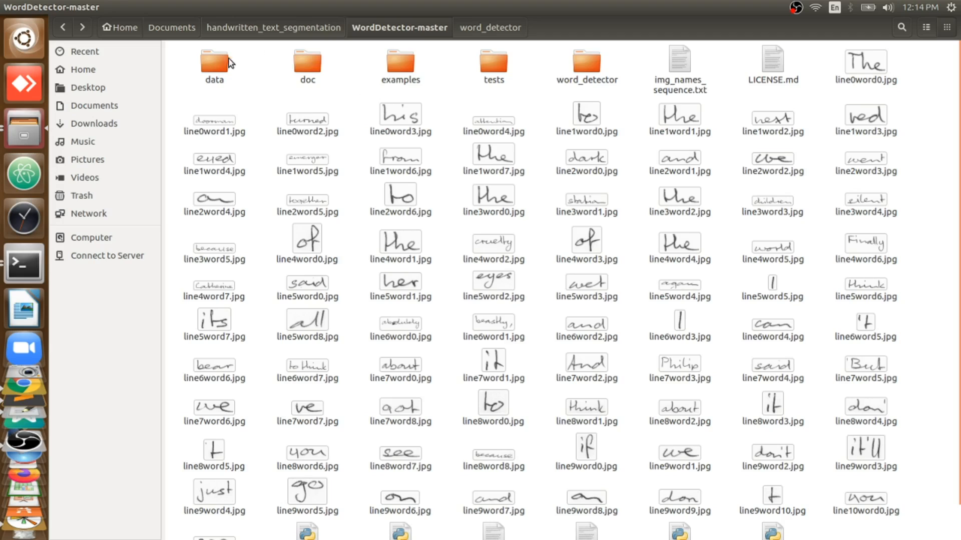
# View the handwritten input page r06-137.png from the data/page folder, then close it
pyautogui.doubleClick(213, 61)
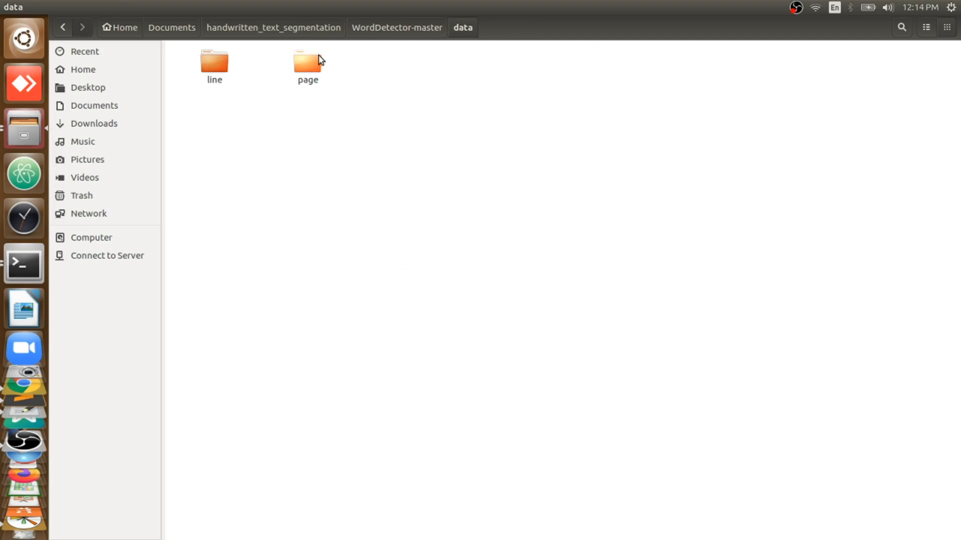
pyautogui.doubleClick(307, 63)
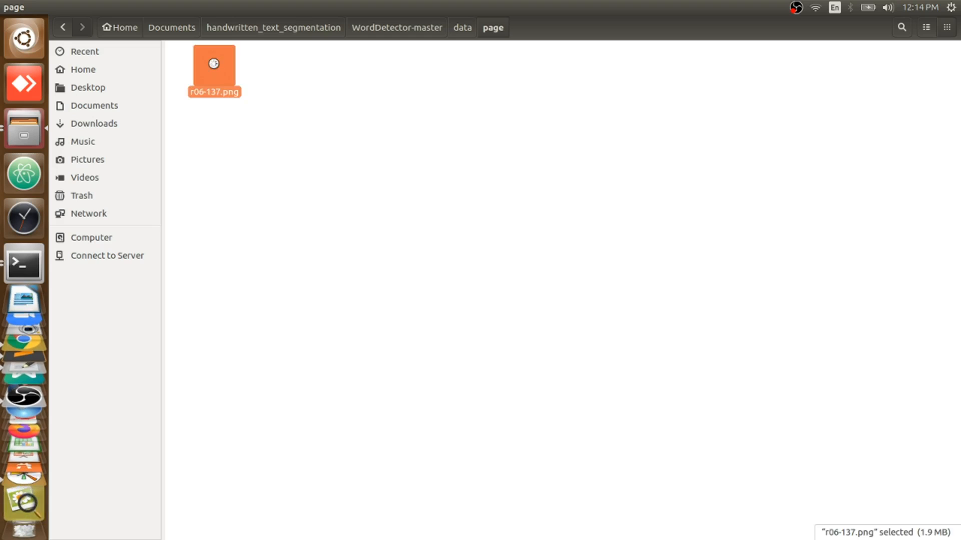
pyautogui.doubleClick(214, 71)
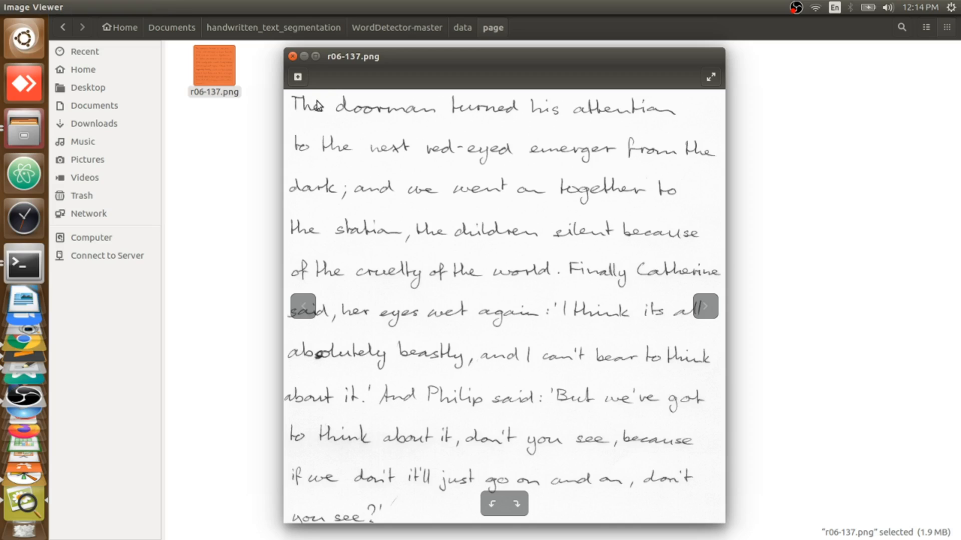
pyautogui.moveTo(316, 105)
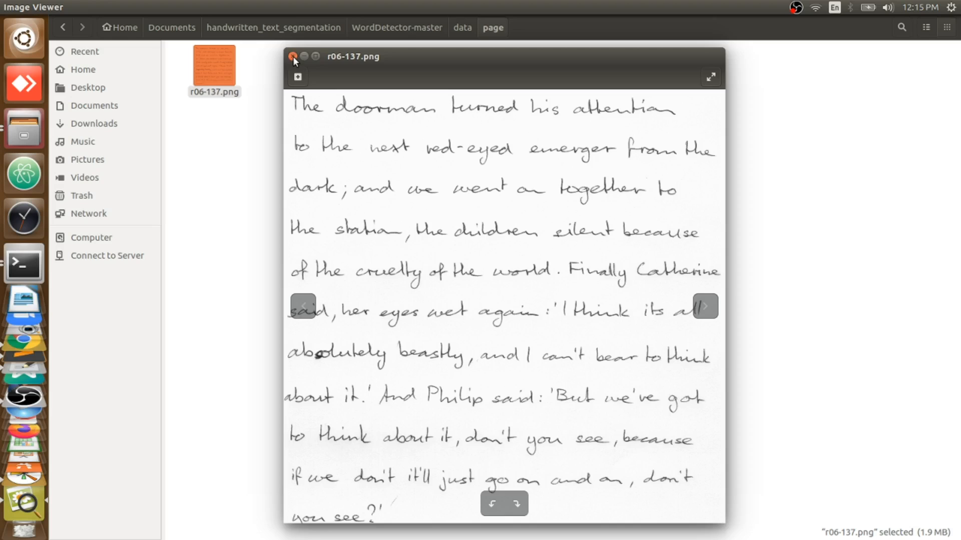
pyautogui.click(293, 57)
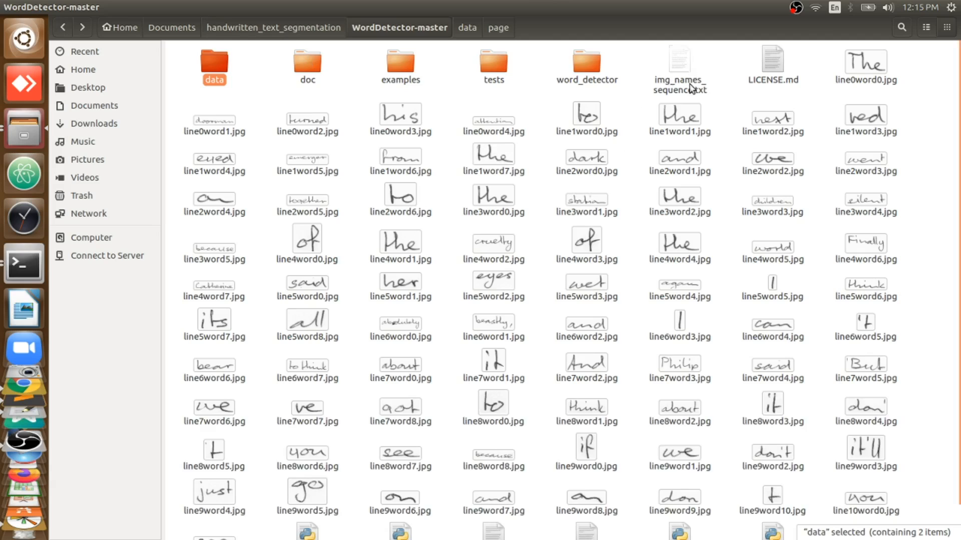
pyautogui.moveTo(591, 289)
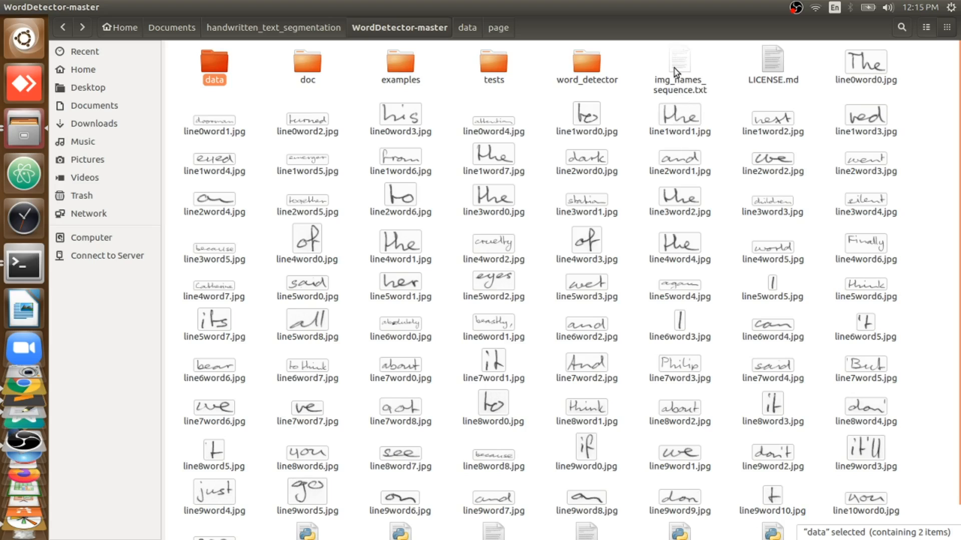
pyautogui.moveTo(689, 134)
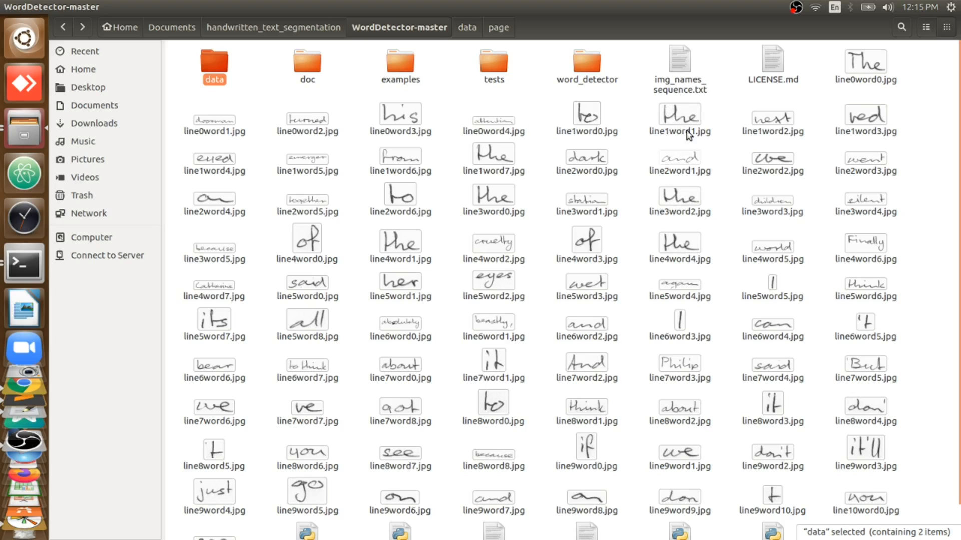
# Open img_names_sequence.txt in gedit and reload its updated word image names
pyautogui.doubleClick(680, 66)
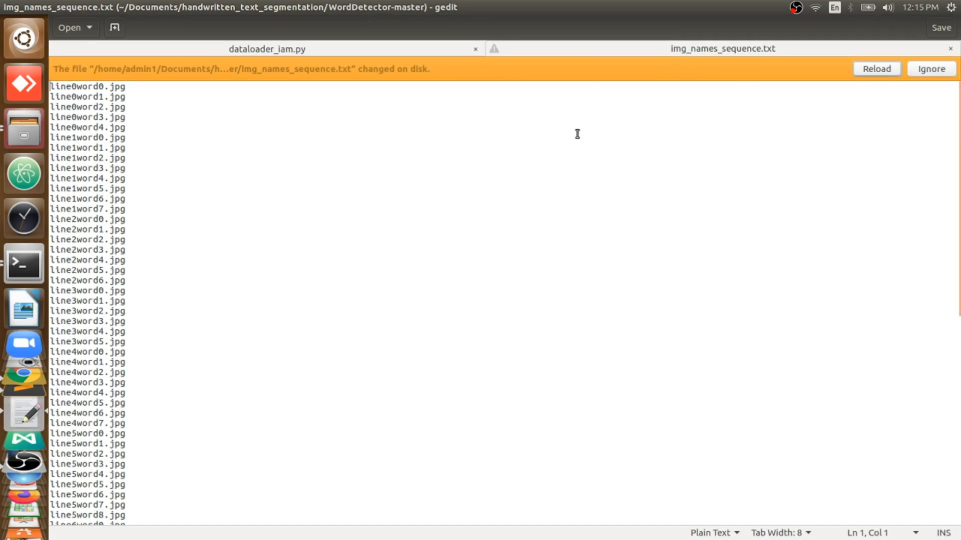
pyautogui.click(930, 69)
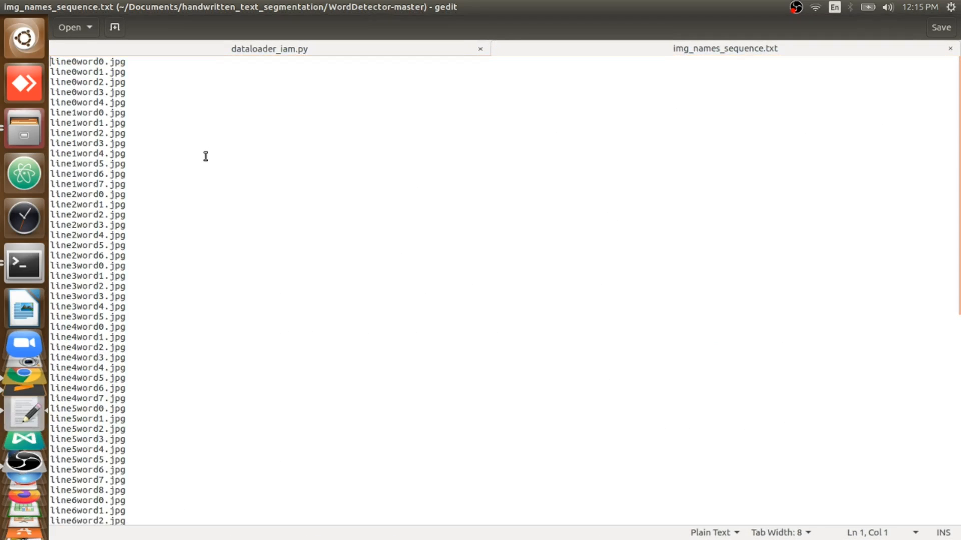
pyautogui.moveTo(175, 211)
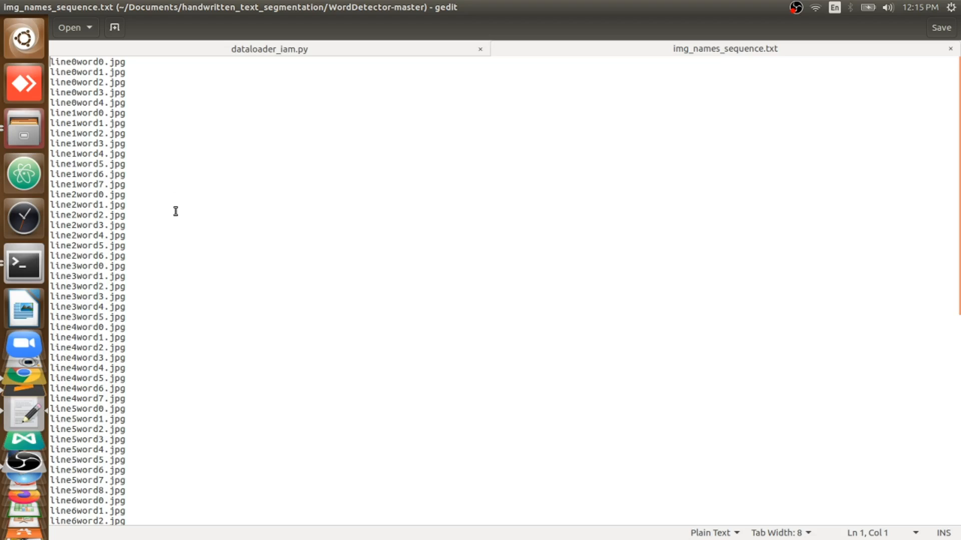
pyautogui.moveTo(260, 123)
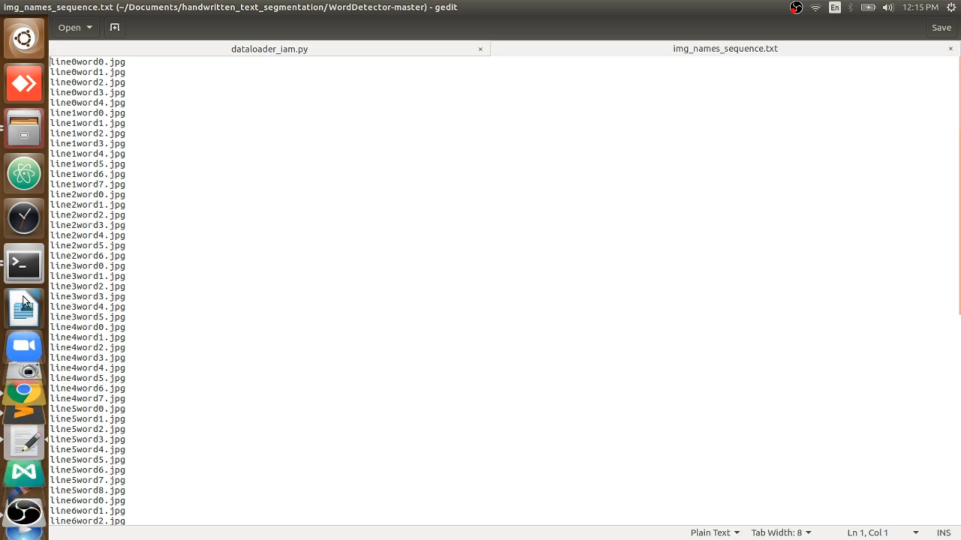
pyautogui.click(24, 264)
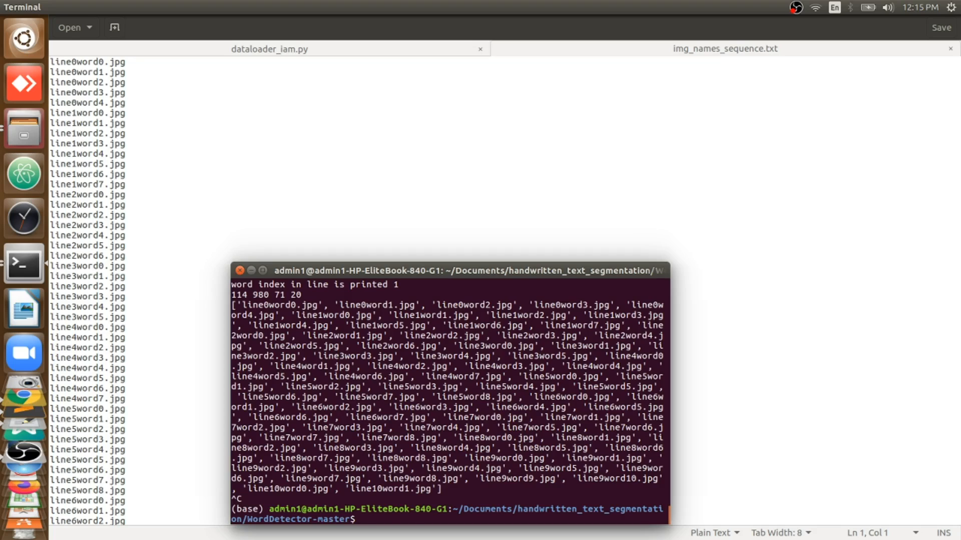
# Run 'python save_images_from_page2.py' and close its plot of numbered word boxes
pyautogui.write('python save_images_from_page2.py')
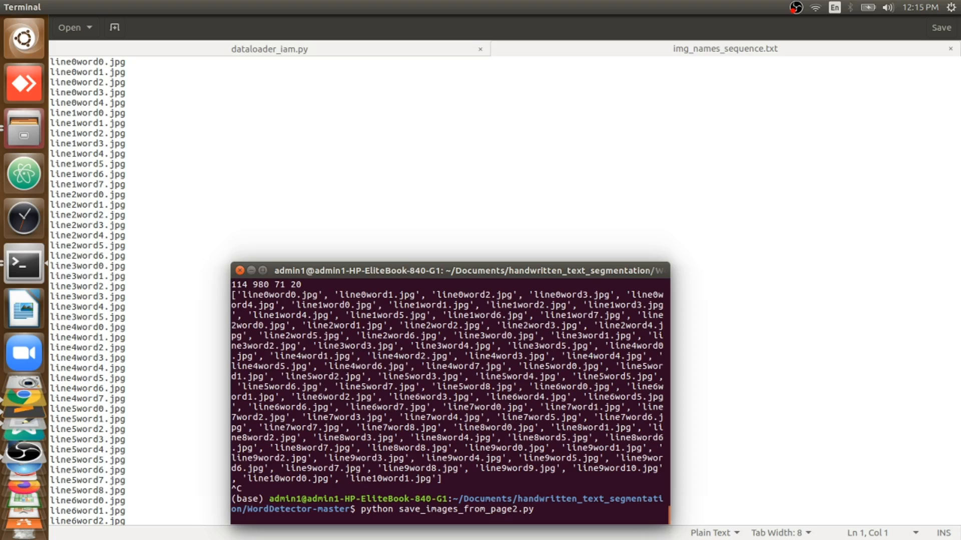
pyautogui.press('Return')
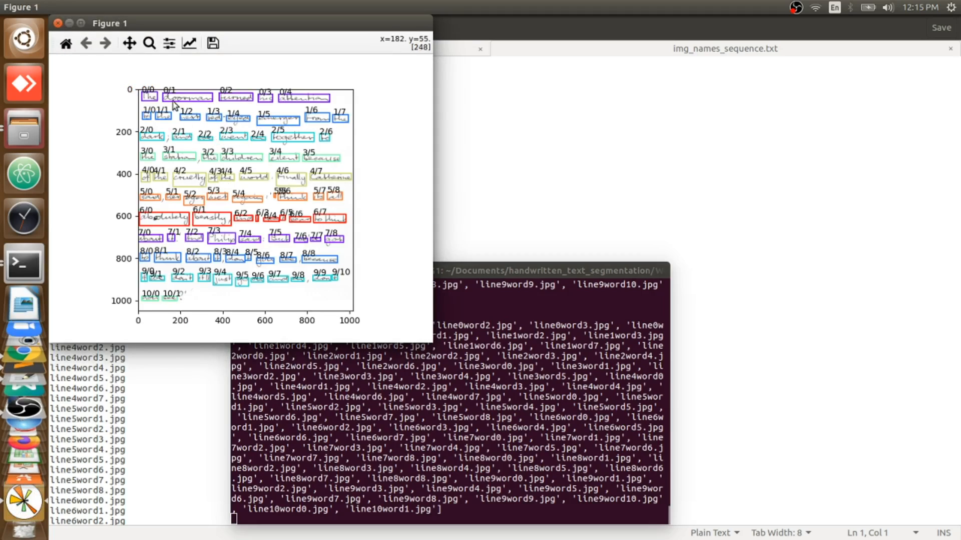
pyautogui.moveTo(182, 114)
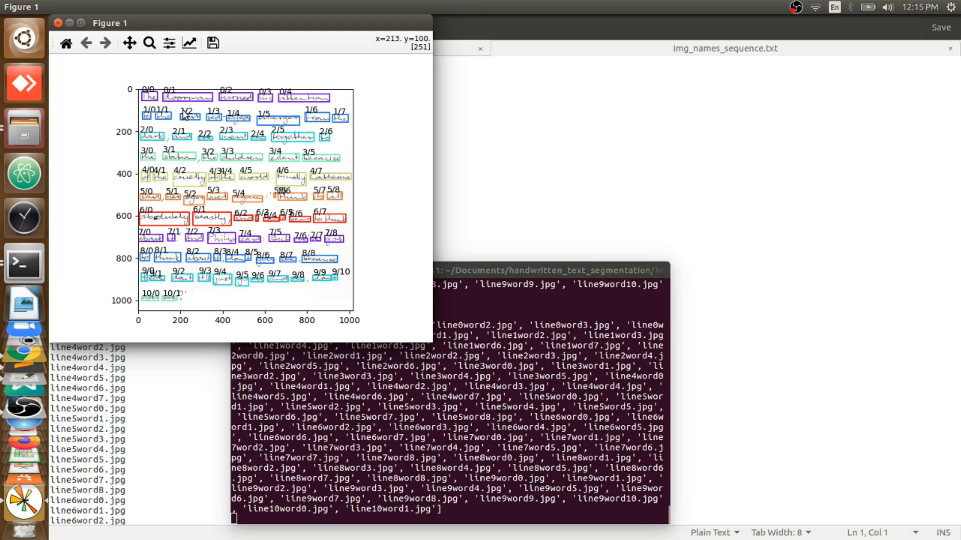
pyautogui.moveTo(203, 179)
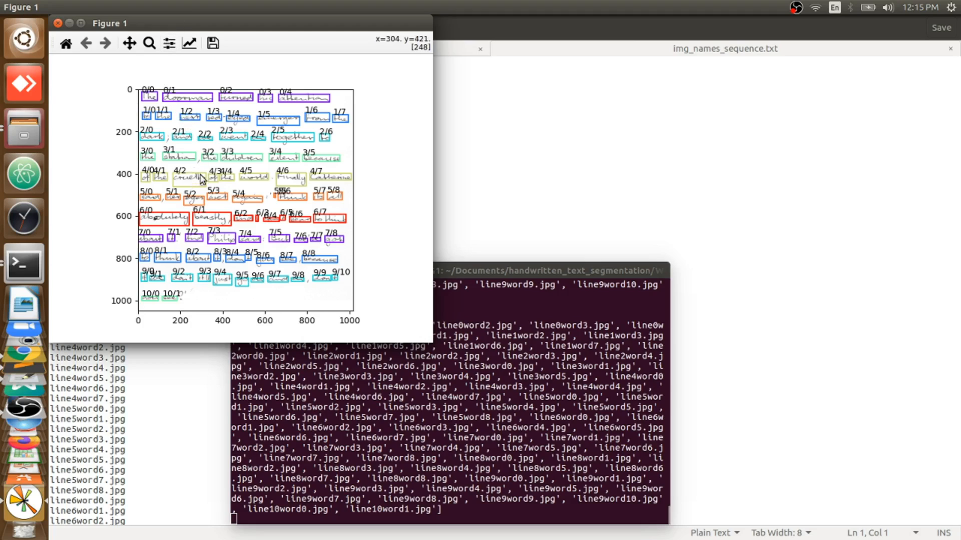
pyautogui.moveTo(76, 20)
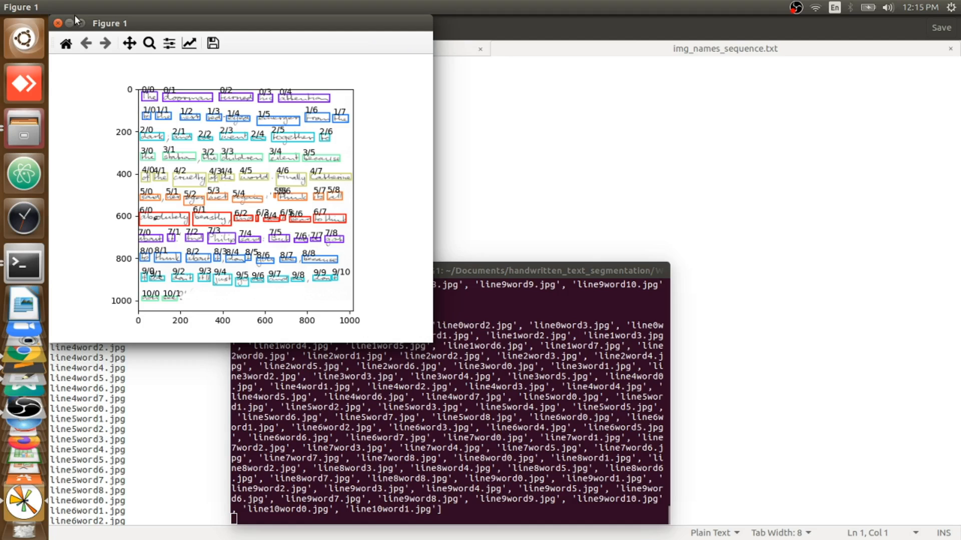
pyautogui.click(55, 22)
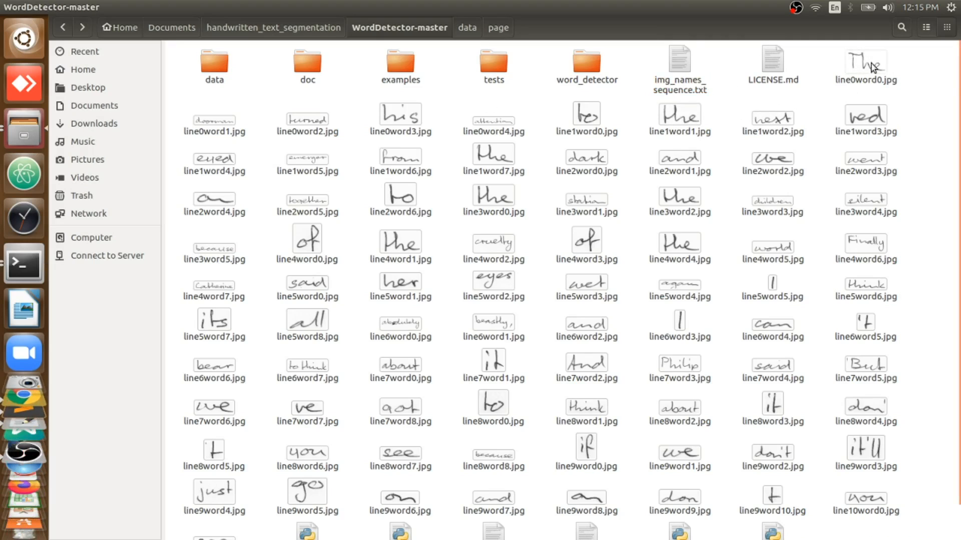
# Open line0word0.jpg and step through the cropped word images to line2word6.jpg
pyautogui.doubleClick(864, 64)
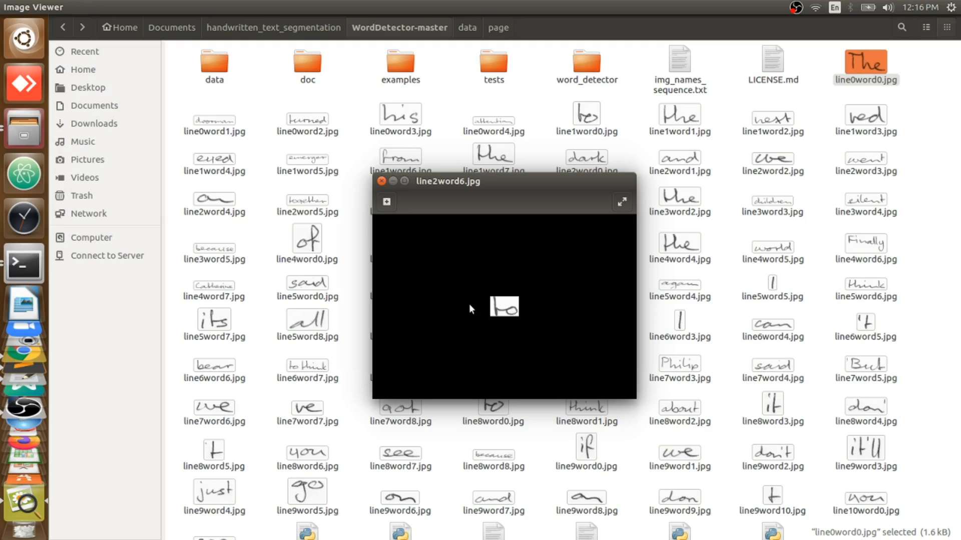
pyautogui.moveTo(536, 306)
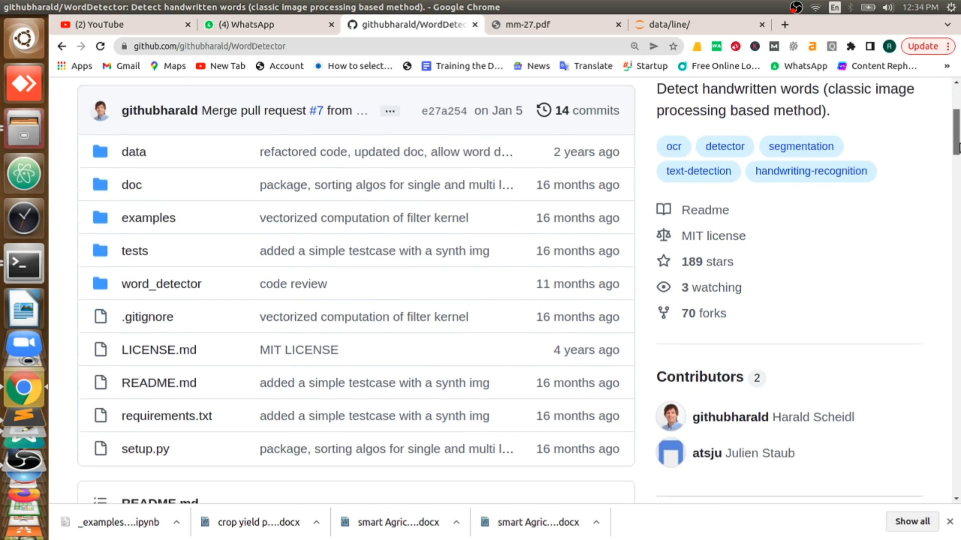
# Scroll through the WordDetector README's example image, Installation and Usage sections
pyautogui.scroll(3)
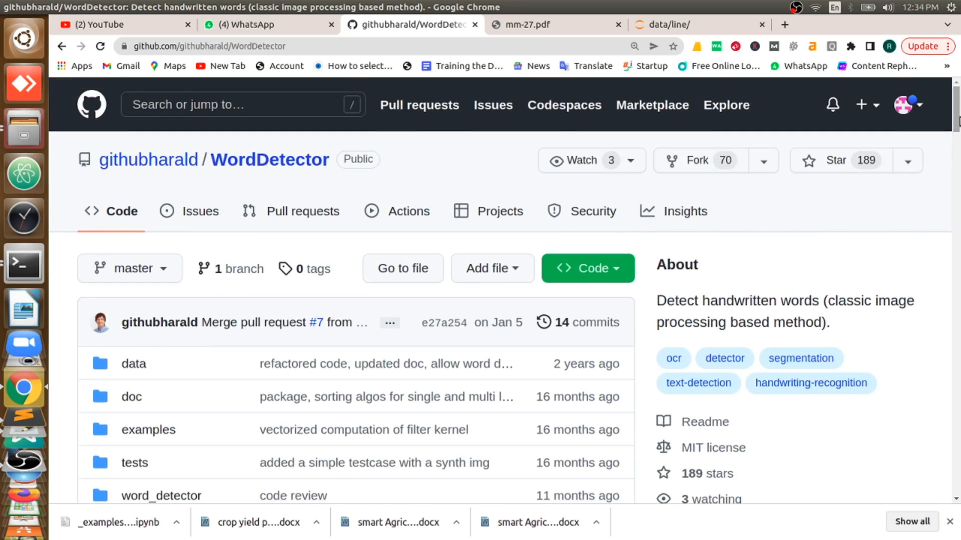
pyautogui.moveTo(147, 161)
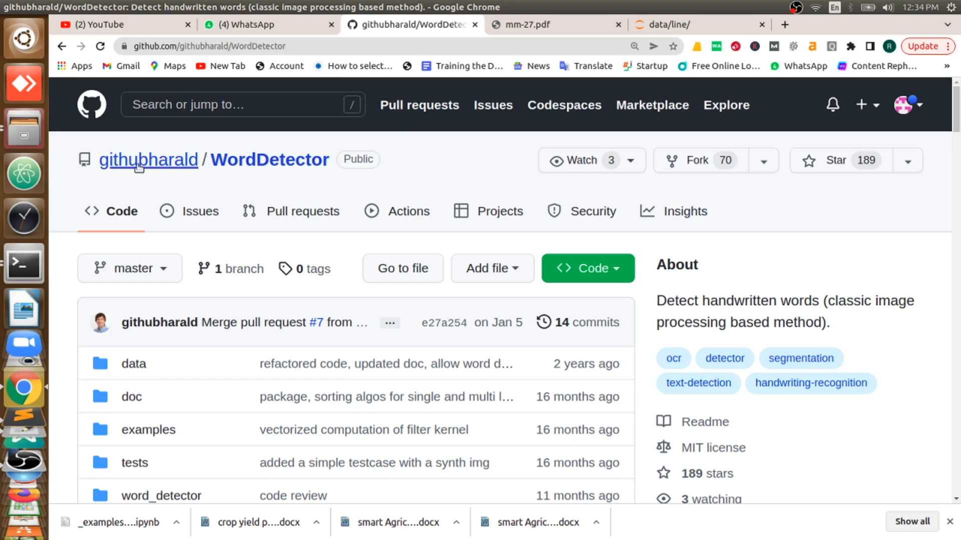
pyautogui.moveTo(379, 155)
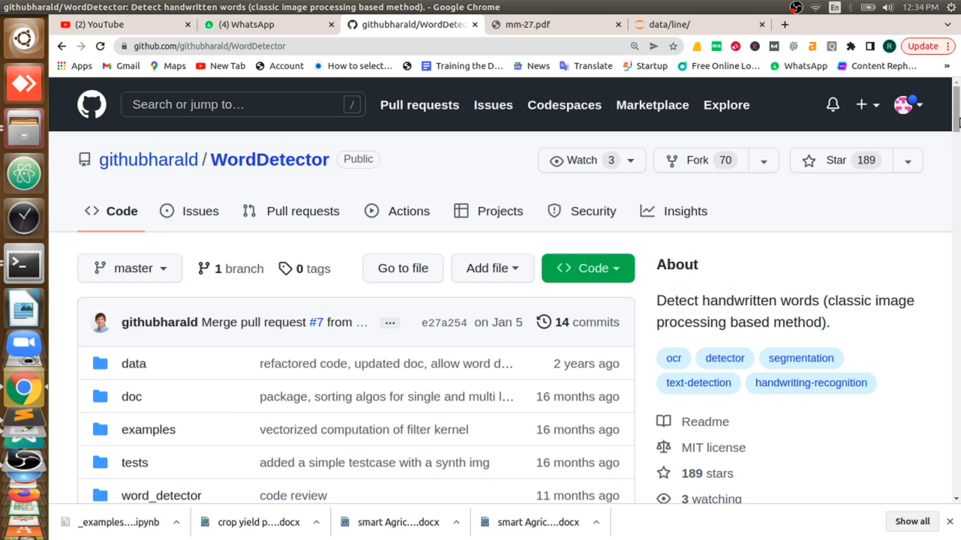
pyautogui.scroll(-3)
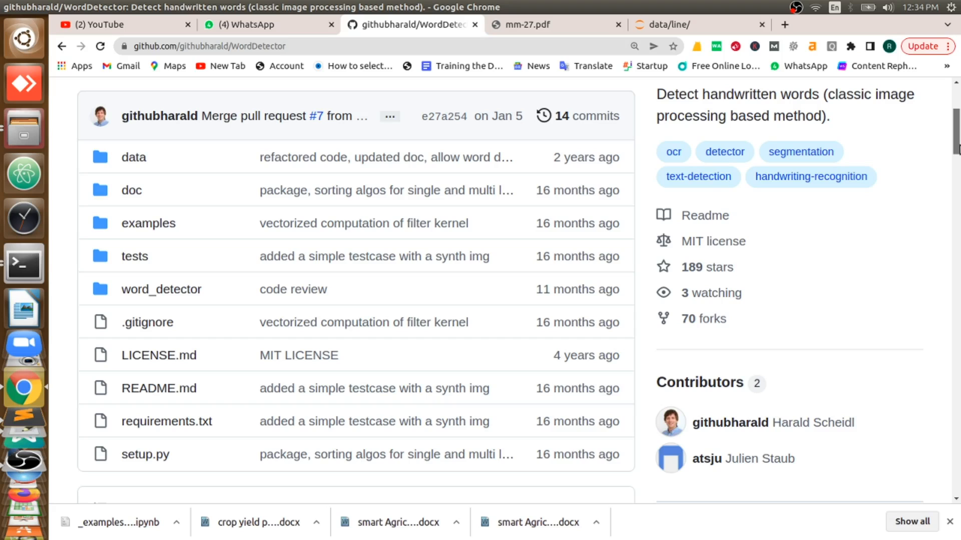
pyautogui.scroll(-3)
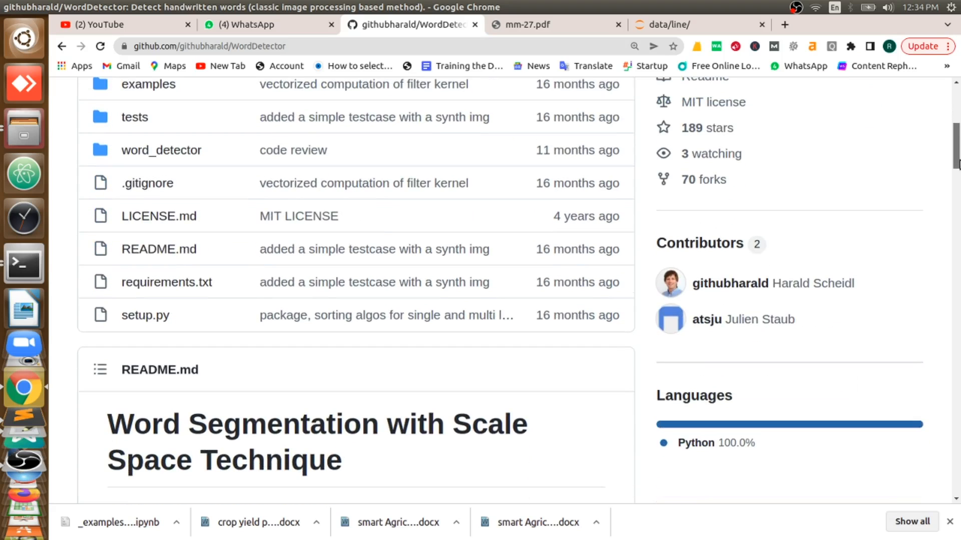
pyautogui.scroll(-3)
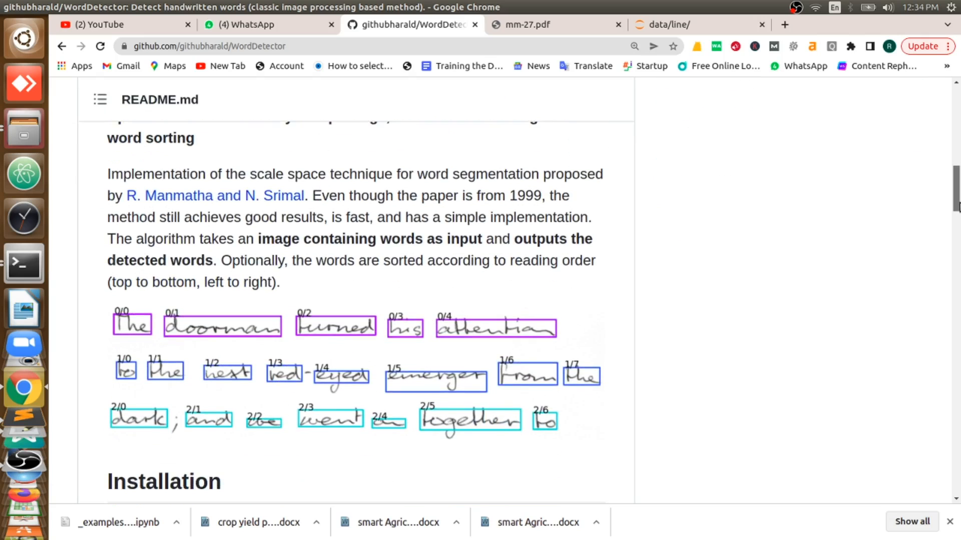
pyautogui.scroll(-3)
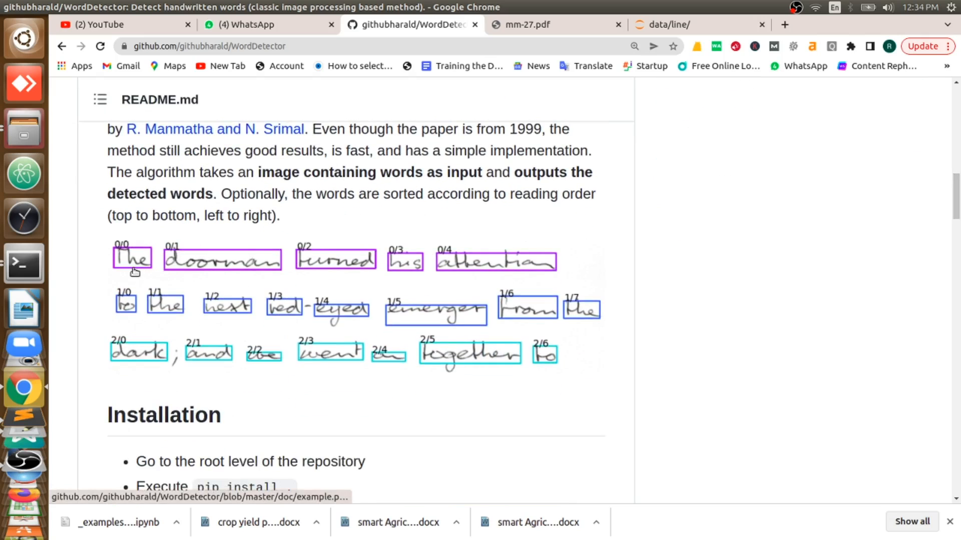
pyautogui.moveTo(132, 257)
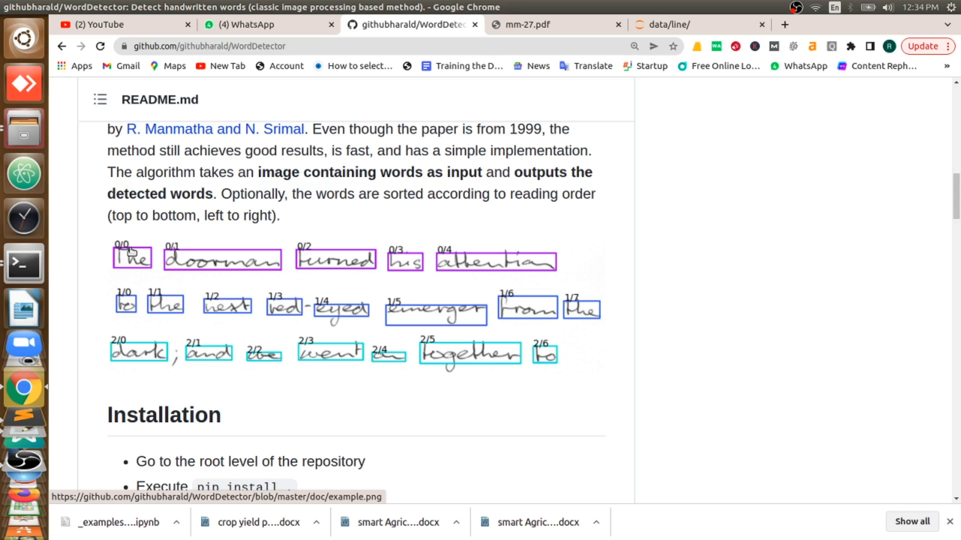
pyautogui.moveTo(418, 261)
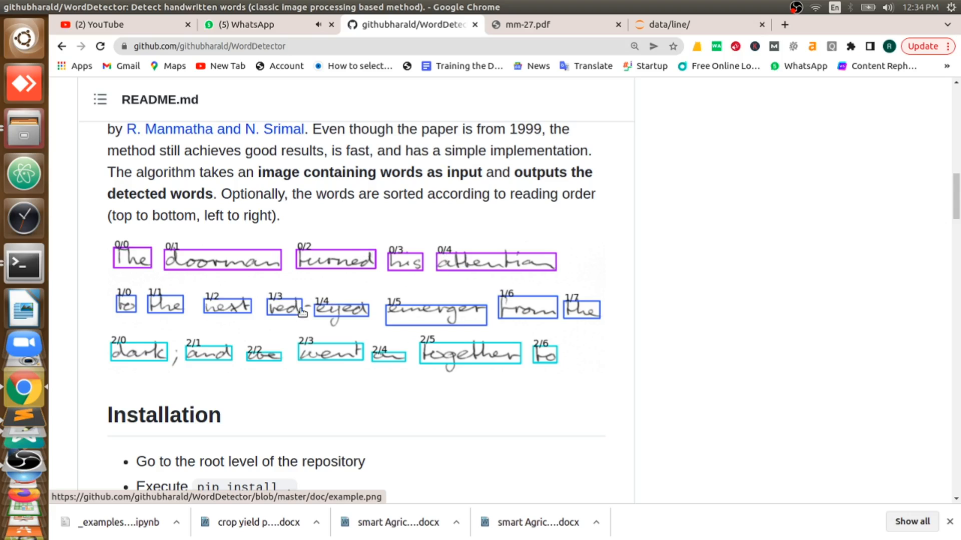
pyautogui.moveTo(717, 349)
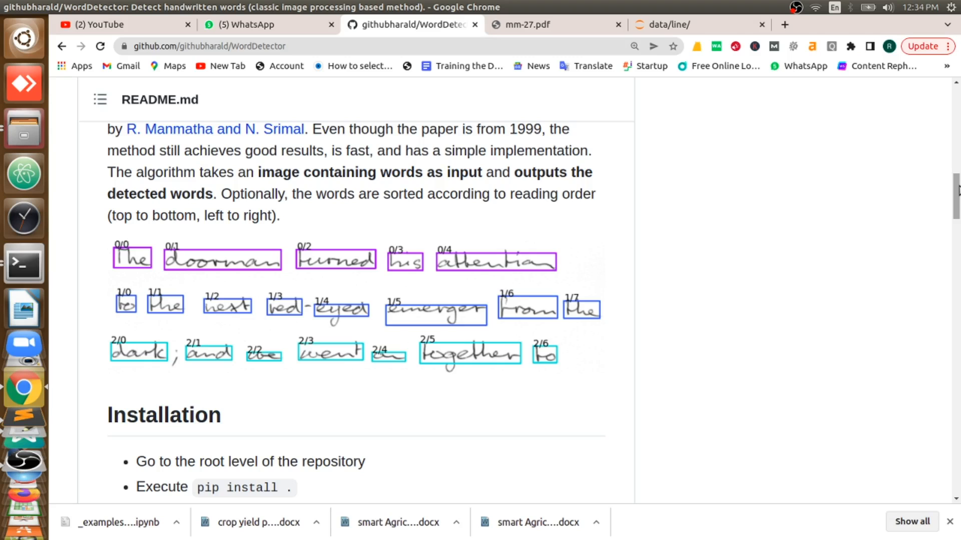
pyautogui.scroll(-3)
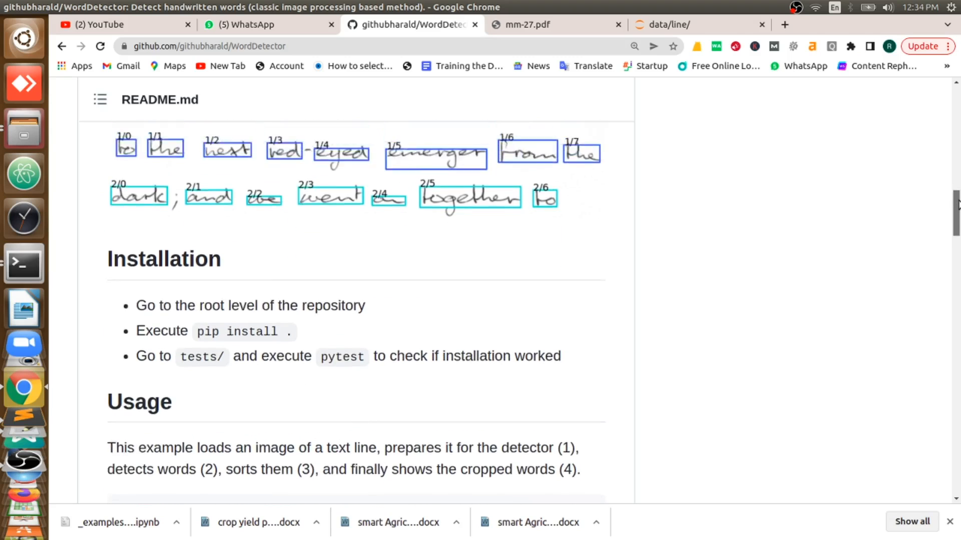
pyautogui.scroll(3)
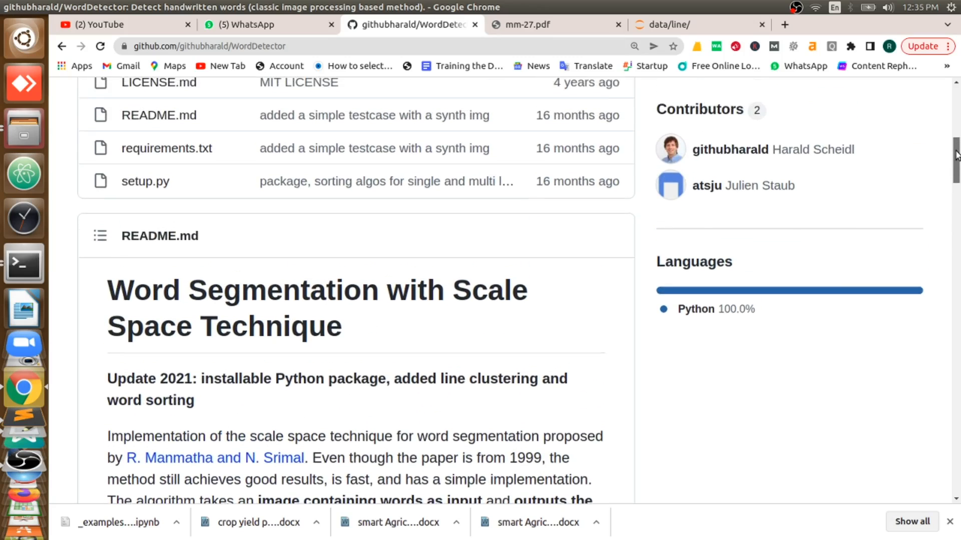
pyautogui.scroll(3)
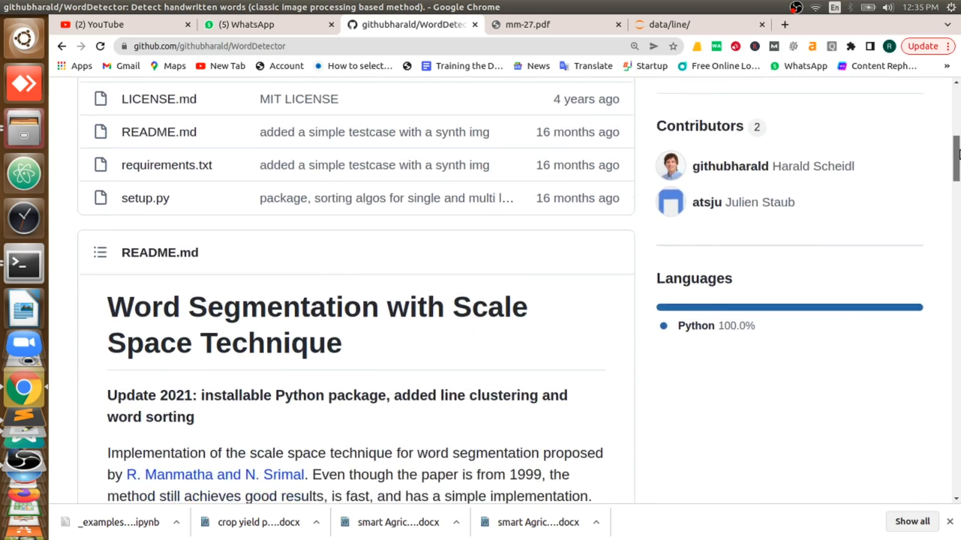
pyautogui.scroll(-3)
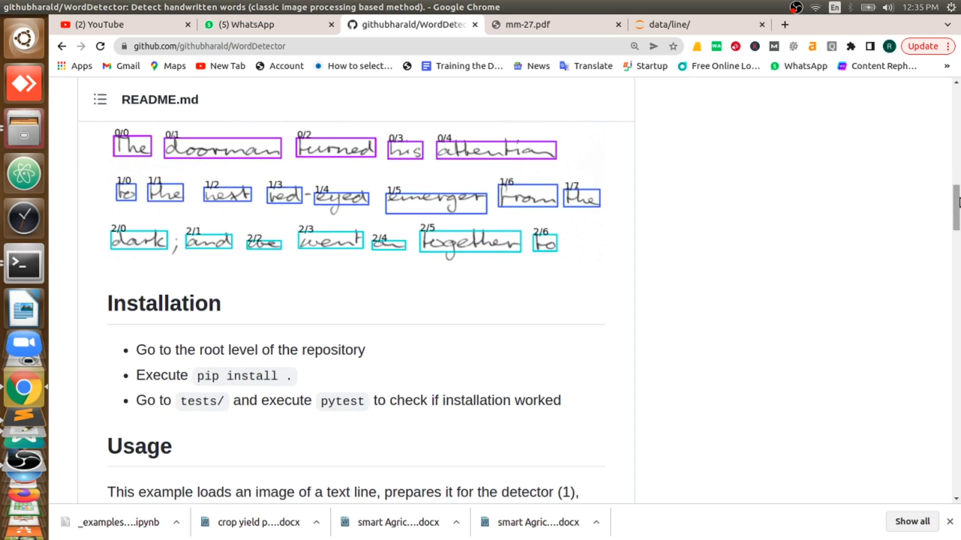
pyautogui.scroll(-3)
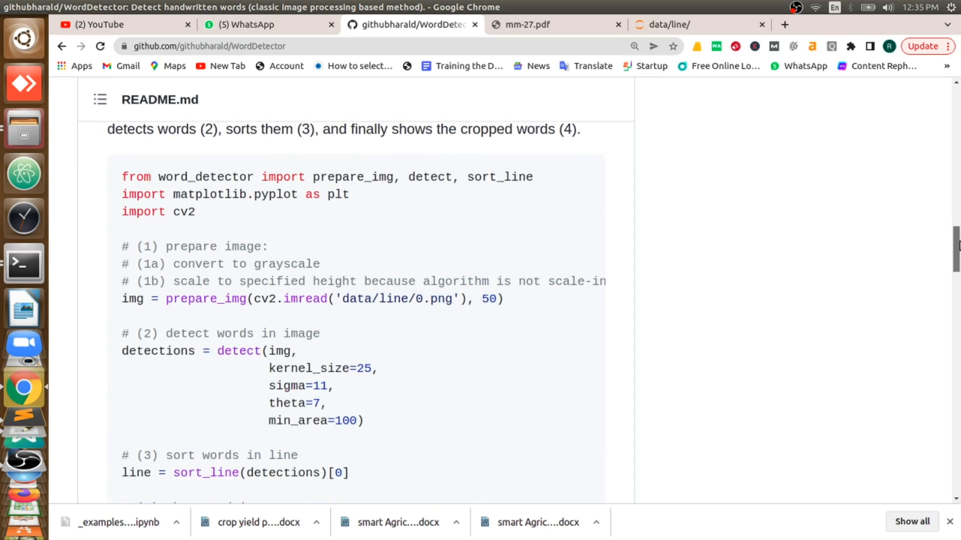
pyautogui.scroll(3)
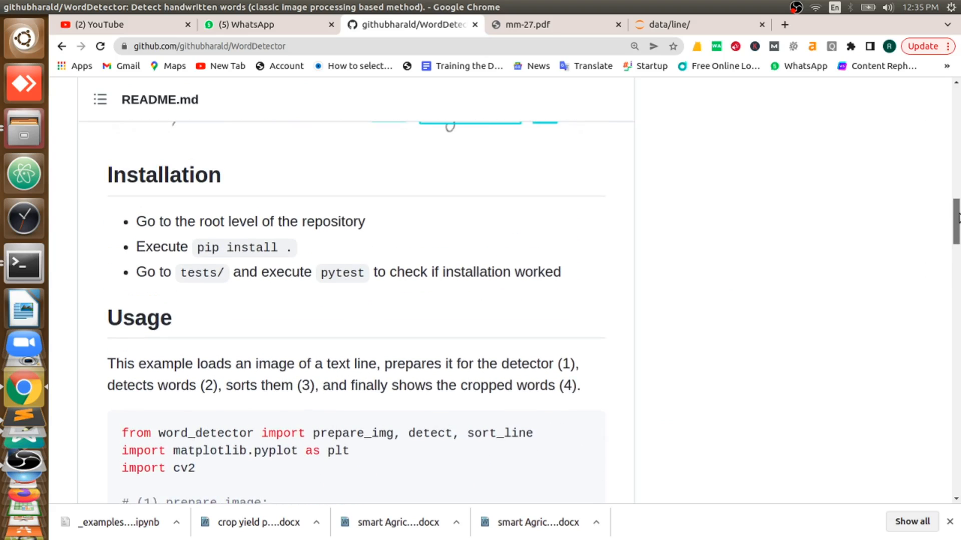
pyautogui.scroll(3)
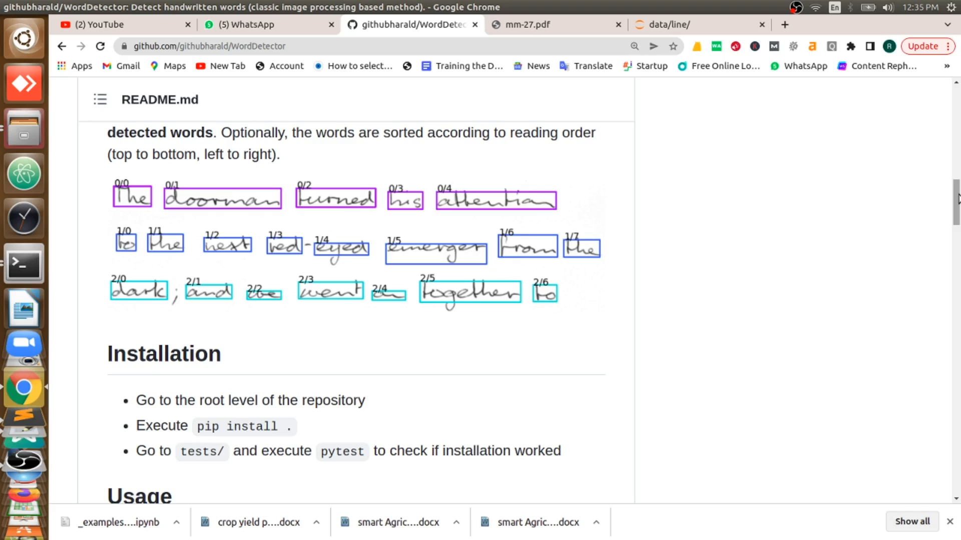
pyautogui.scroll(3)
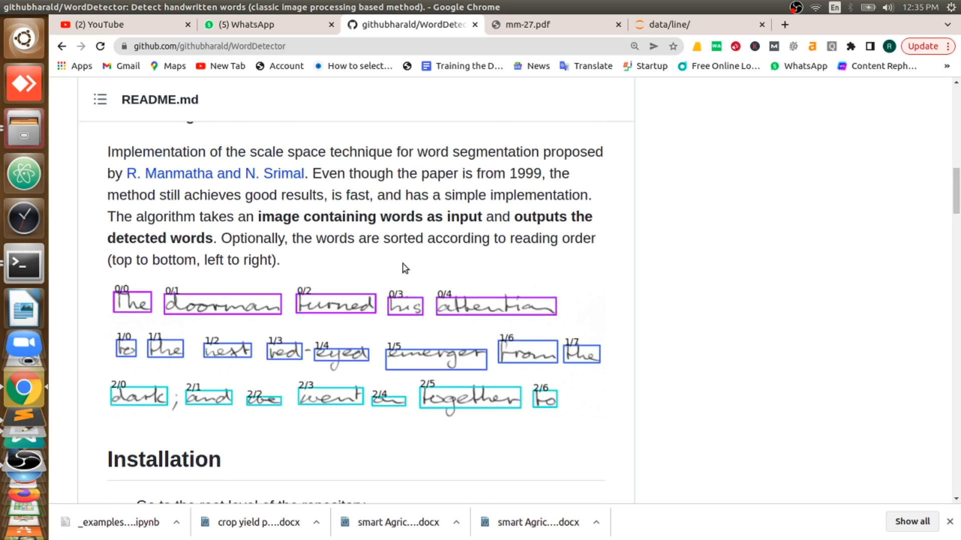
pyautogui.moveTo(202, 336)
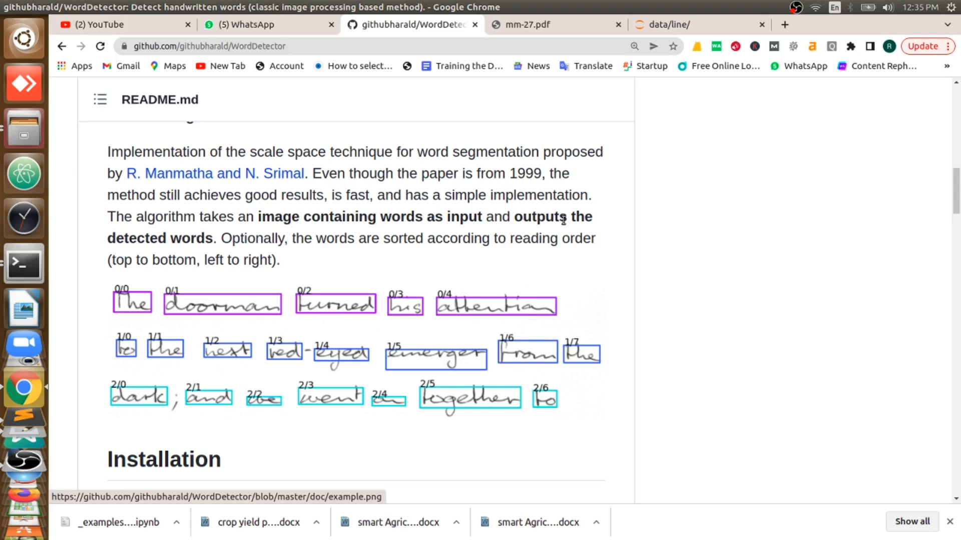
pyautogui.moveTo(755, 277)
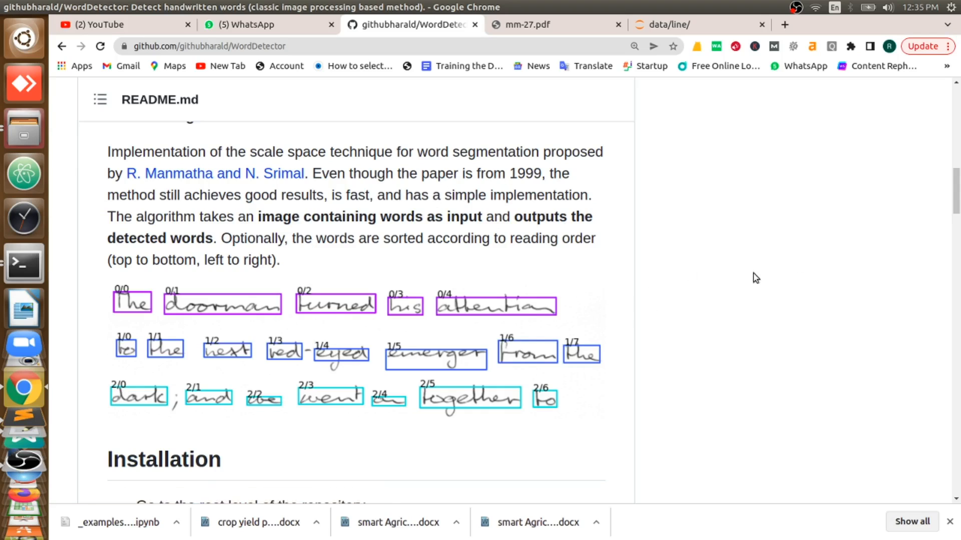
pyautogui.moveTo(710, 269)
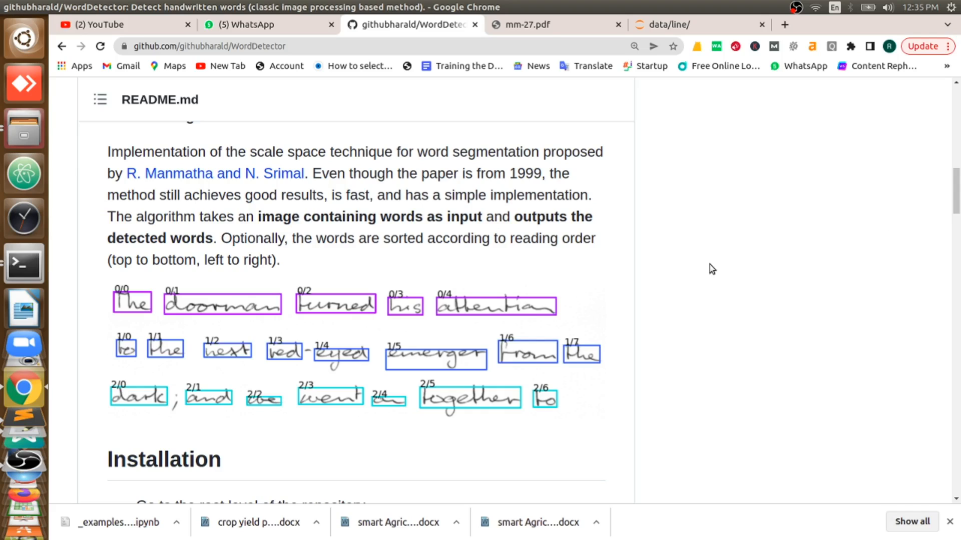
pyautogui.moveTo(907, 323)
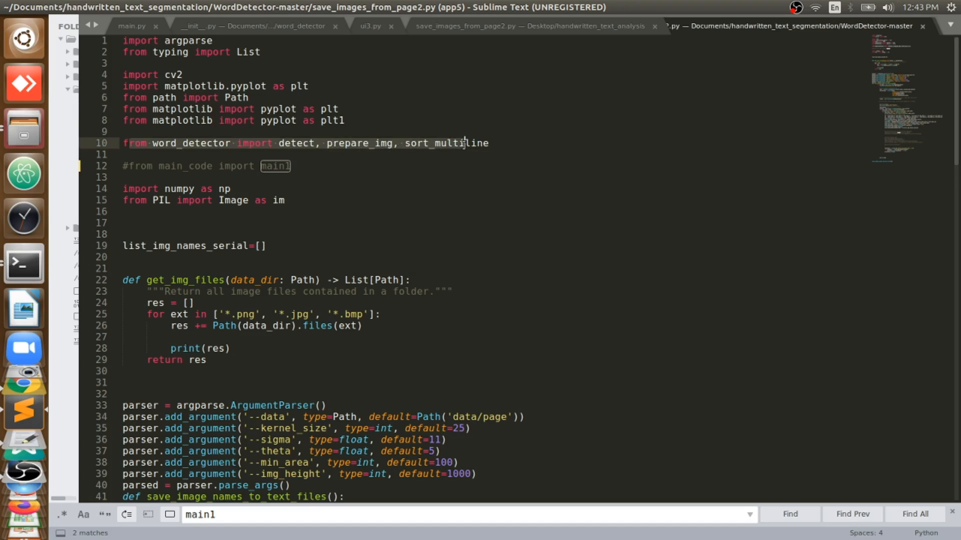
# Review save_images_from_page2.py's import lines and its get_img_files image-listing function
pyautogui.click(371, 177)
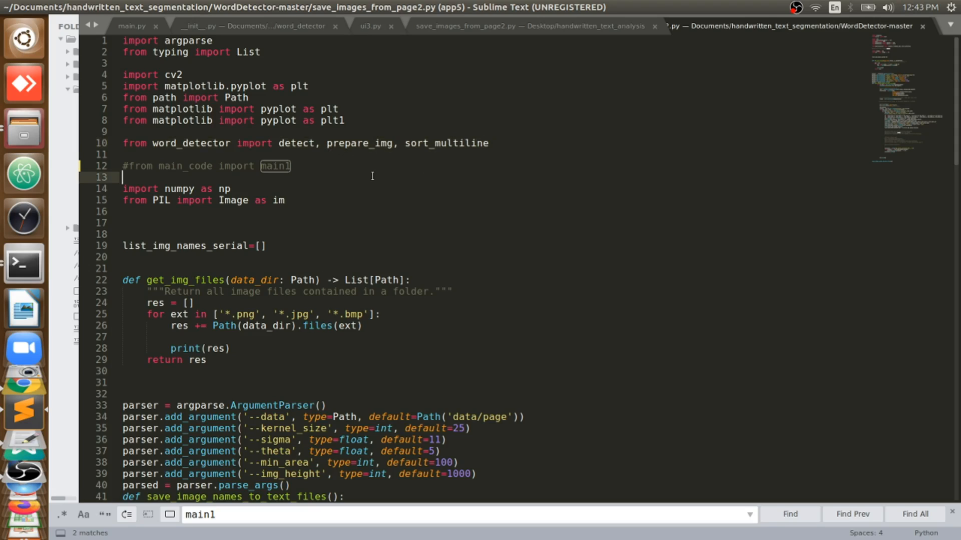
pyautogui.click(306, 143)
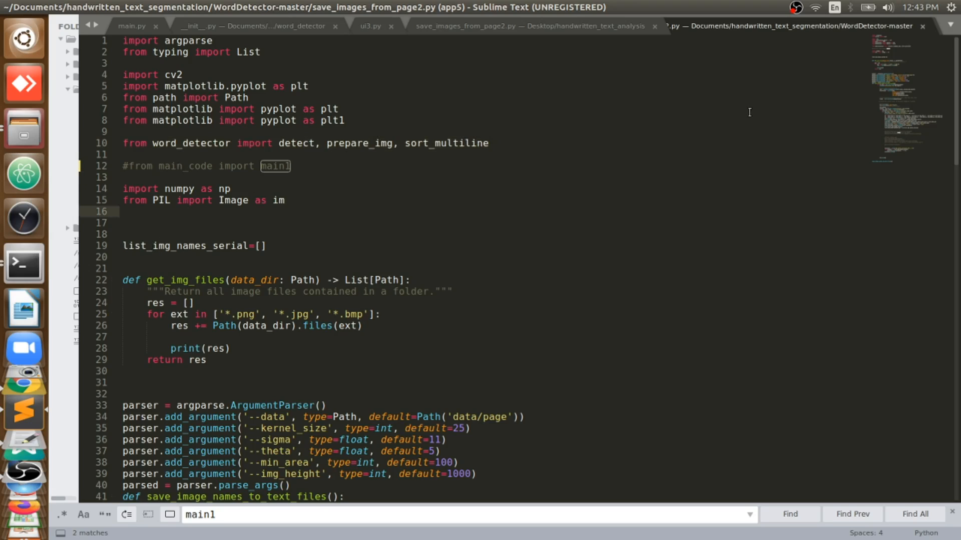
pyautogui.scroll(-3)
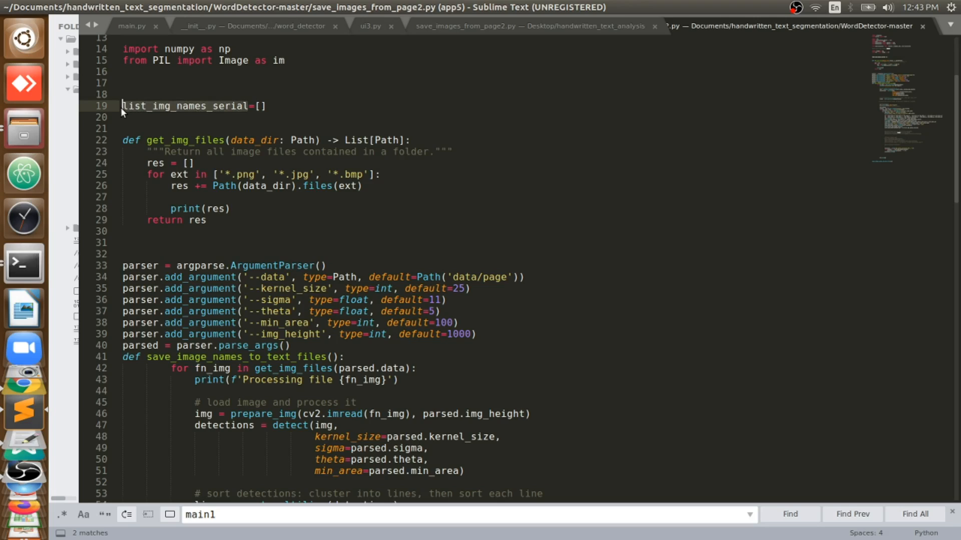
pyautogui.click(276, 108)
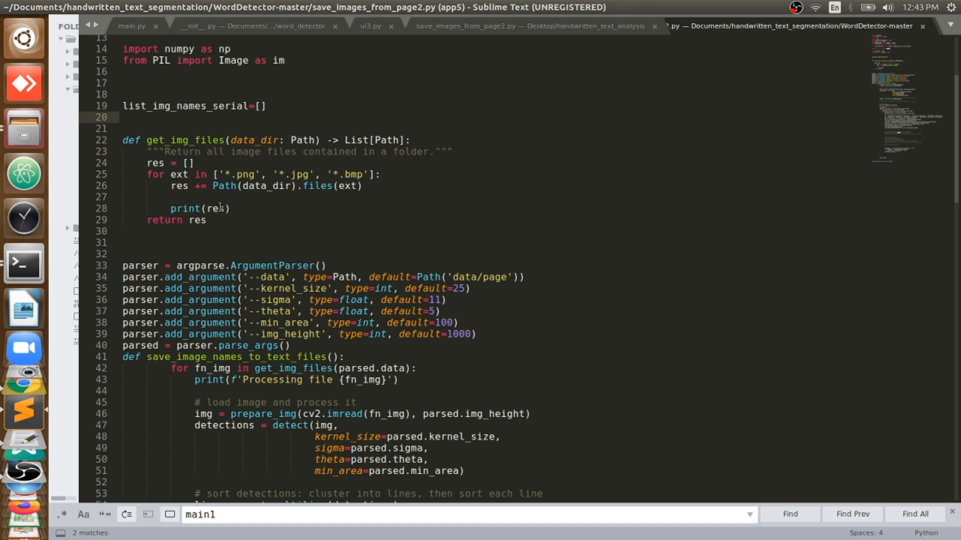
pyautogui.click(123, 117)
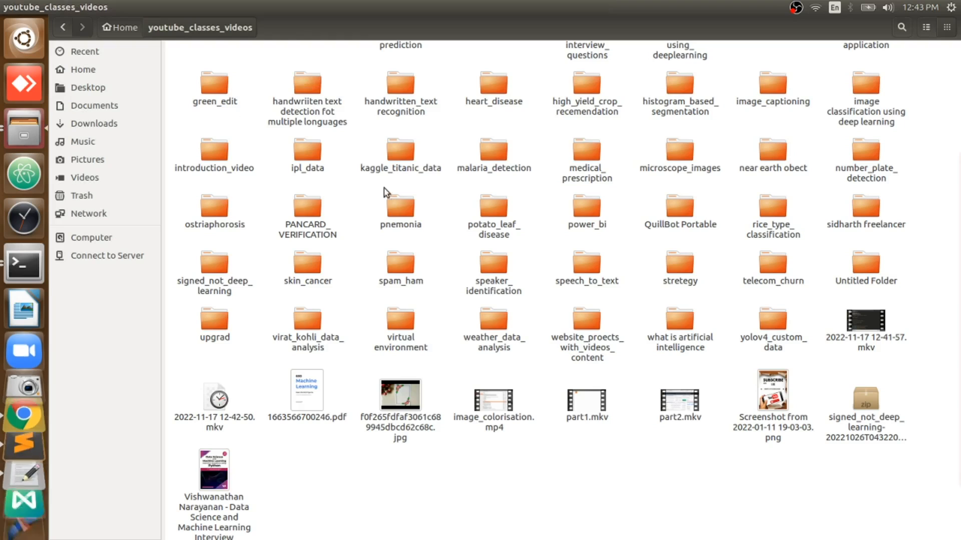
# Browse to WordDetector-master's data/page folder containing r06-137.png, then return to the script
pyautogui.scroll(3)
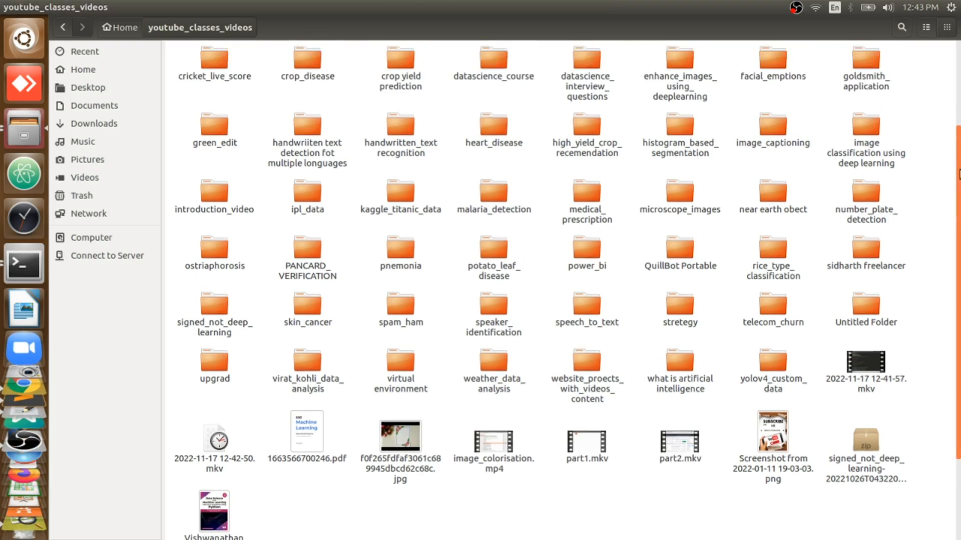
pyautogui.scroll(3)
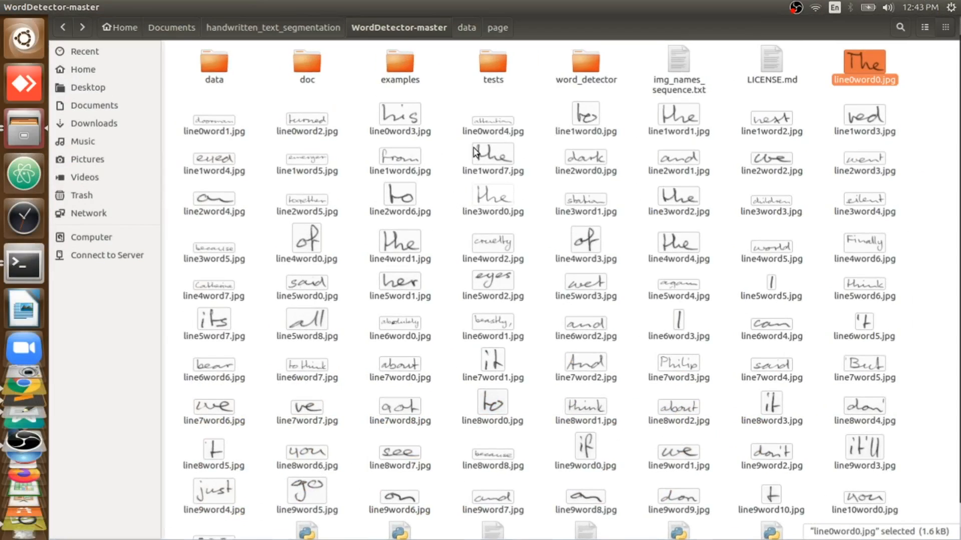
pyautogui.click(467, 27)
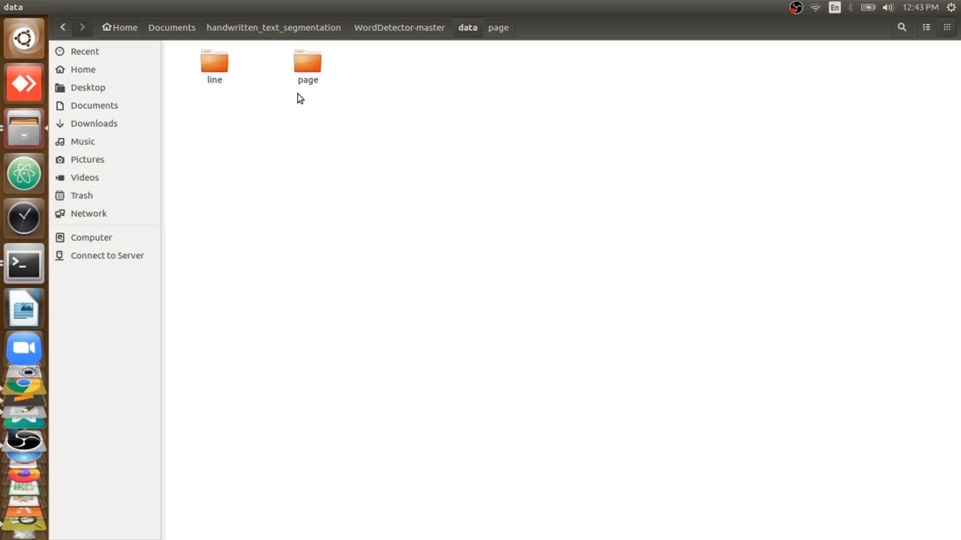
pyautogui.doubleClick(307, 63)
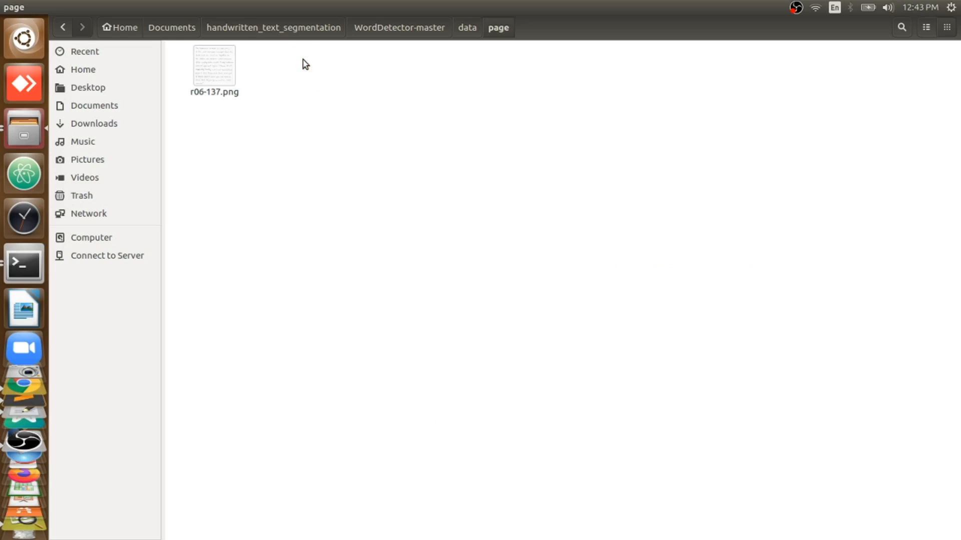
pyautogui.click(213, 65)
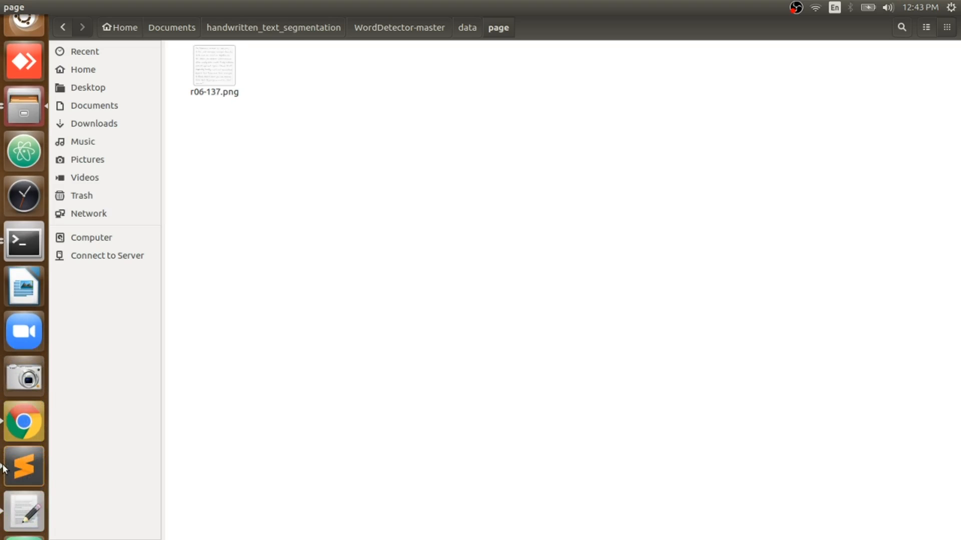
pyautogui.click(24, 421)
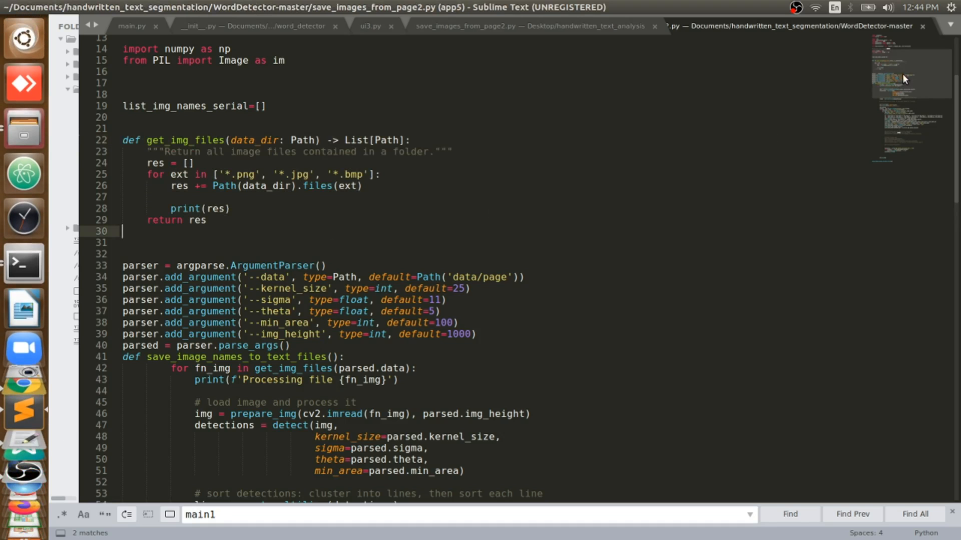
pyautogui.scroll(-3)
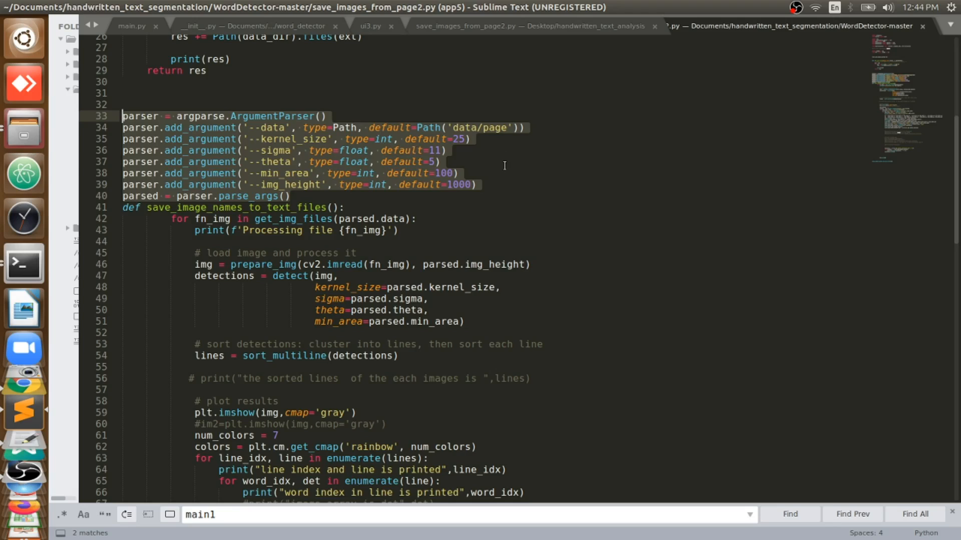
pyautogui.click(501, 127)
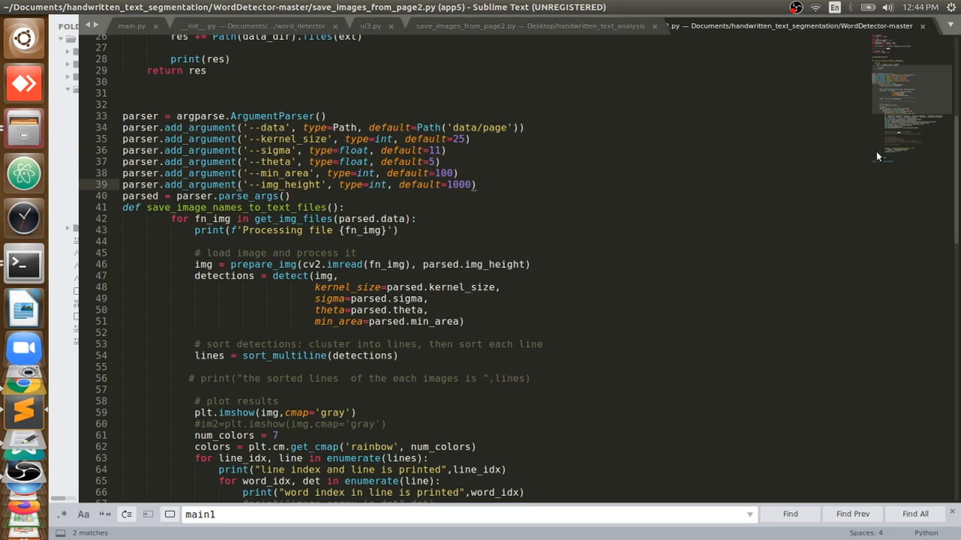
pyautogui.scroll(-3)
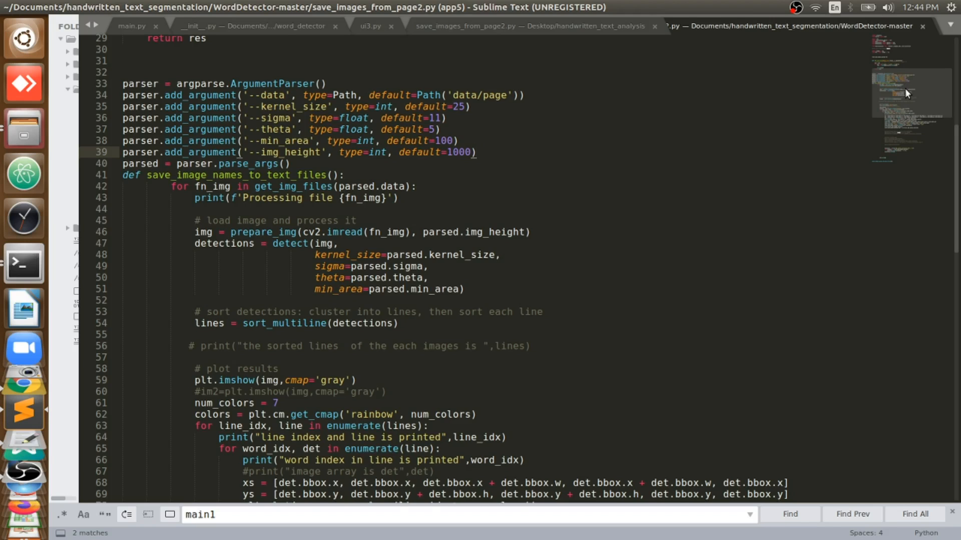
pyautogui.scroll(-3)
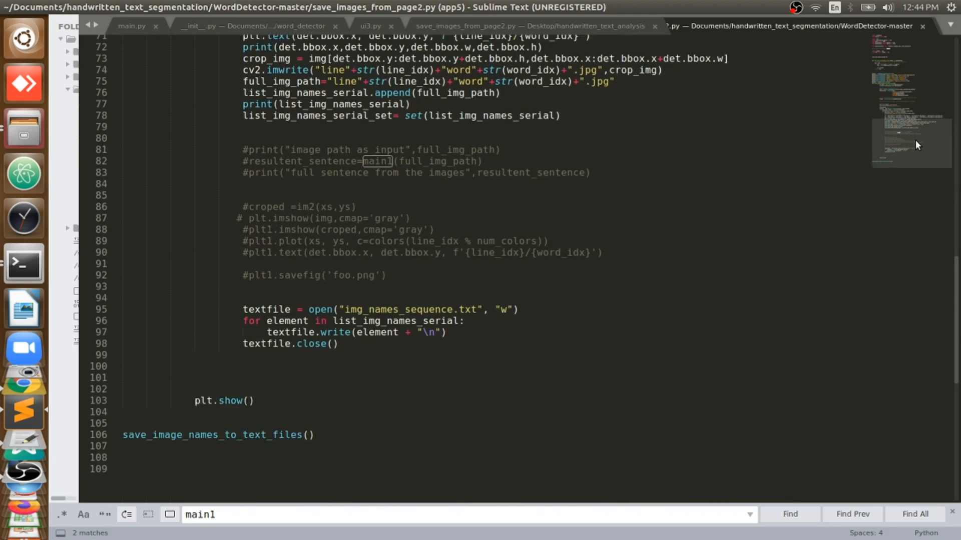
pyautogui.scroll(3)
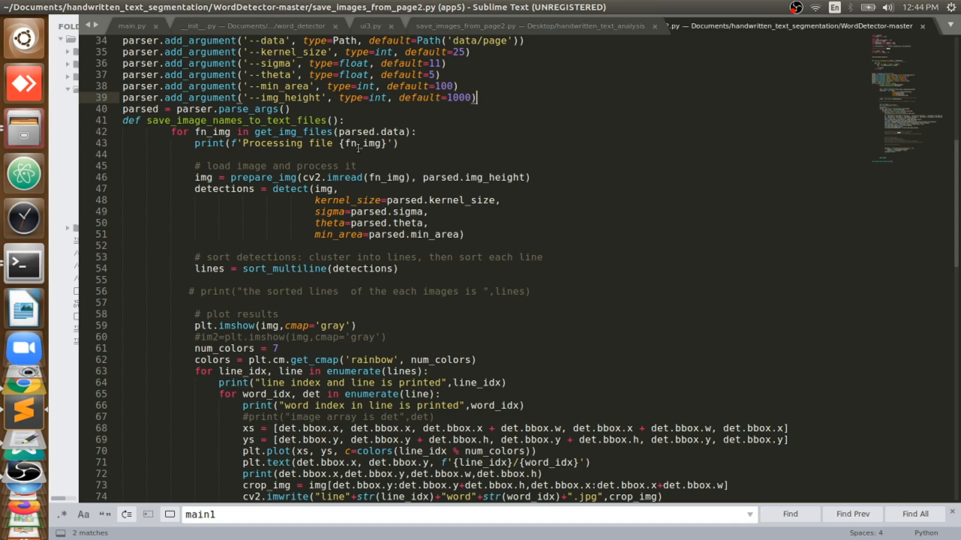
pyautogui.moveTo(274, 141)
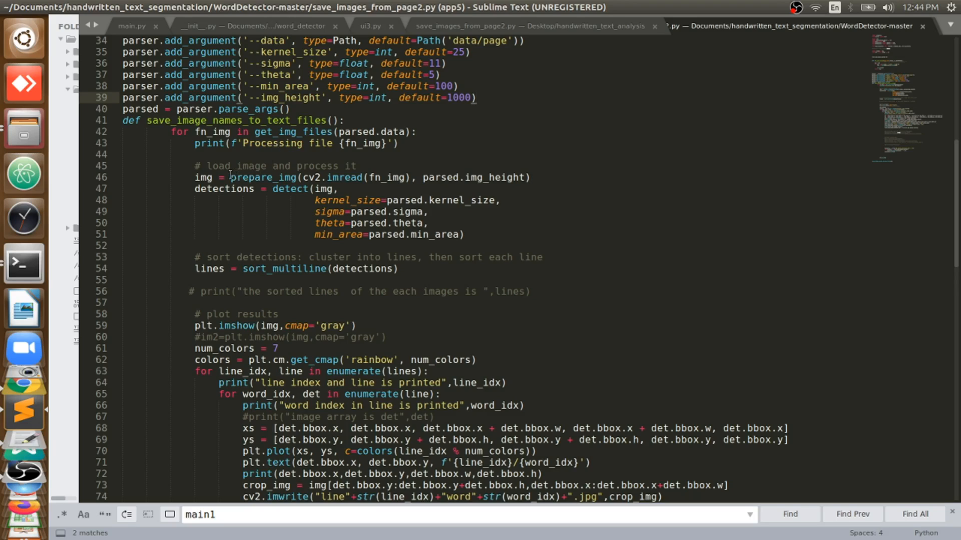
pyautogui.click(260, 132)
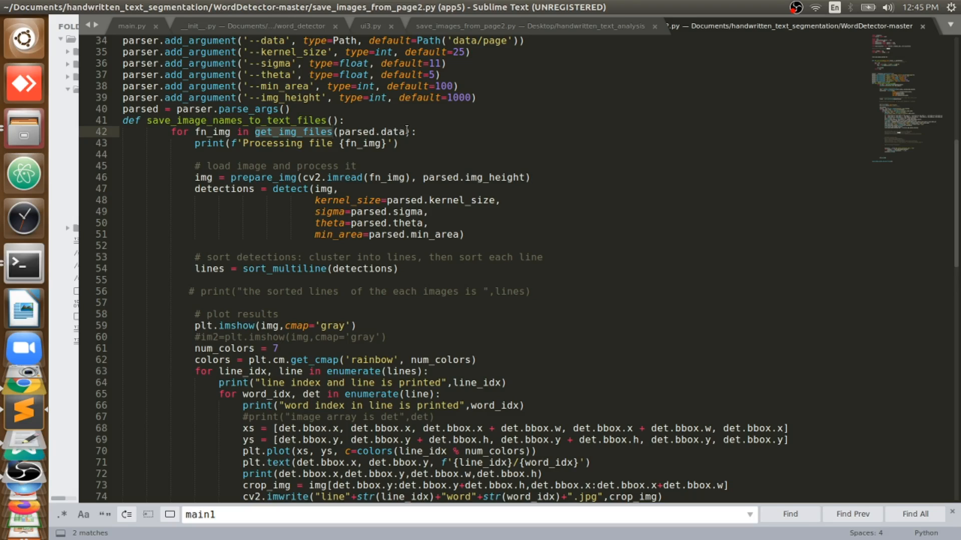
pyautogui.moveTo(24, 129)
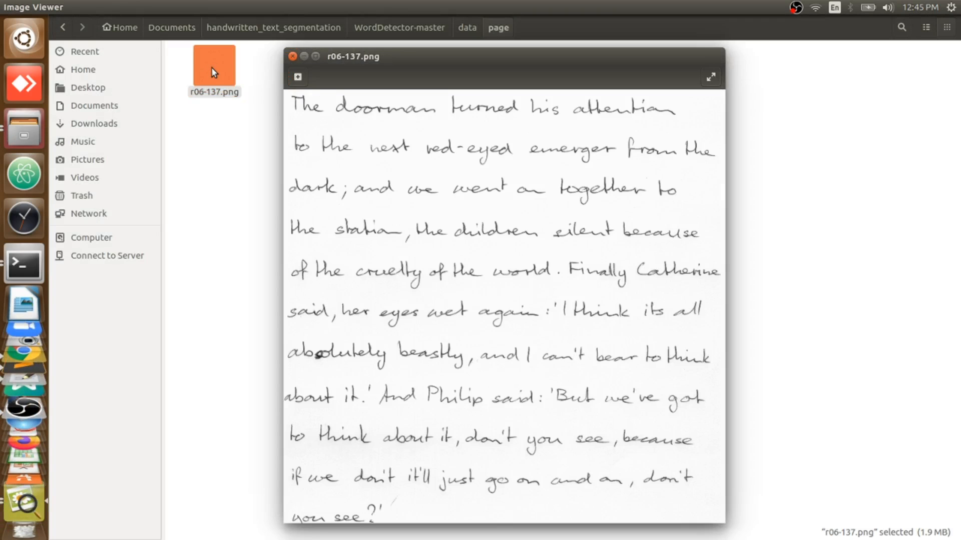
# View the handwritten input page r06-137.png, then close Image Viewer
pyautogui.click(293, 56)
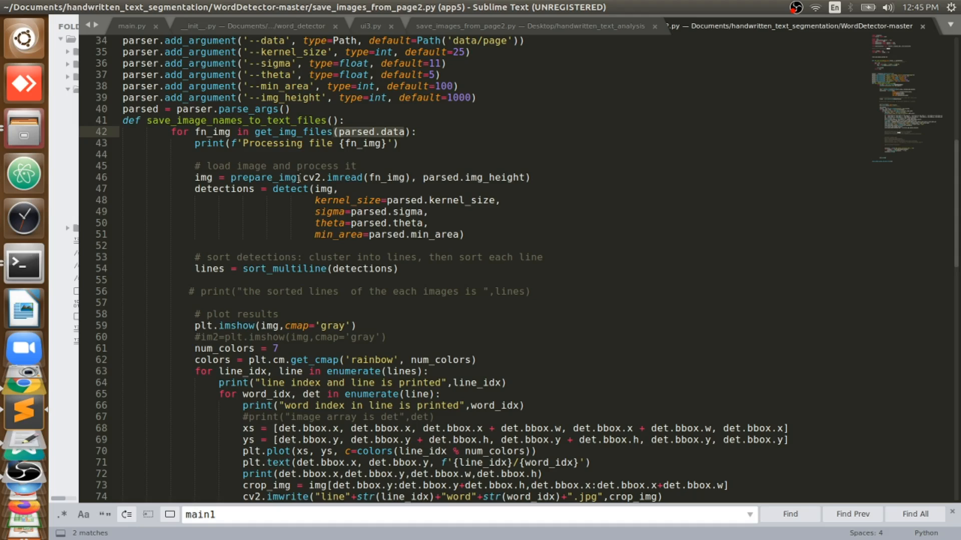
# Jump from the line 46 prepare_img call to its definition in __init__.py
pyautogui.click(233, 178)
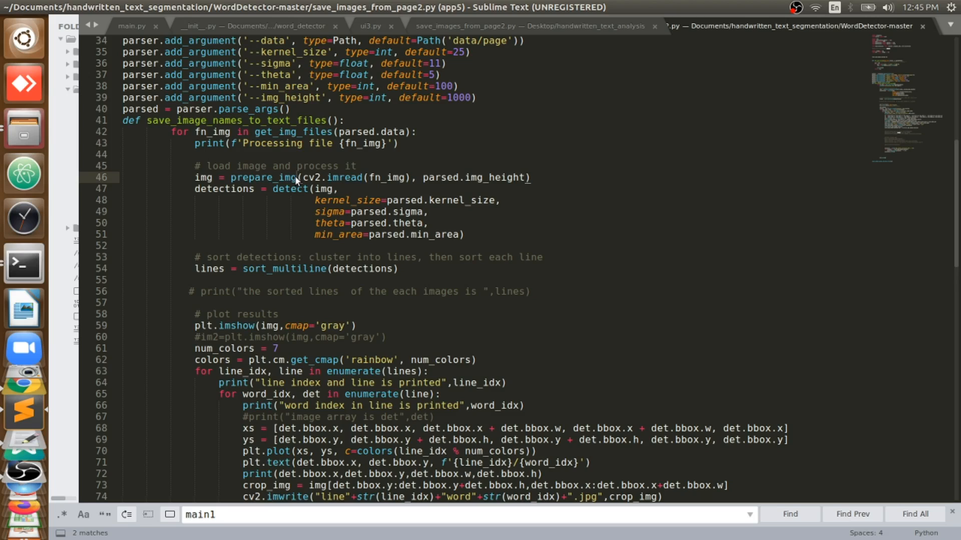
pyautogui.click(276, 26)
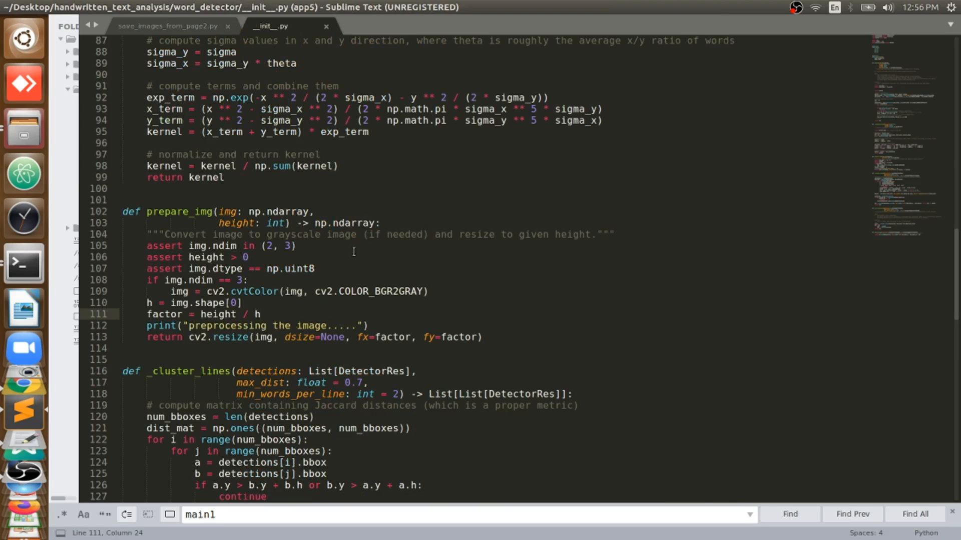
pyautogui.doubleClick(199, 211)
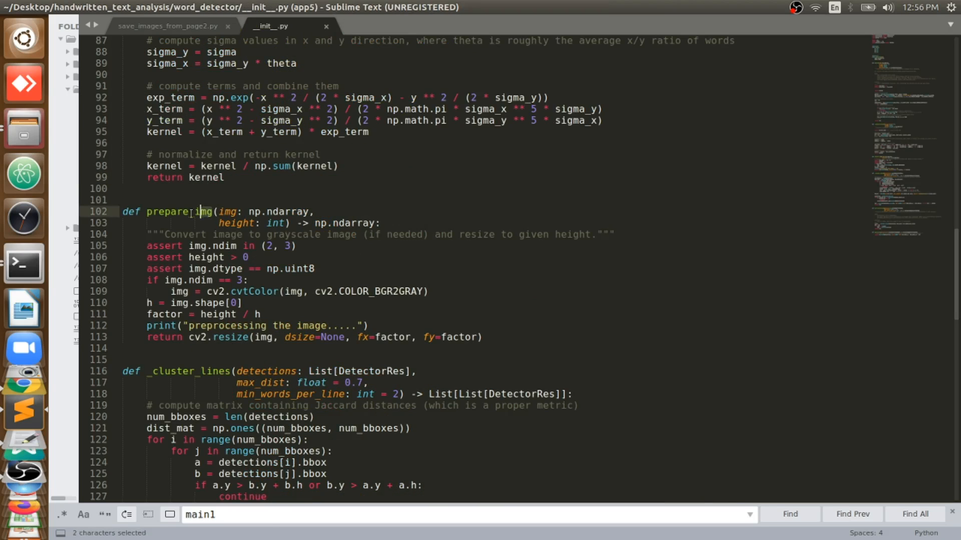
pyautogui.doubleClick(168, 212)
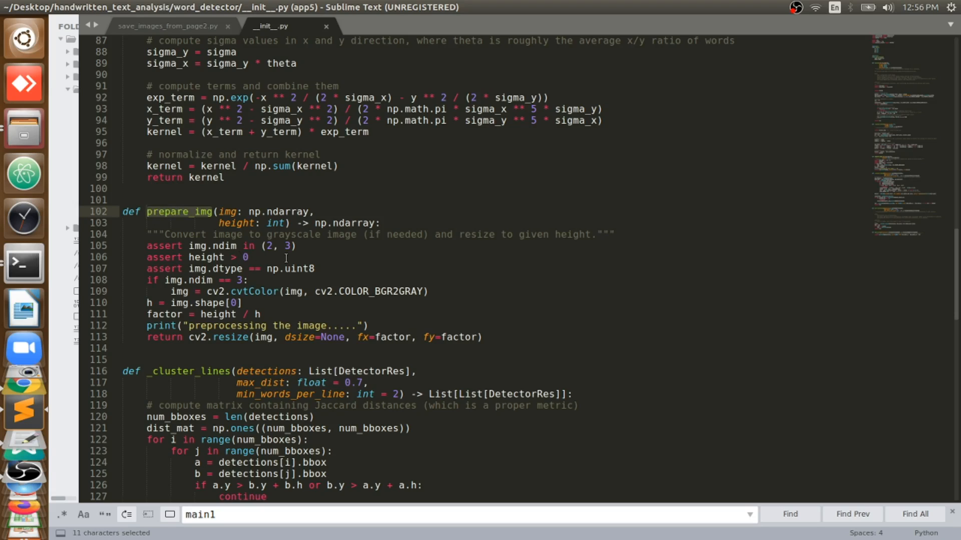
pyautogui.click(355, 292)
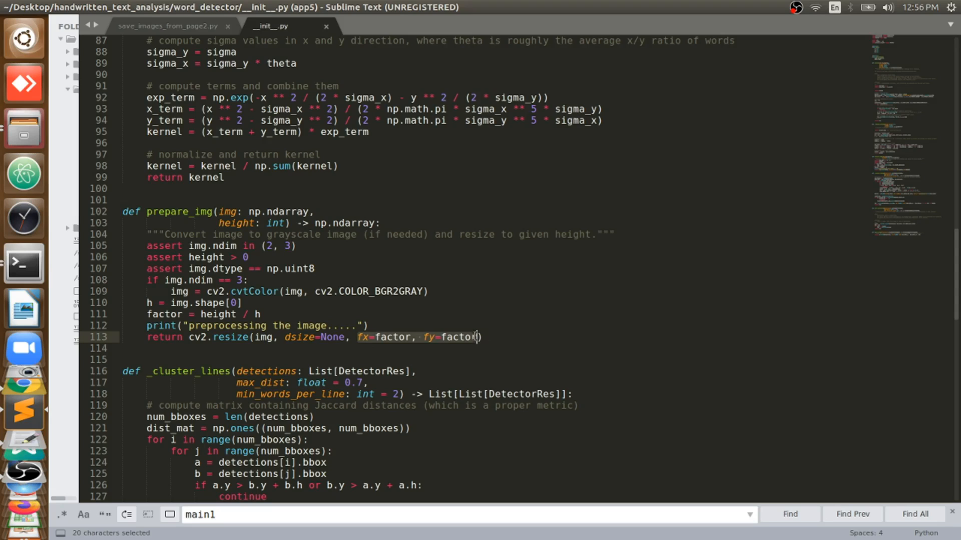
# Select the fx, fy arguments and img in prepare_img's resize call
pyautogui.click(477, 338)
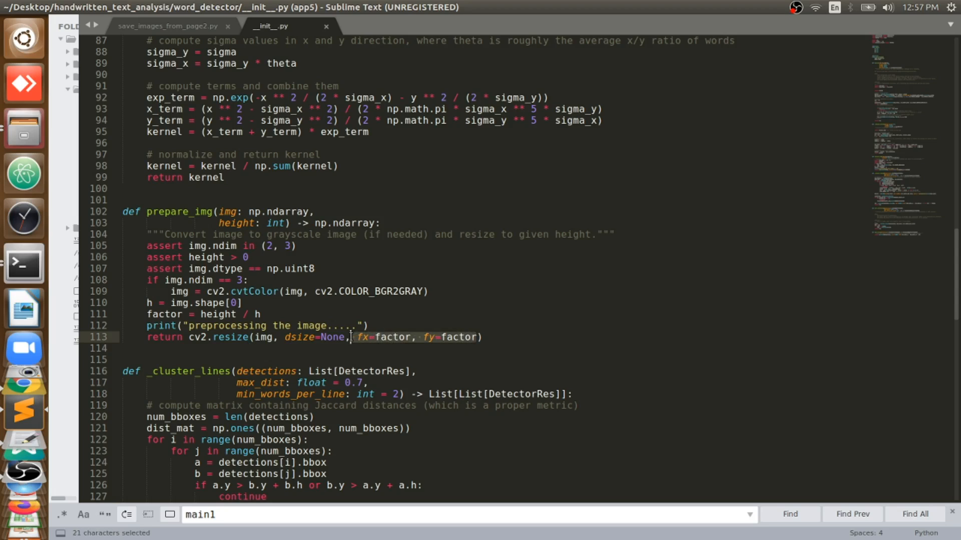
pyautogui.click(270, 337)
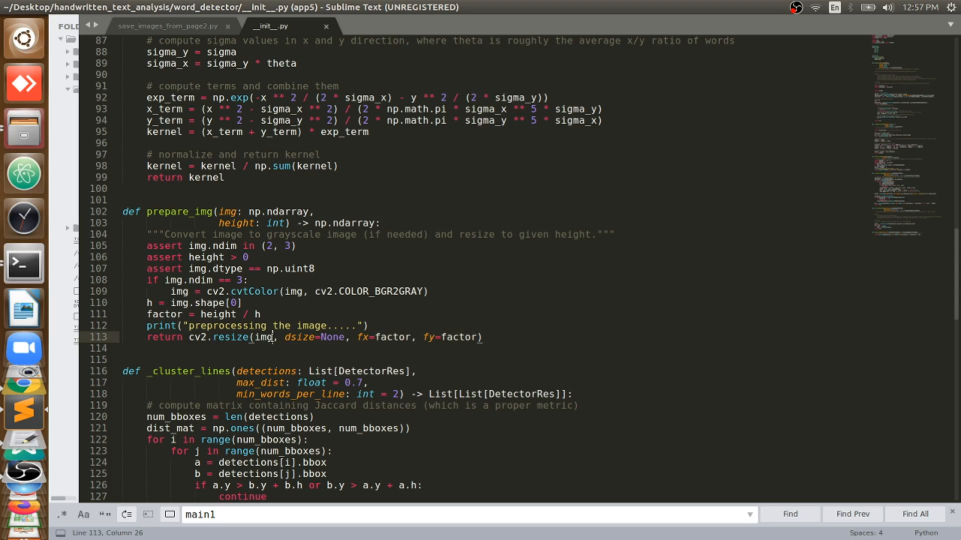
pyautogui.doubleClick(262, 336)
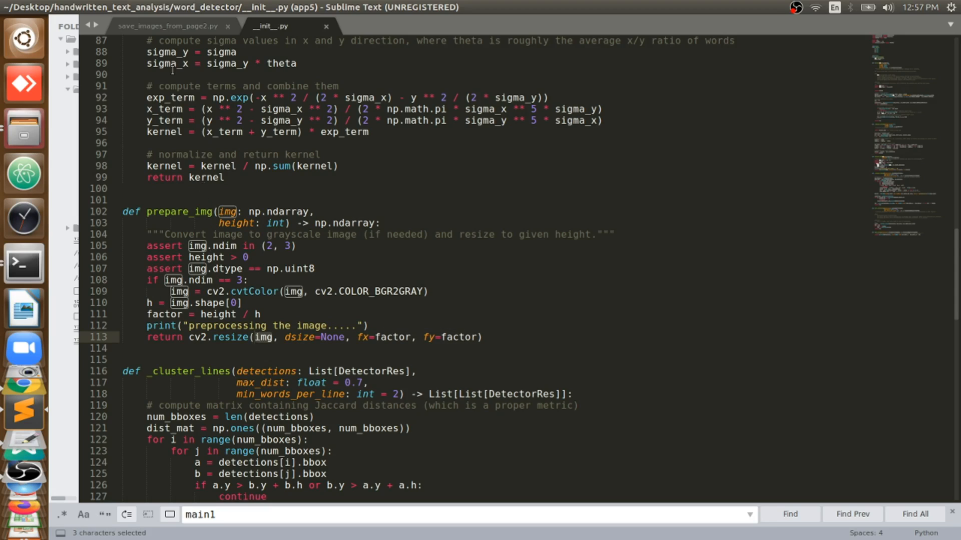
# Switch back to save_images_from_page2.py and mark the detect call on line 47
pyautogui.click(166, 25)
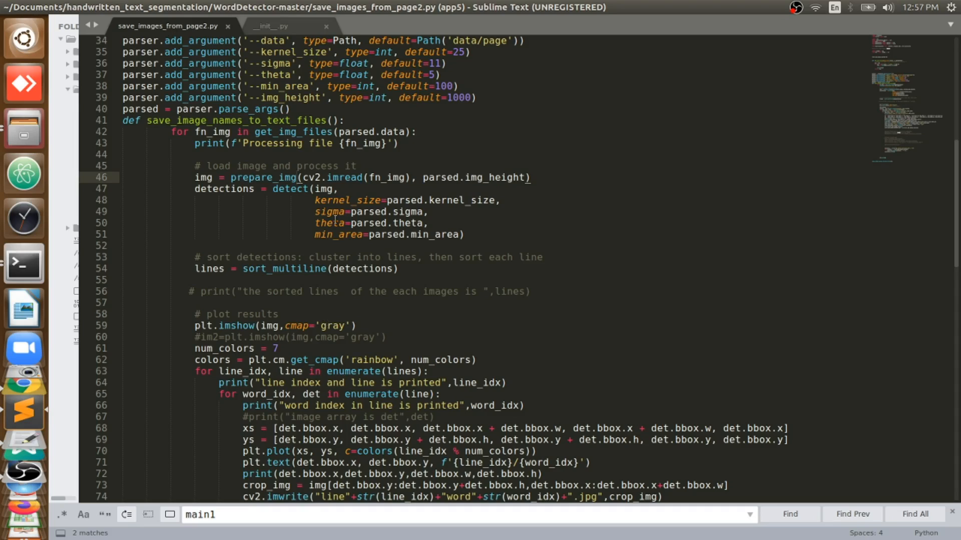
pyautogui.moveTo(259, 169)
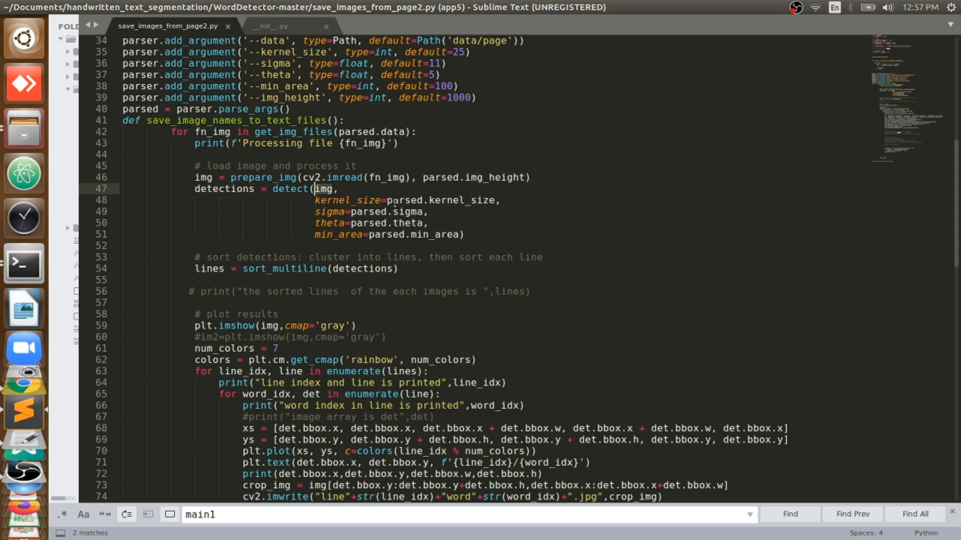
pyautogui.click(397, 200)
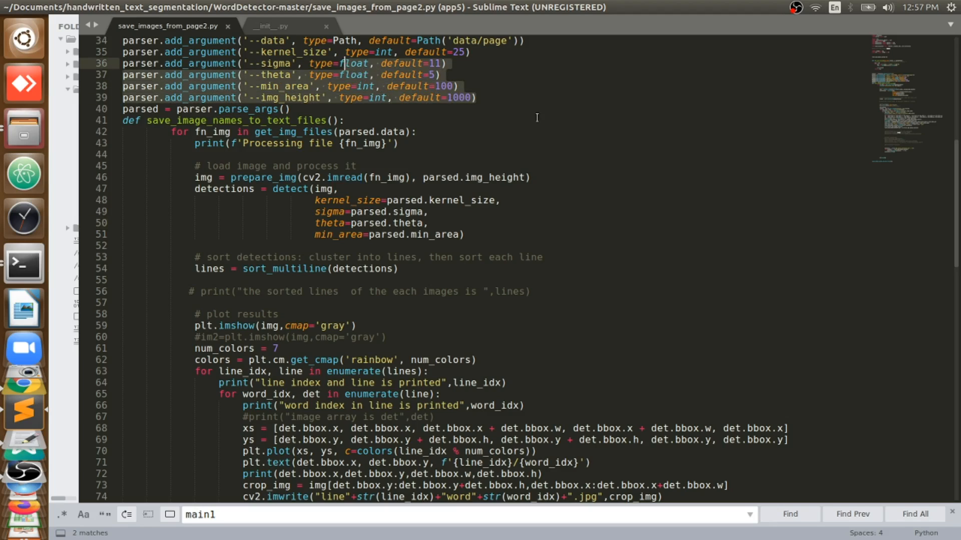
pyautogui.click(466, 234)
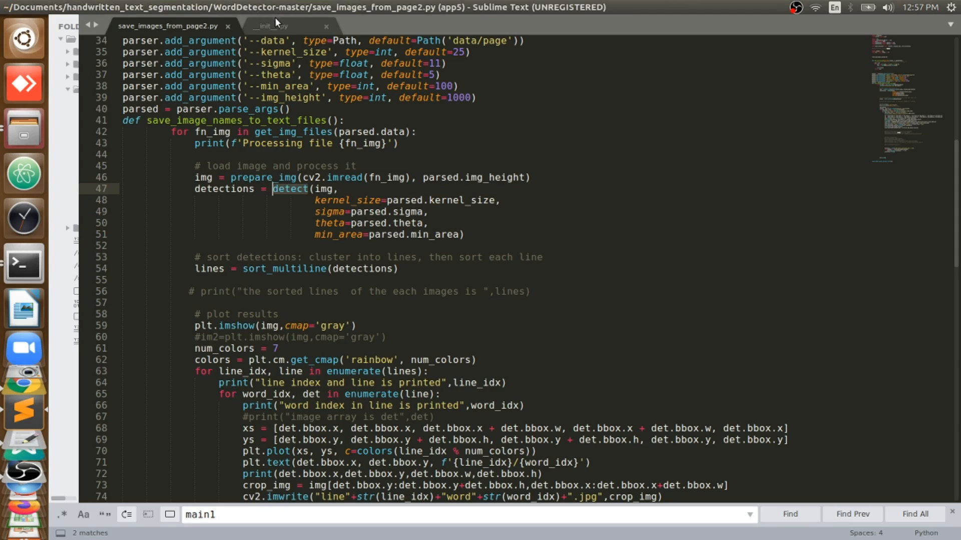
# Scroll __init__.py to the detect function's filtering, thresholding and contour-cropping code
pyautogui.click(277, 25)
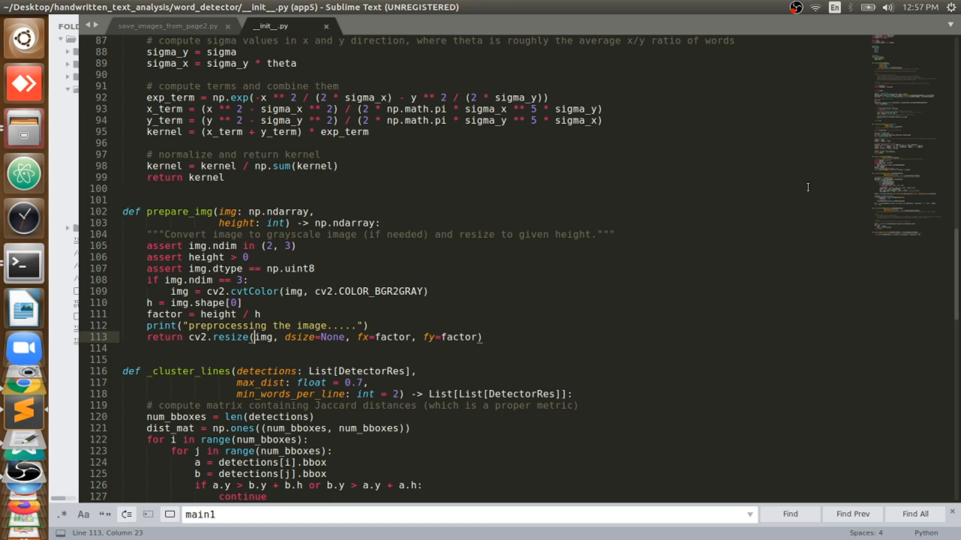
pyautogui.scroll(3)
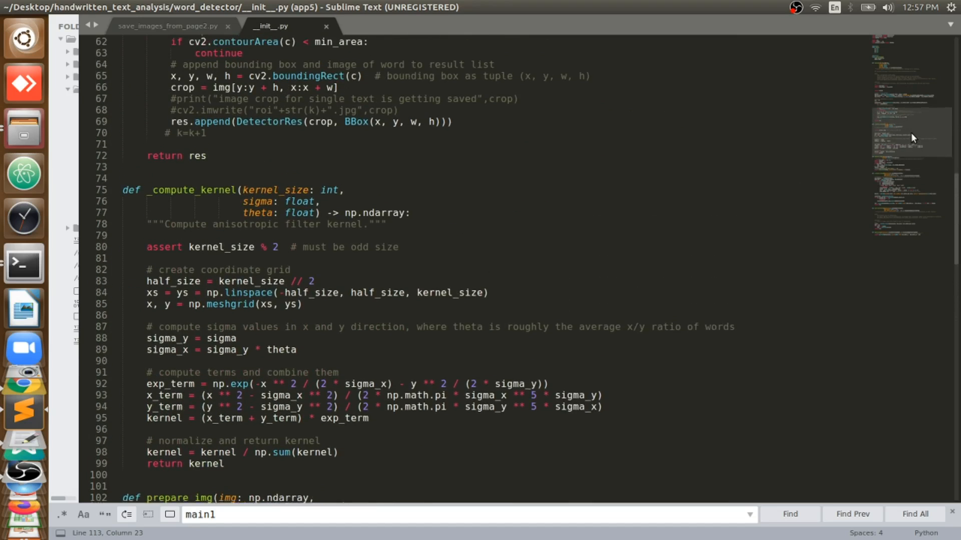
pyautogui.scroll(3)
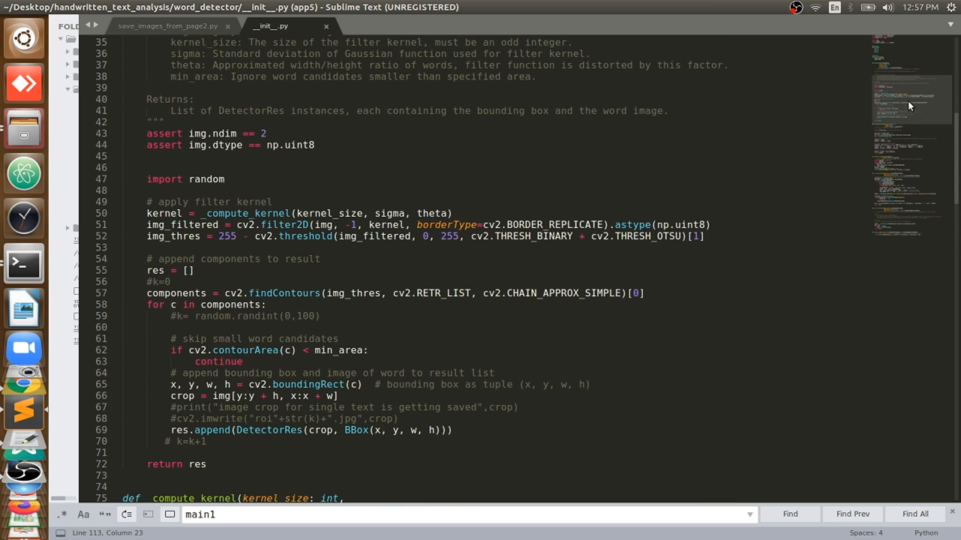
pyautogui.scroll(-3)
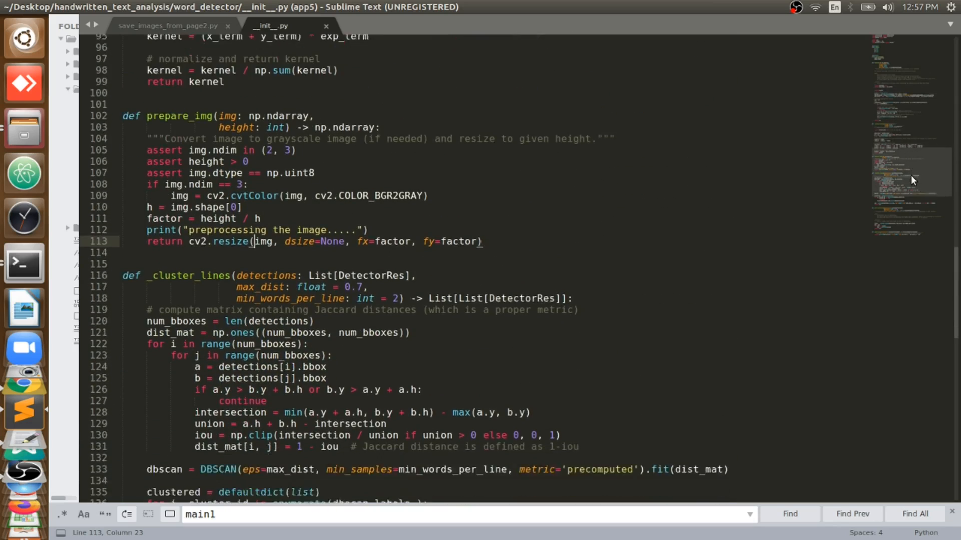
pyautogui.scroll(-3)
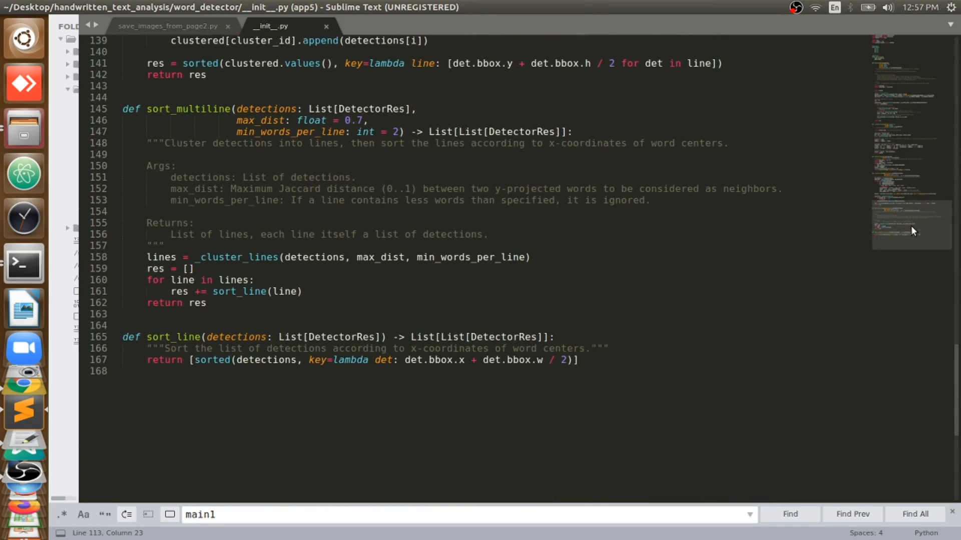
pyautogui.scroll(3)
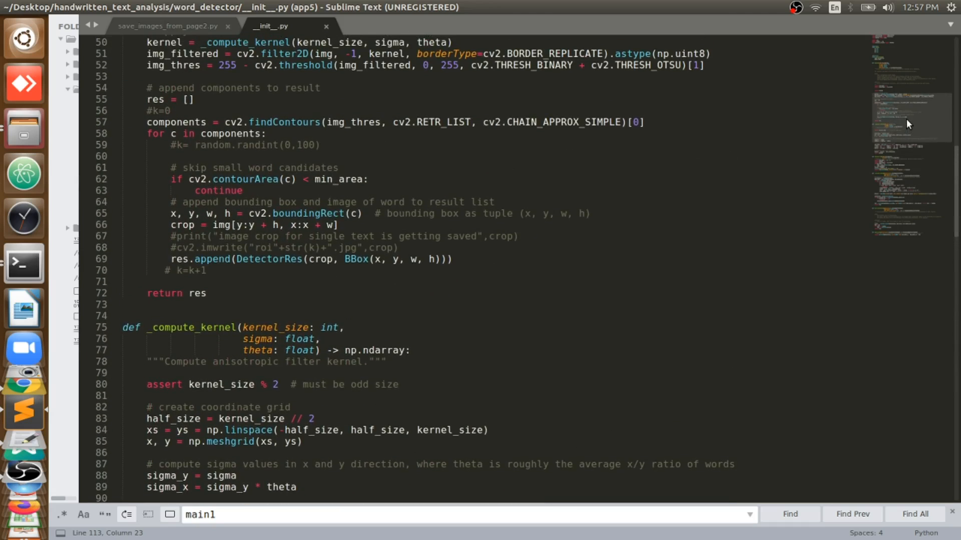
pyautogui.scroll(3)
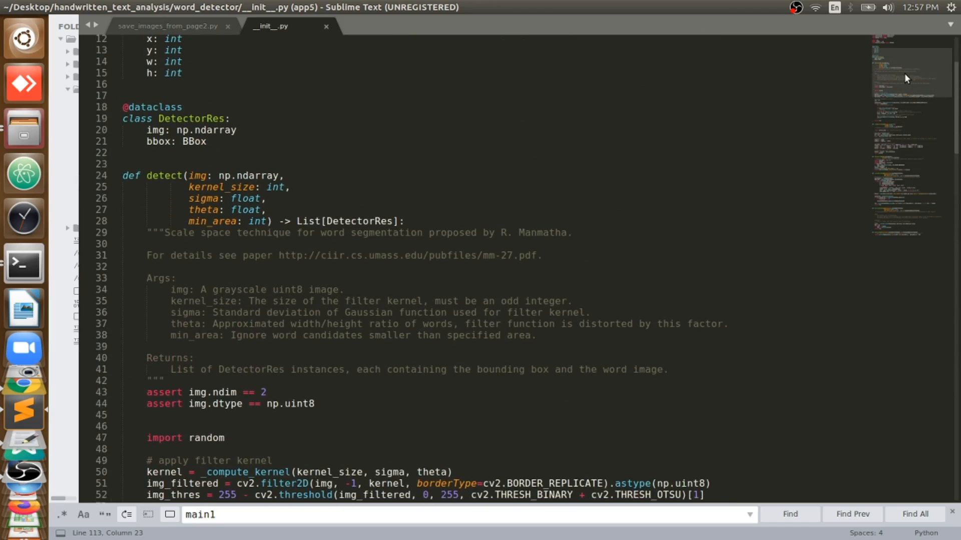
pyautogui.scroll(3)
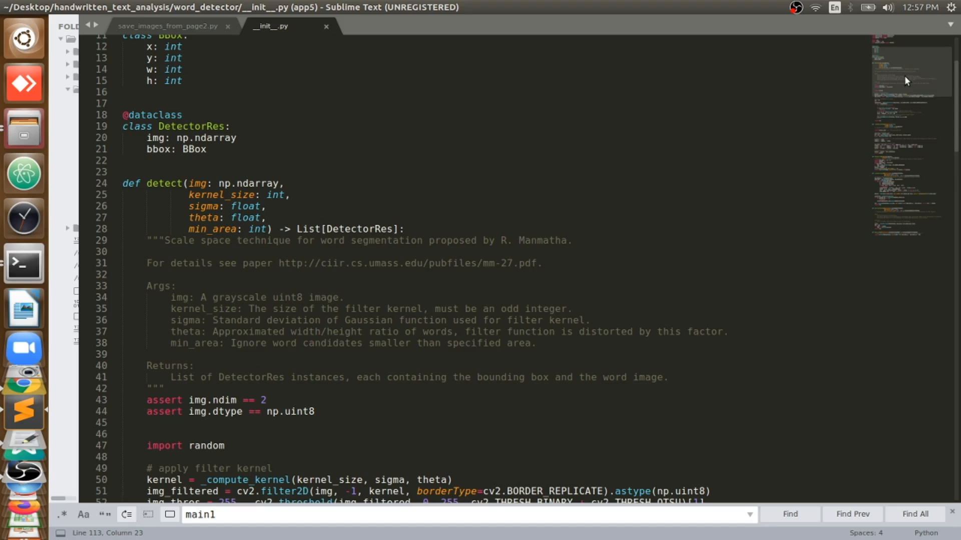
pyautogui.scroll(-3)
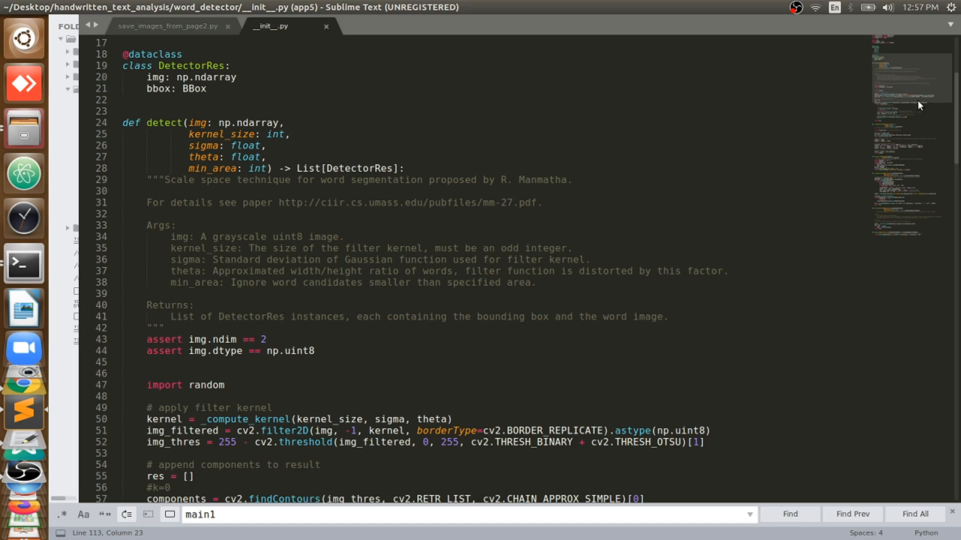
pyautogui.scroll(-3)
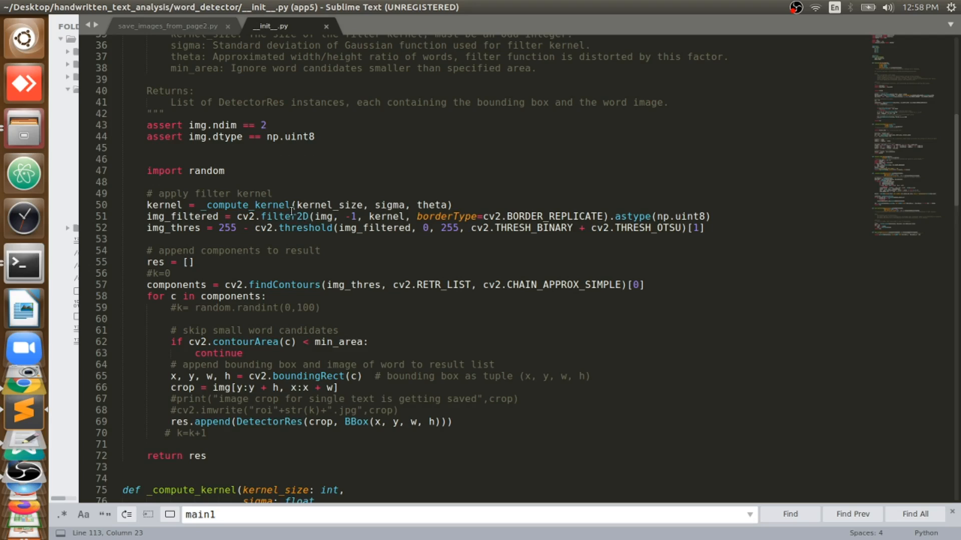
pyautogui.doubleClick(312, 205)
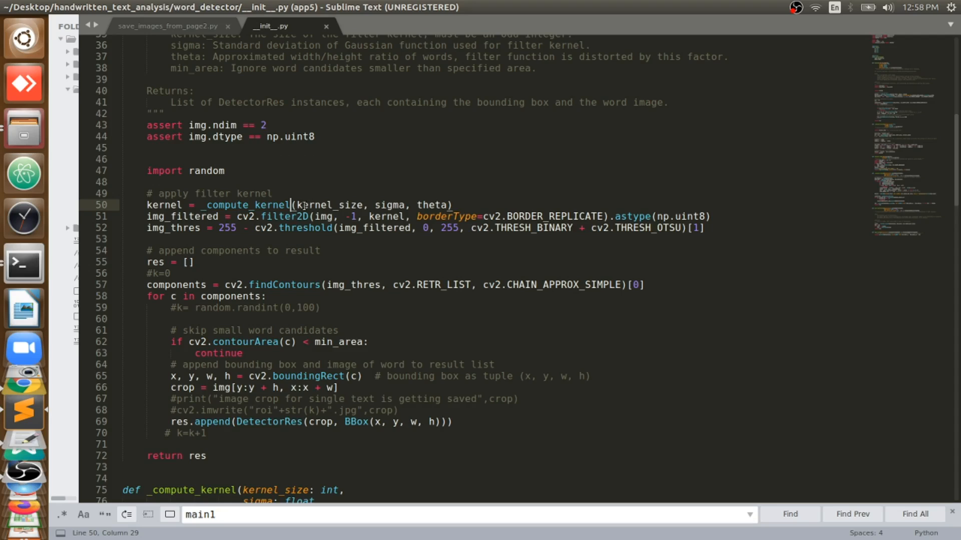
pyautogui.doubleClick(328, 204)
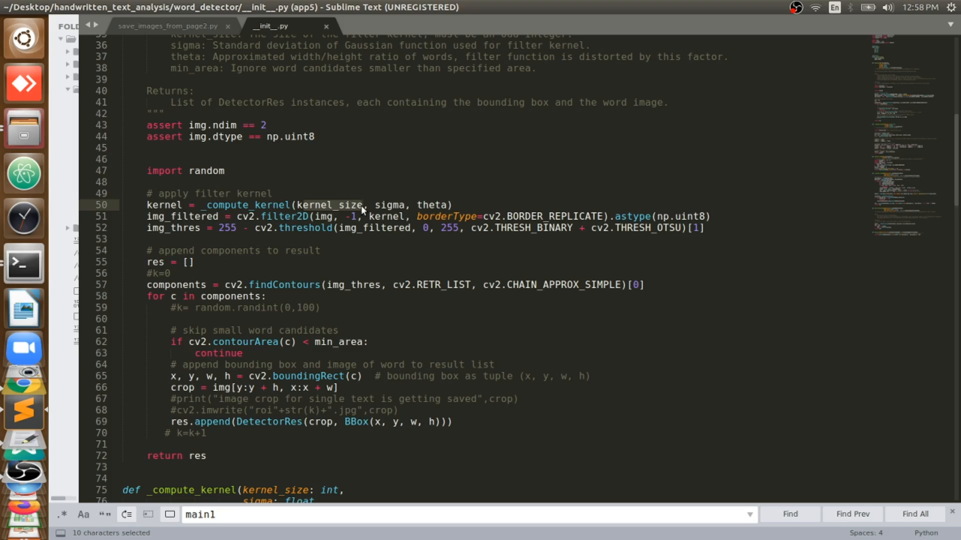
pyautogui.click(362, 204)
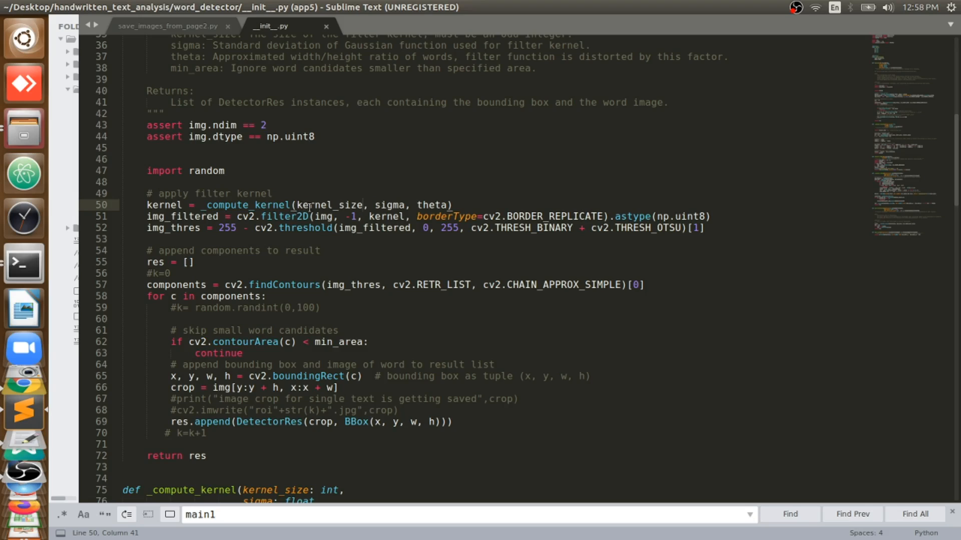
pyautogui.click(250, 216)
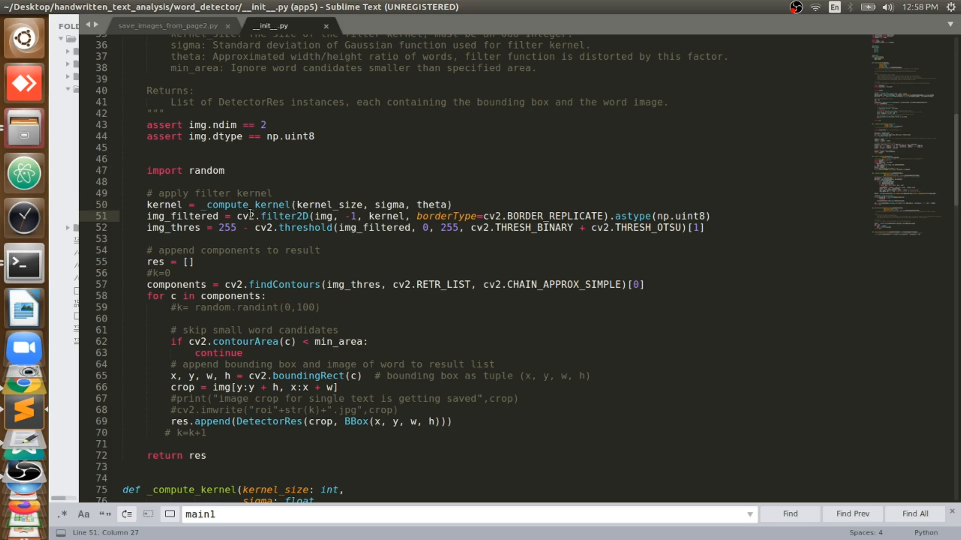
pyautogui.doubleClick(324, 216)
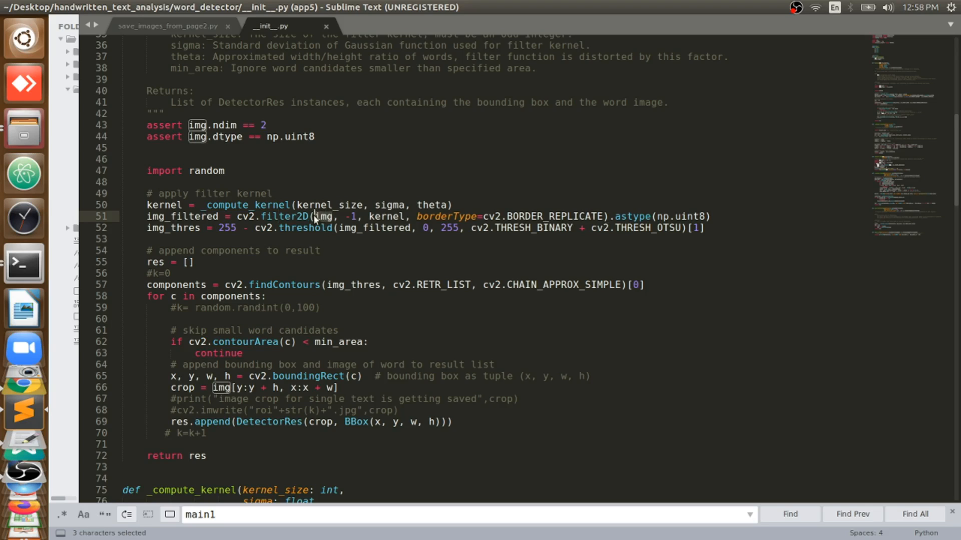
pyautogui.click(267, 204)
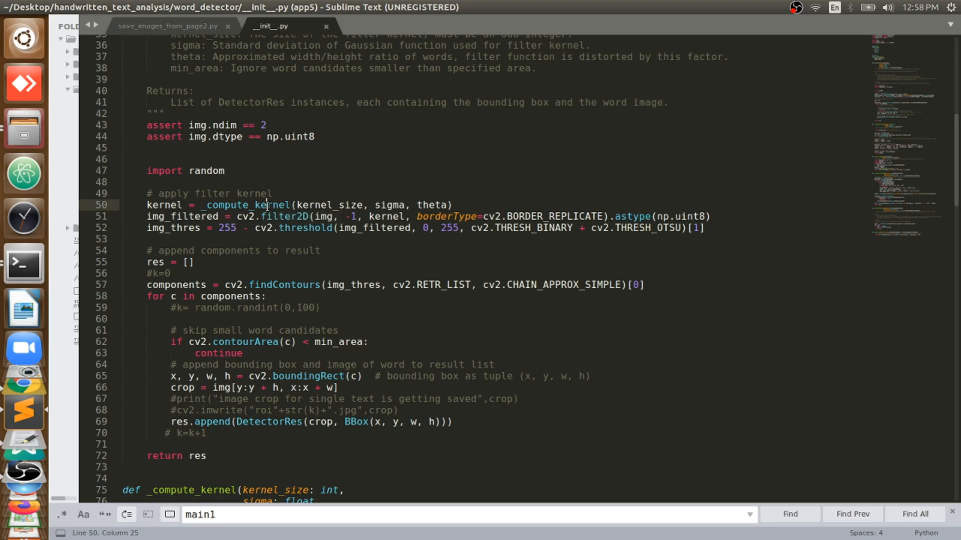
pyautogui.doubleClick(275, 217)
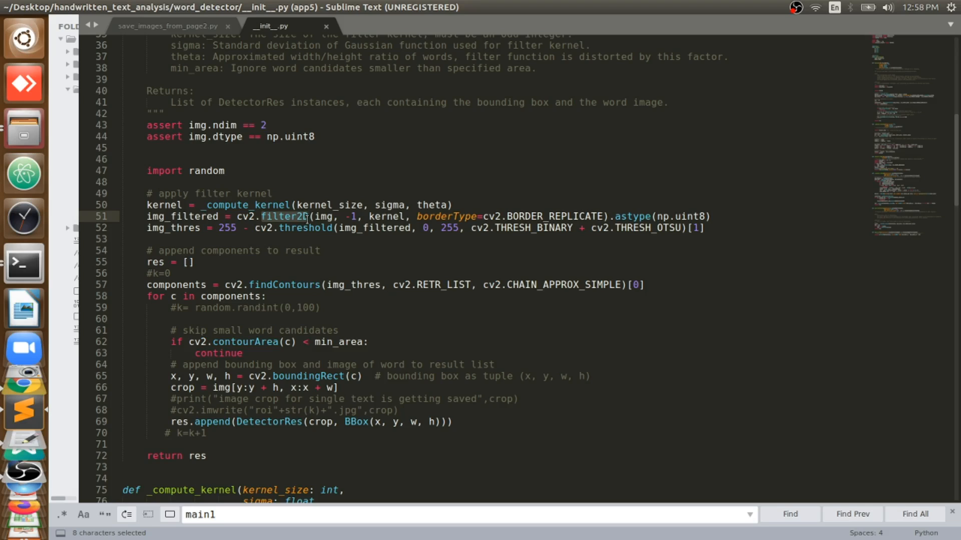
pyautogui.click(373, 218)
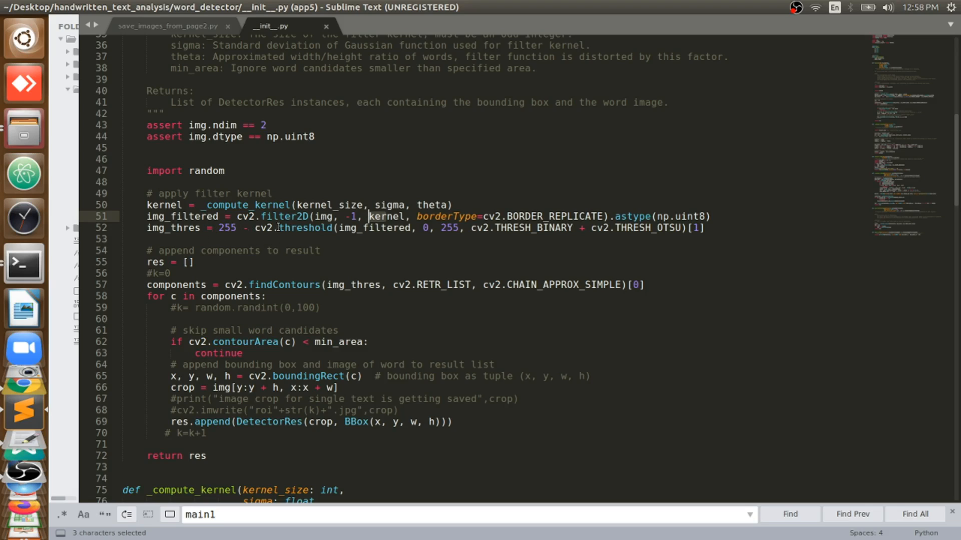
pyautogui.doubleClick(305, 228)
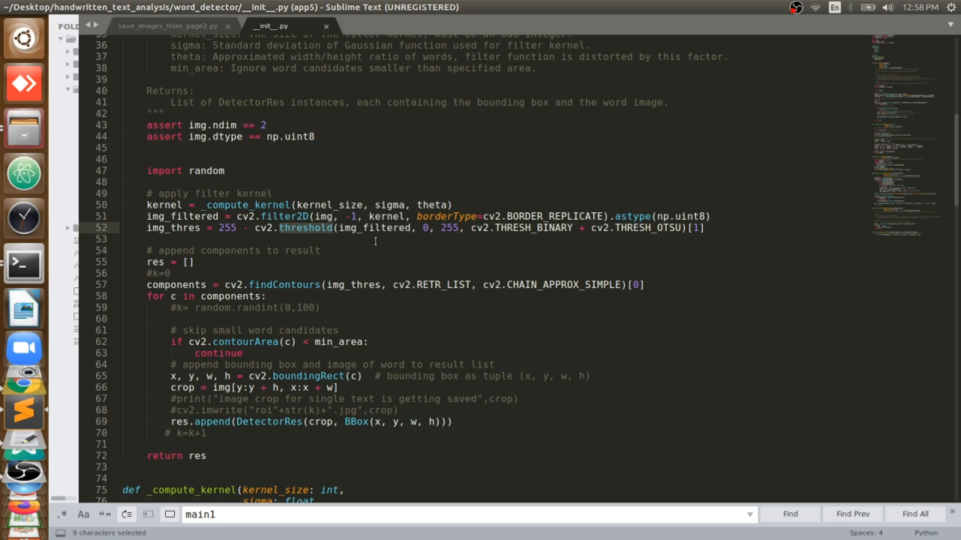
pyautogui.click(492, 238)
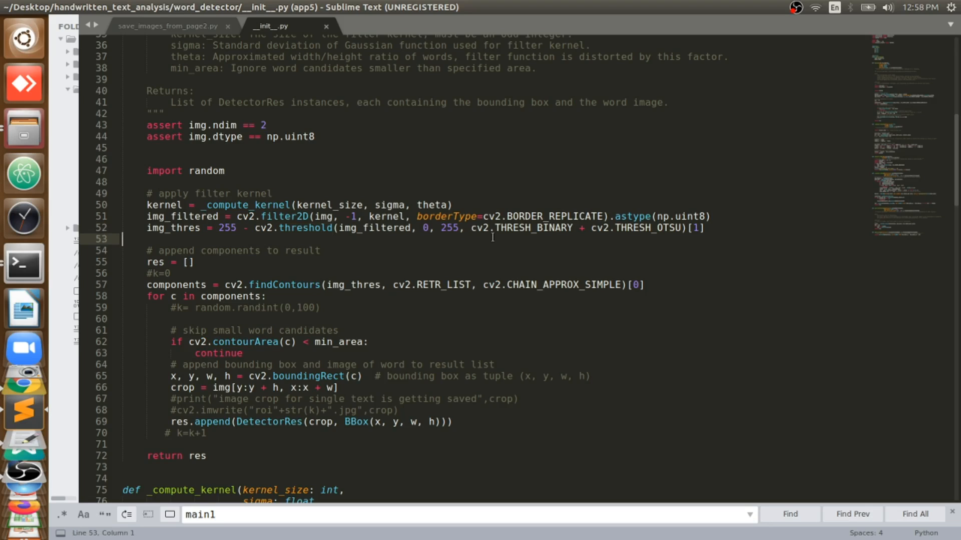
pyautogui.moveTo(522, 235)
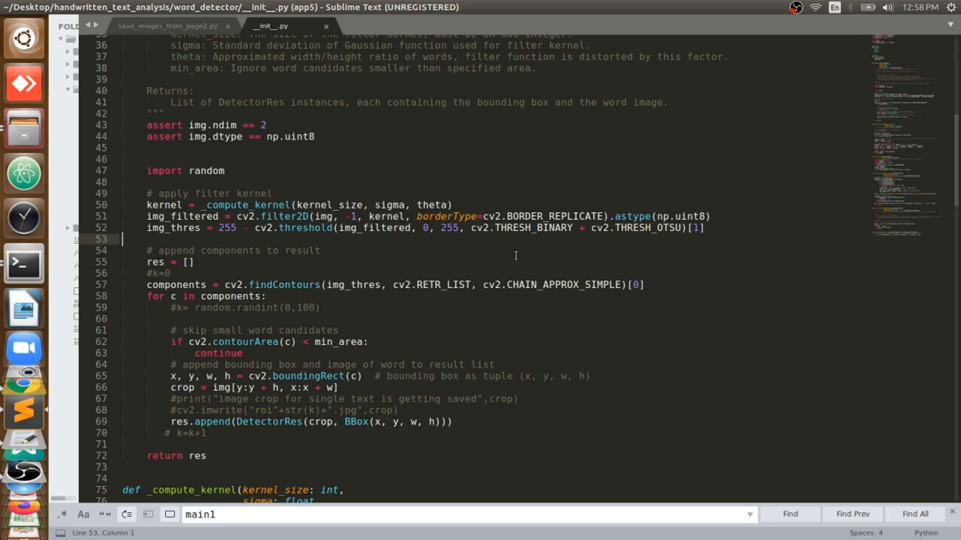
pyautogui.moveTo(531, 237)
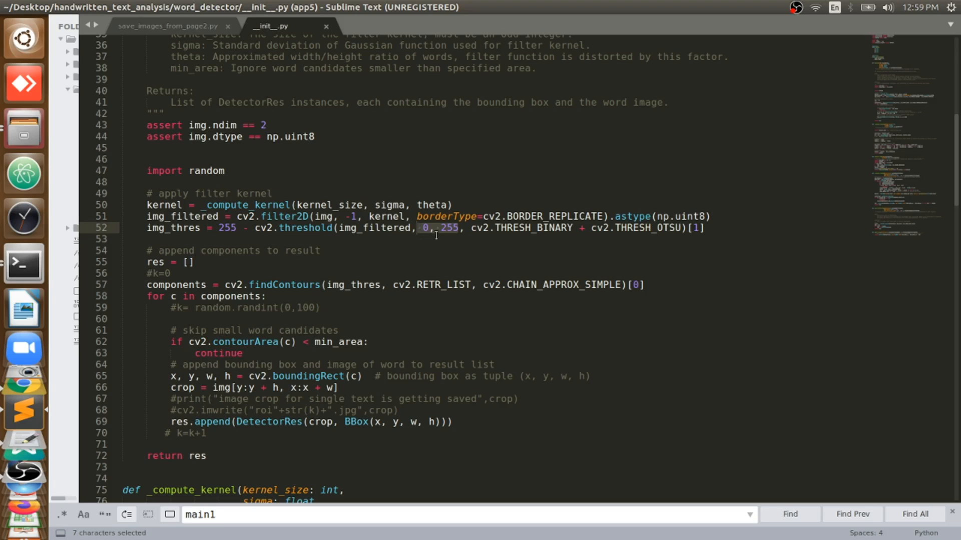
pyautogui.doubleClick(449, 228)
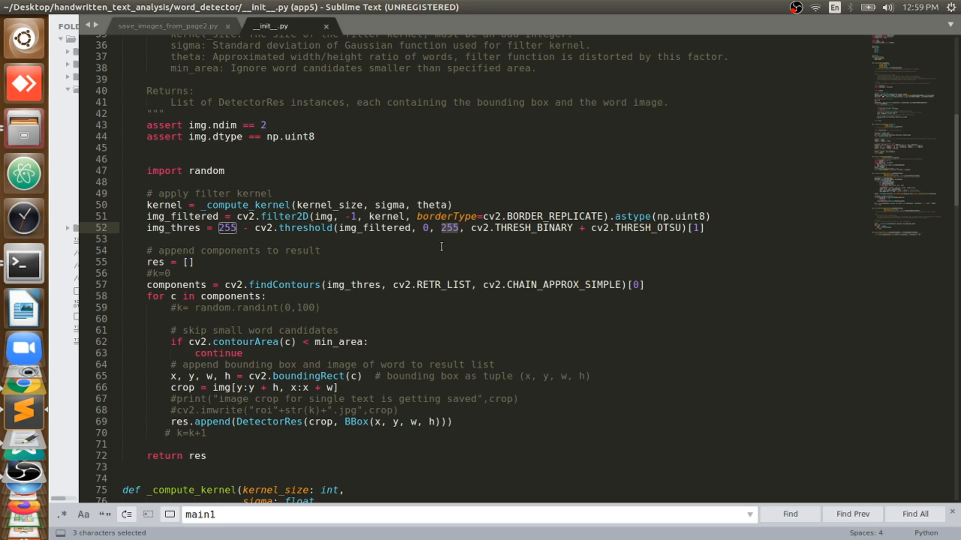
pyautogui.click(459, 229)
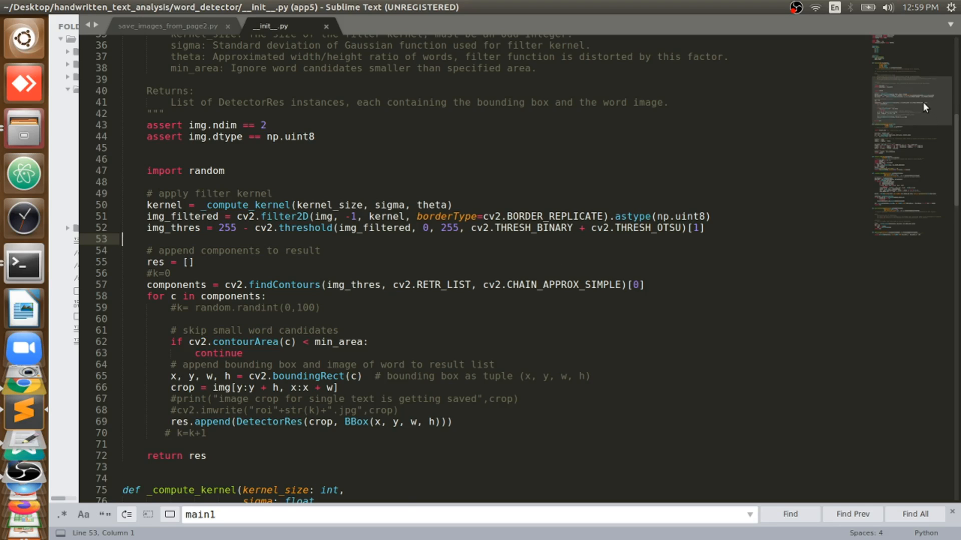
pyautogui.scroll(-3)
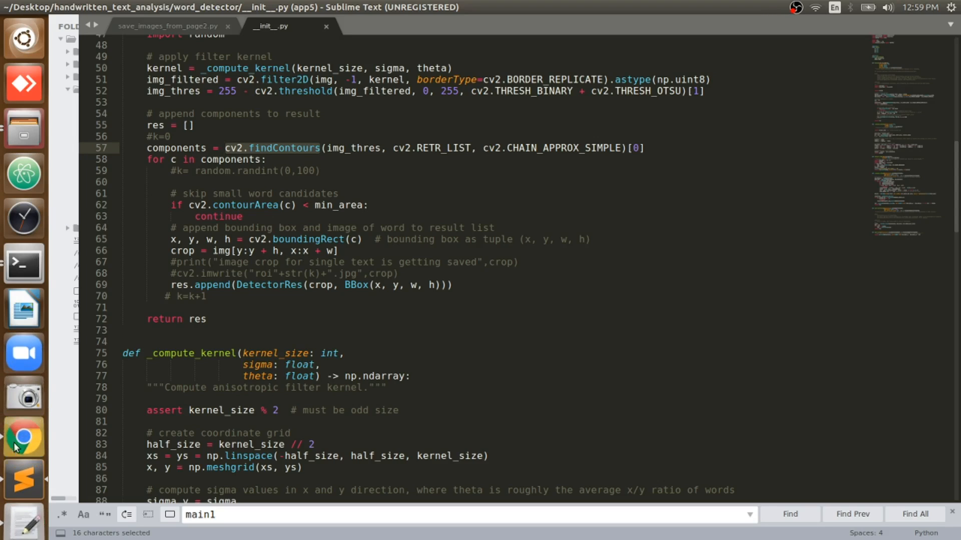
# In a new Chrome tab, search Google for 'drawing online tutorial point'
pyautogui.click(24, 437)
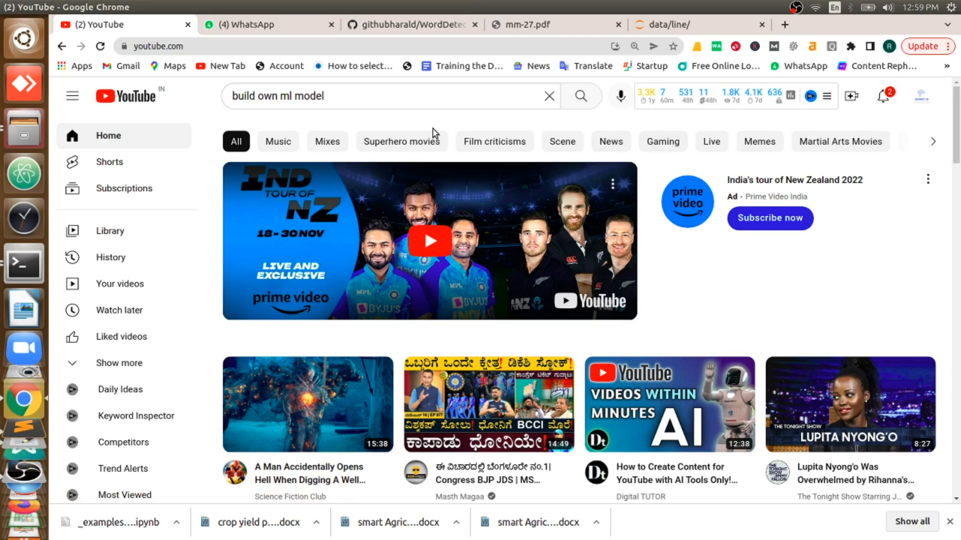
pyautogui.moveTo(776, 41)
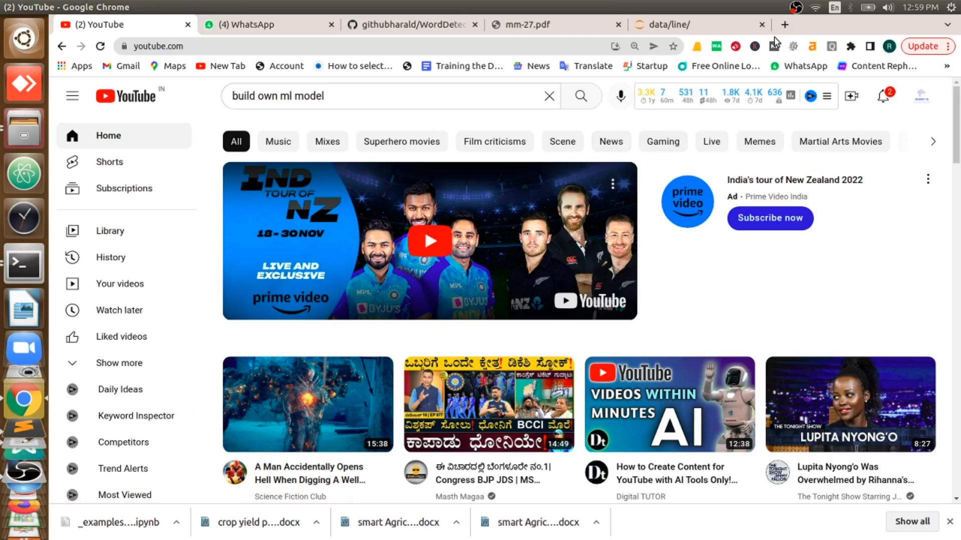
pyautogui.click(783, 25)
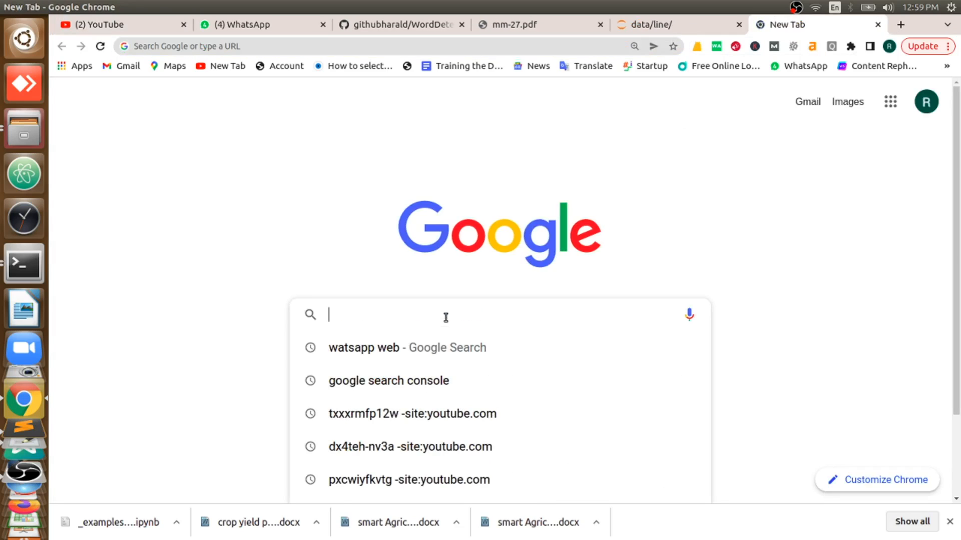
pyautogui.write('drawing onl')
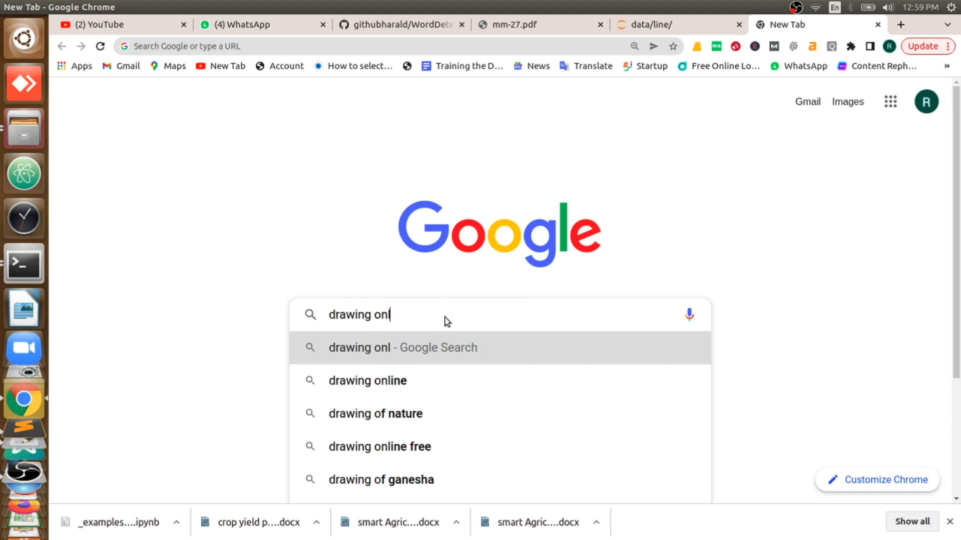
pyautogui.click(368, 380)
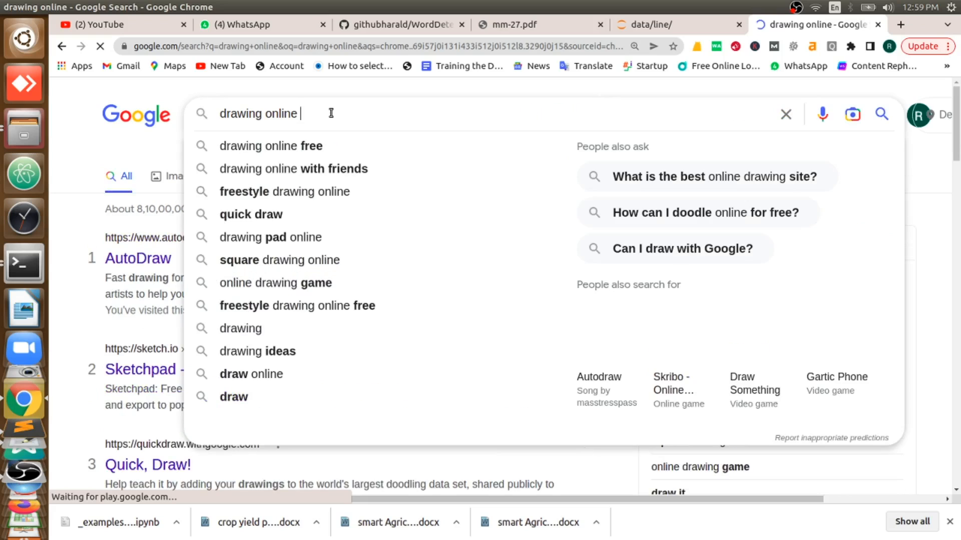
pyautogui.write('tutorial')
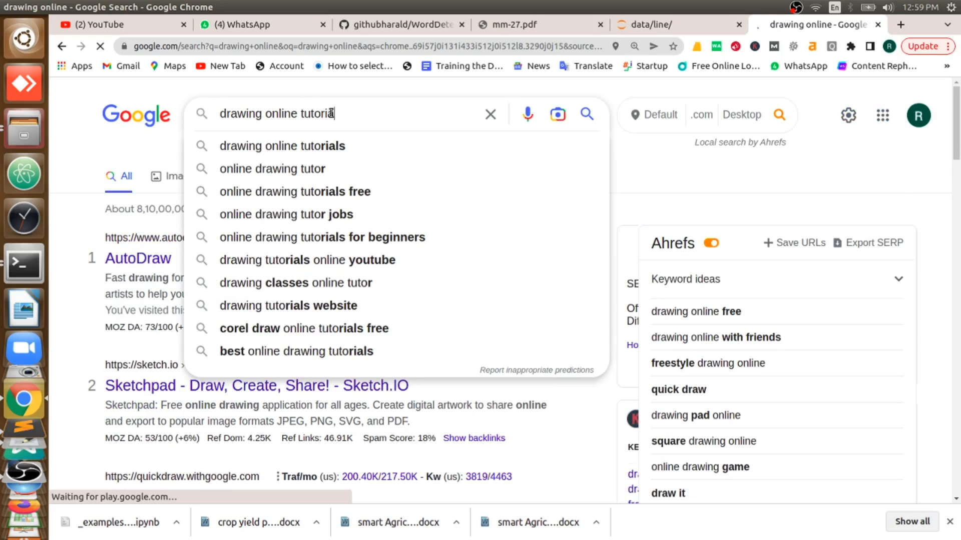
pyautogui.write('point')
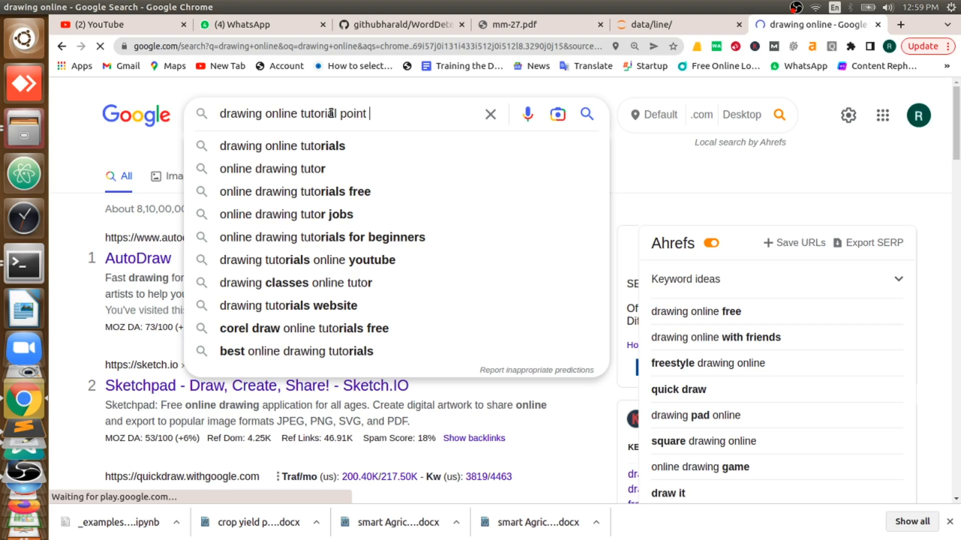
pyautogui.press('Return')
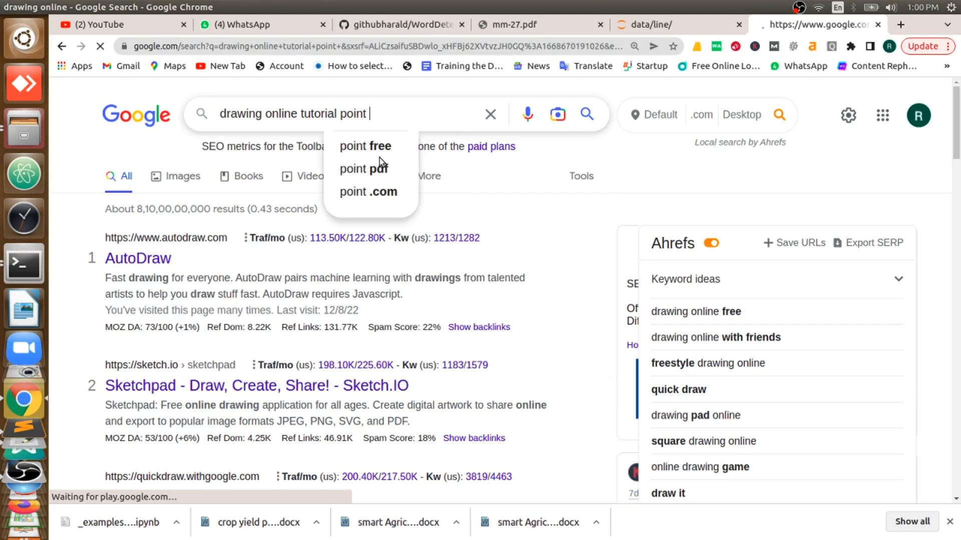
pyautogui.press('Return')
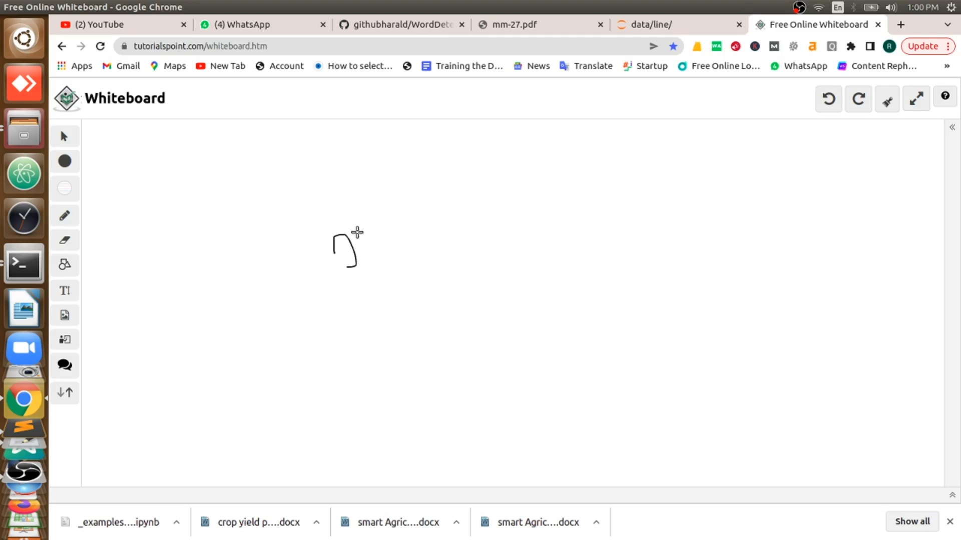
pyautogui.moveTo(299, 245)
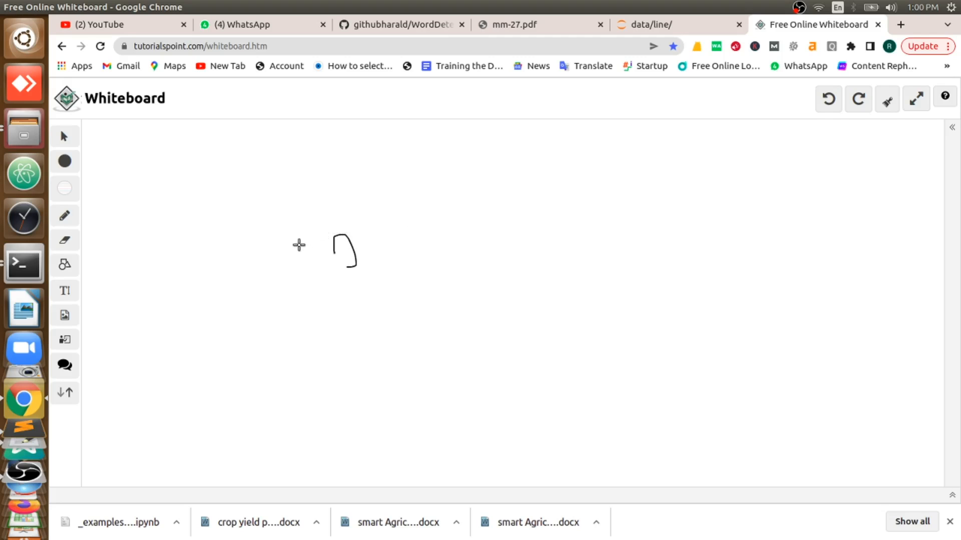
pyautogui.moveTo(437, 210)
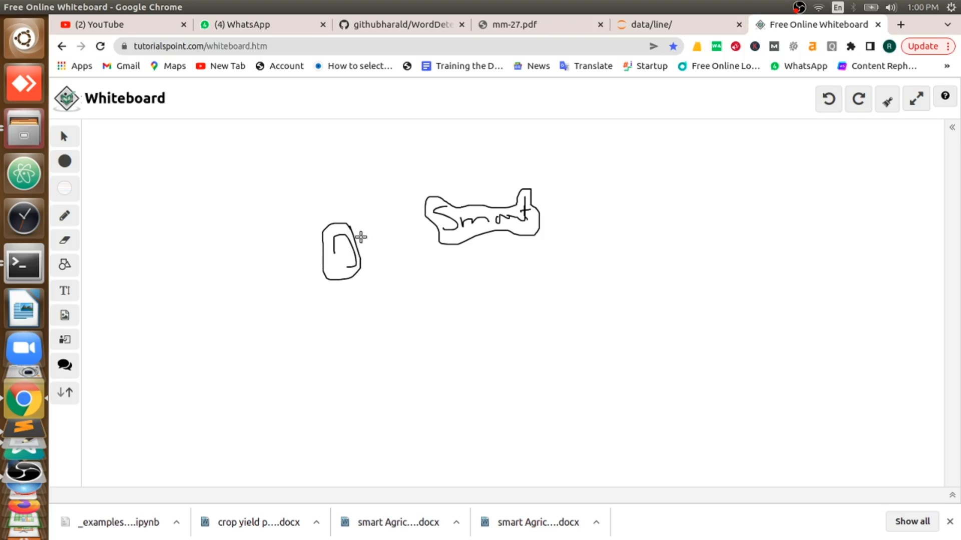
pyautogui.moveTo(374, 251)
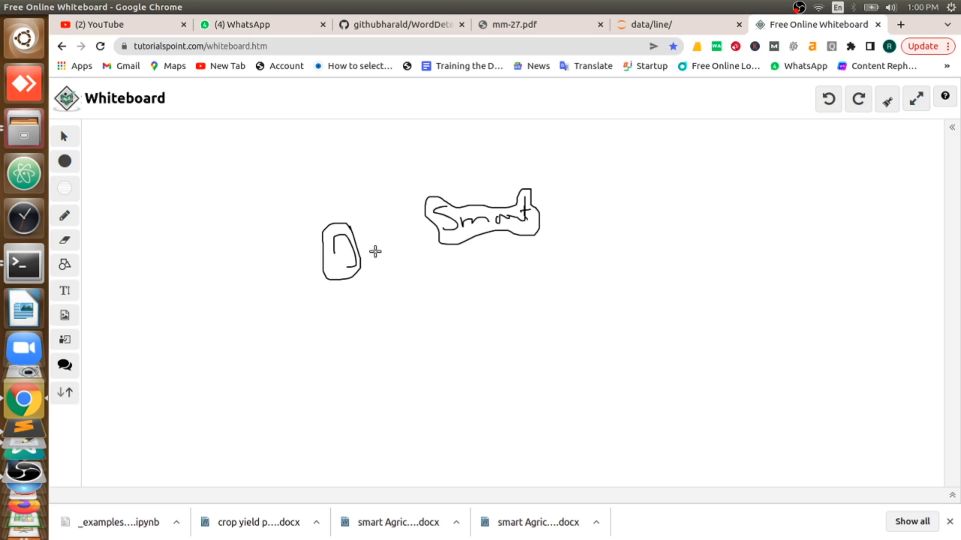
pyautogui.moveTo(262, 231)
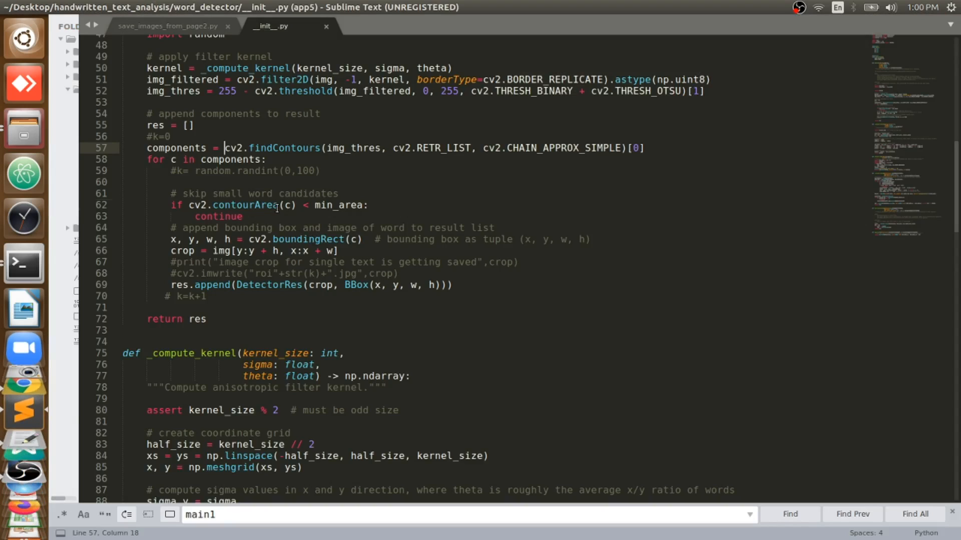
# Highlight the contourArea check that skips small word candidates in __init__.py
pyautogui.doubleClick(244, 206)
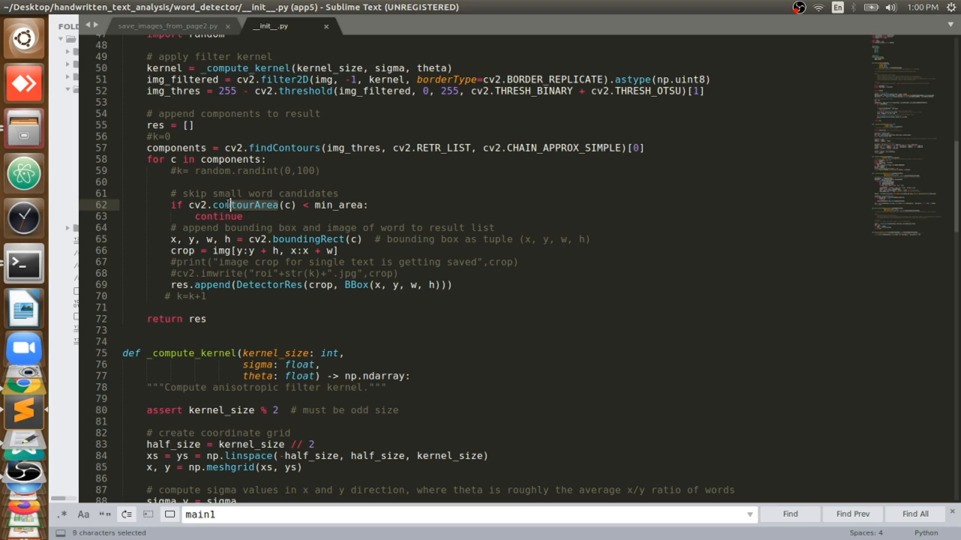
pyautogui.click(297, 239)
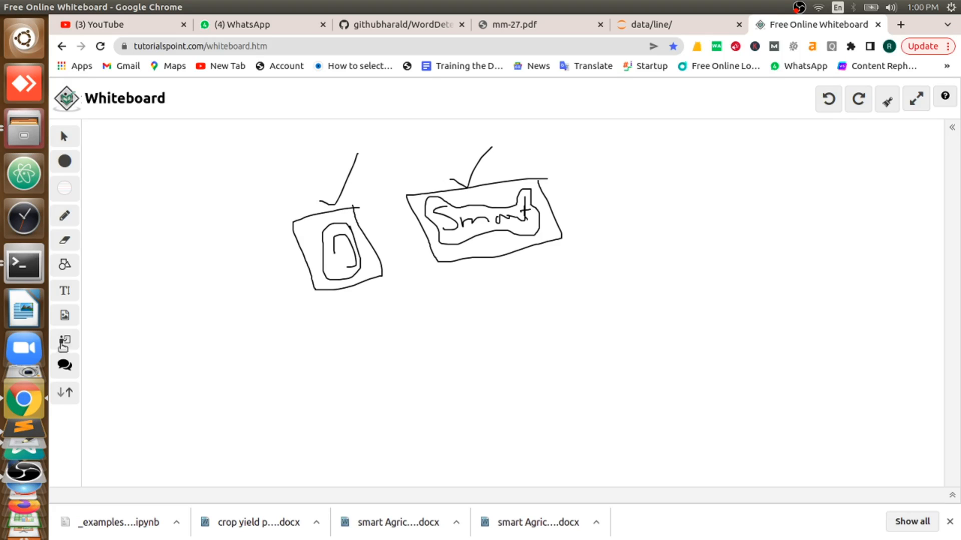
# Point out the cv2.boundingRect line and the return res statement in __init__.py
pyautogui.click(24, 410)
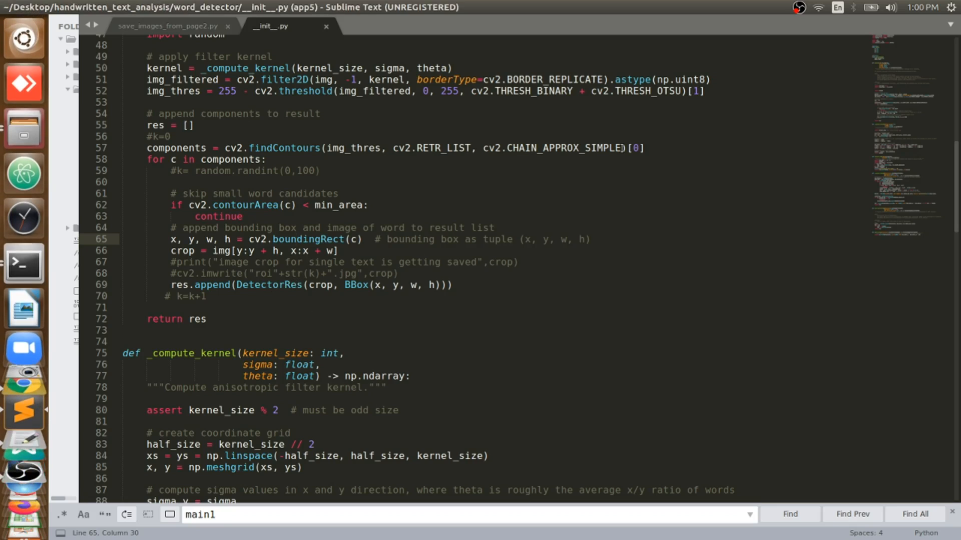
pyautogui.scroll(3)
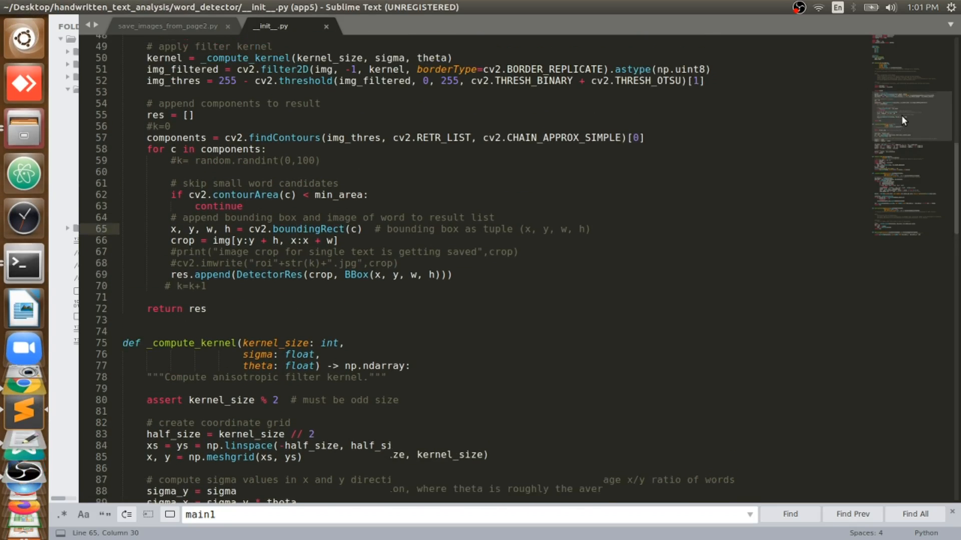
pyautogui.scroll(3)
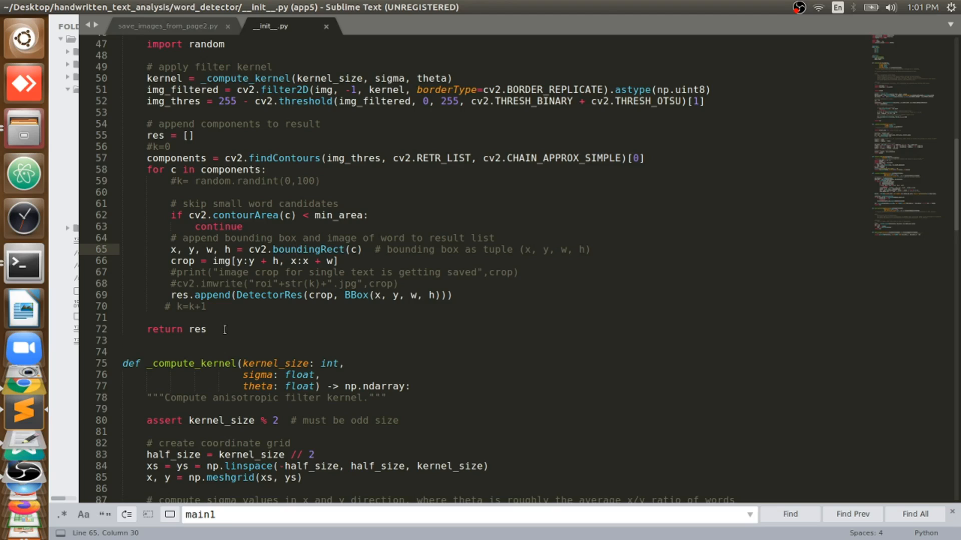
pyautogui.click(166, 27)
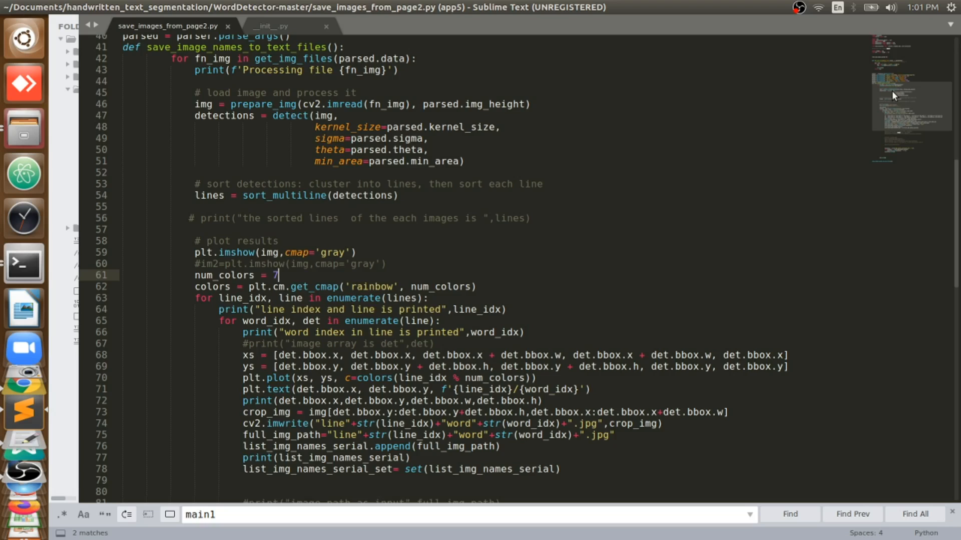
# Scroll through save_images_from_page2.py's cropping loop to the img_names_sequence.txt write block
pyautogui.scroll(-3)
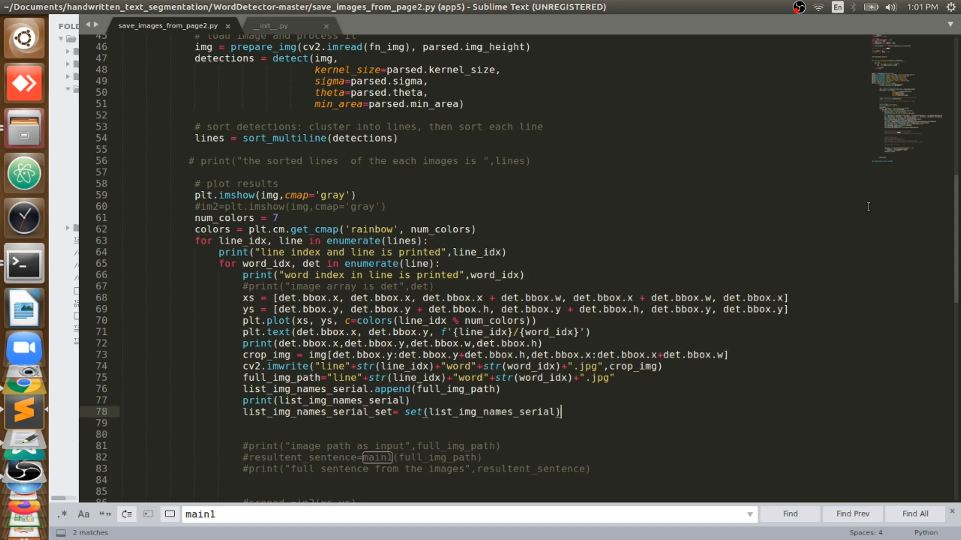
pyautogui.scroll(-3)
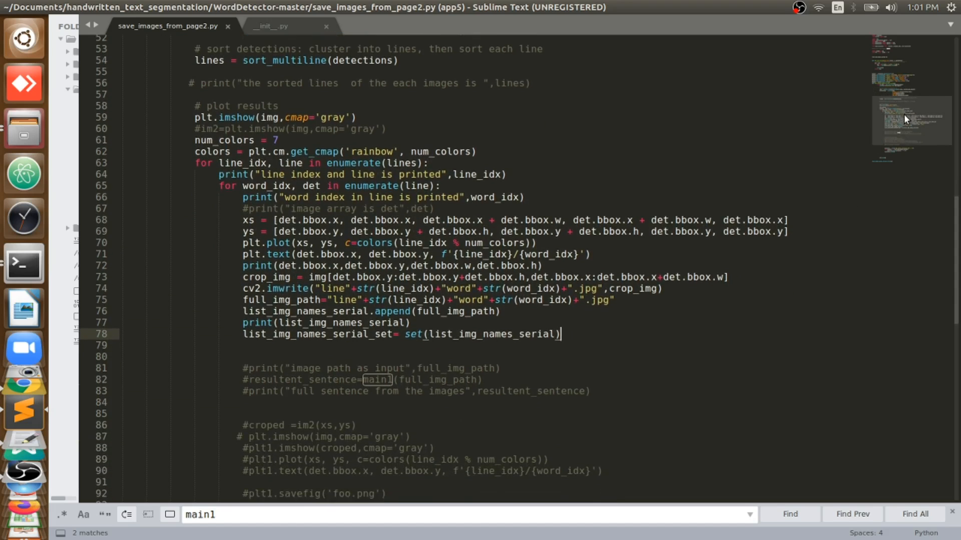
pyautogui.scroll(-3)
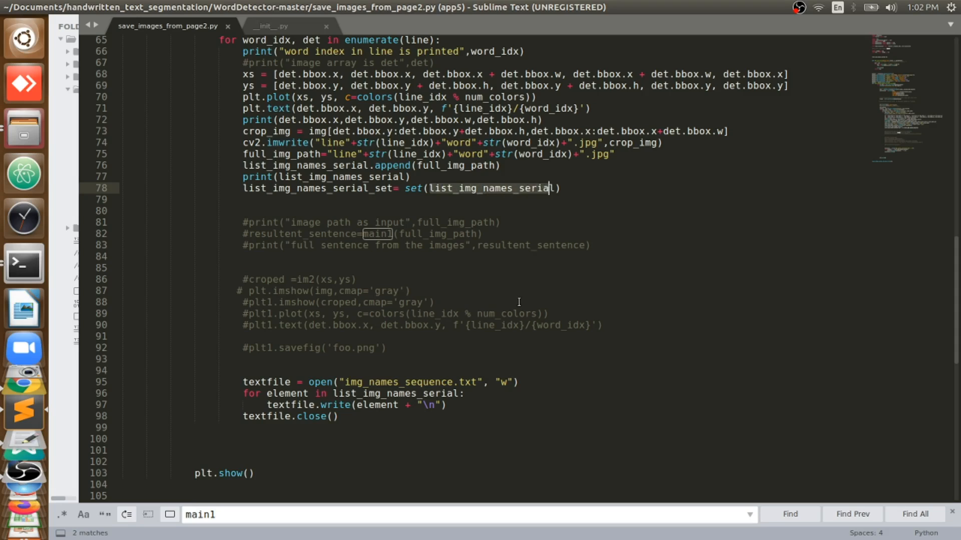
pyautogui.click(121, 359)
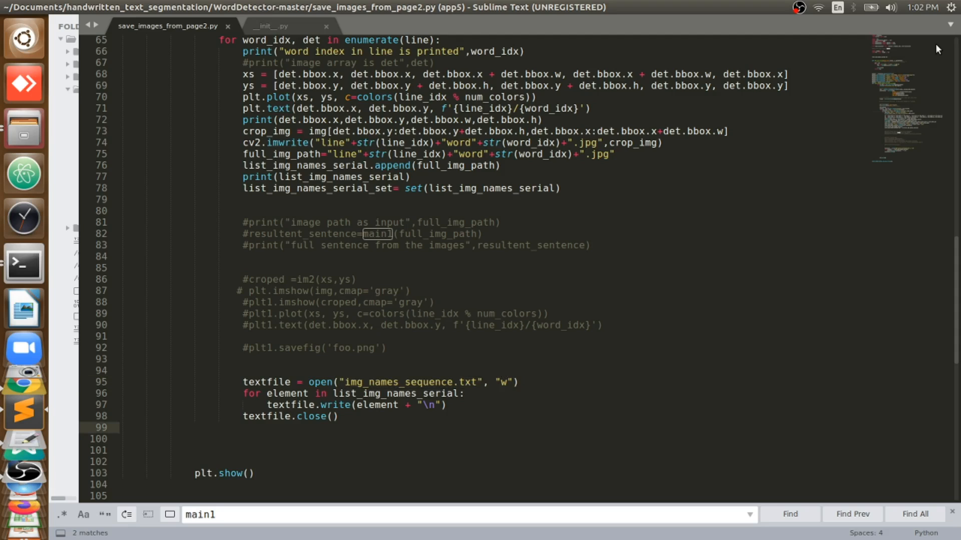
pyautogui.scroll(-3)
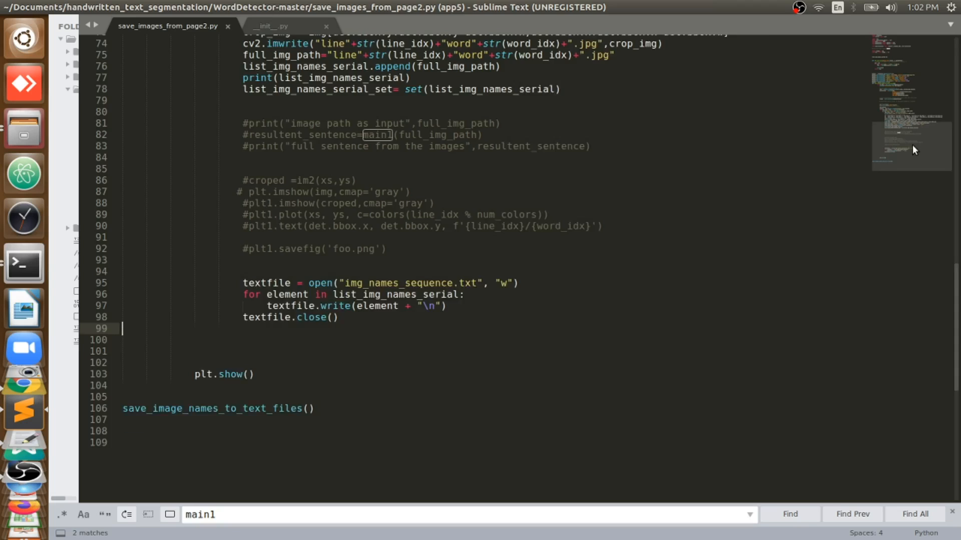
pyautogui.scroll(3)
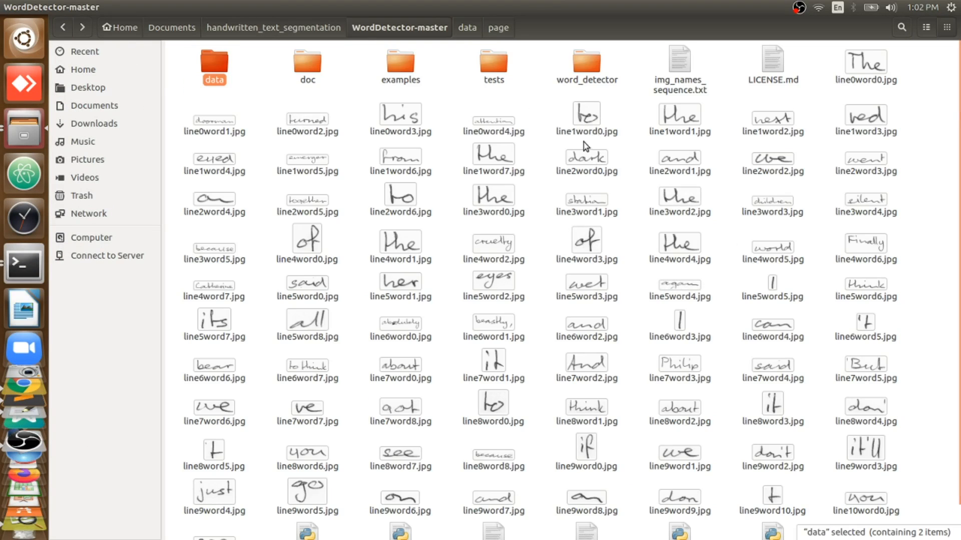
pyautogui.moveTo(492, 197)
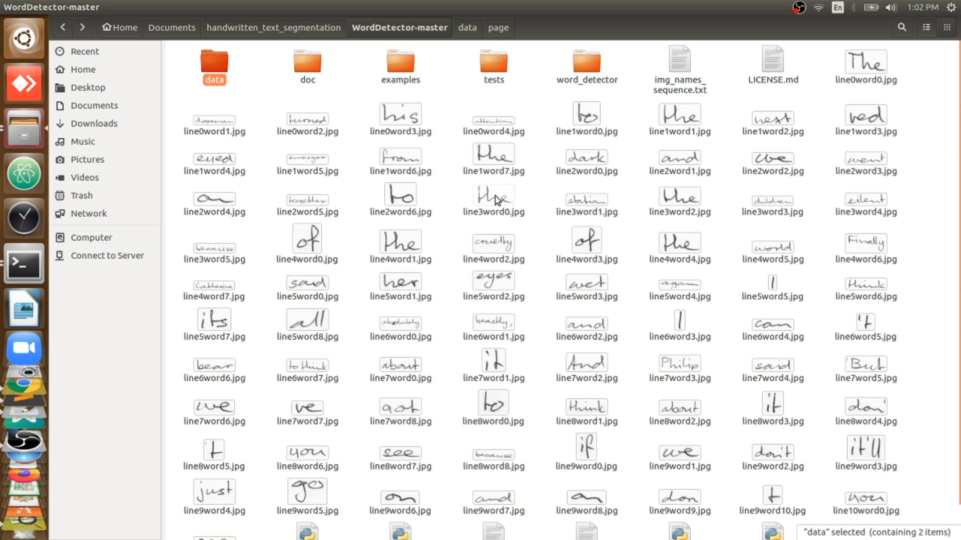
pyautogui.moveTo(509, 211)
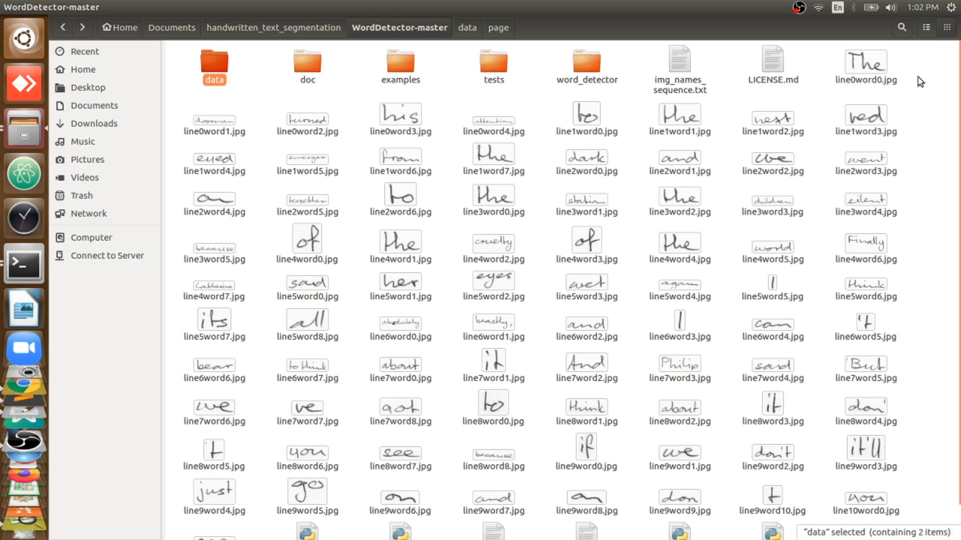
# Deselect in WordDetector-master, then open img_names_sequence.txt to view saved names
pyautogui.click(865, 66)
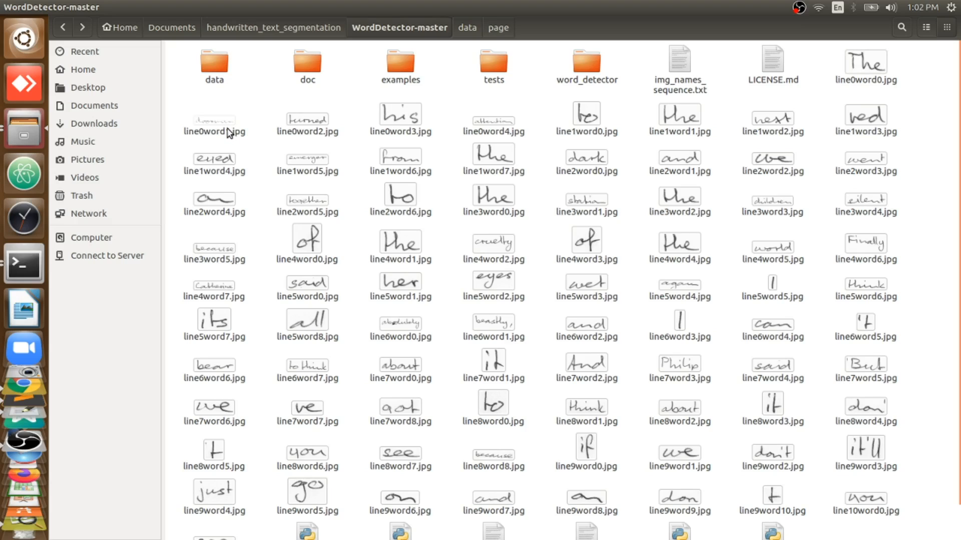
pyautogui.click(214, 120)
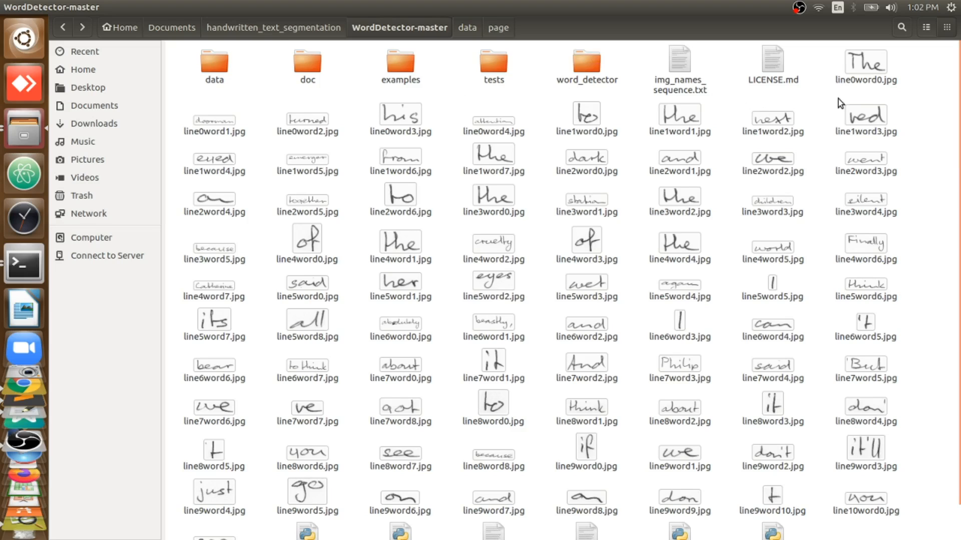
pyautogui.moveTo(841, 229)
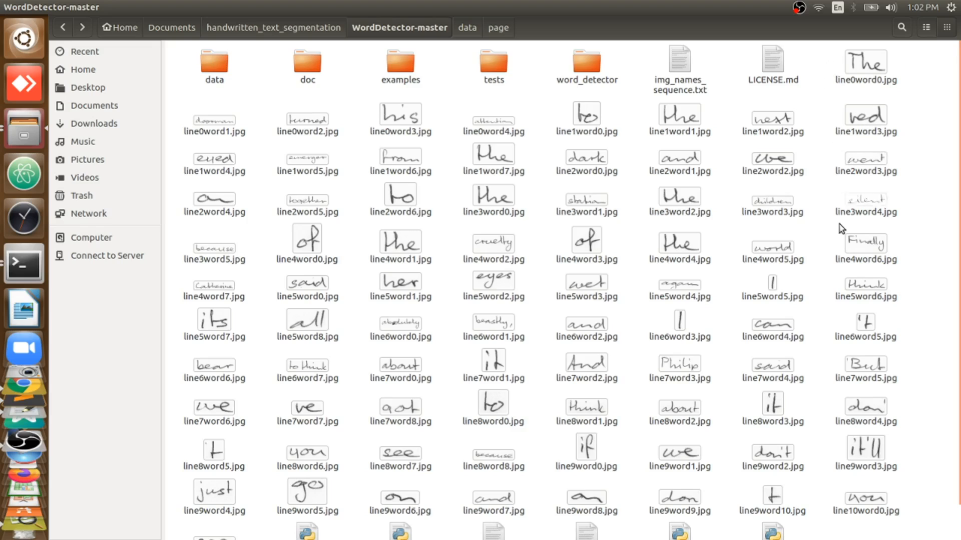
pyautogui.click(679, 63)
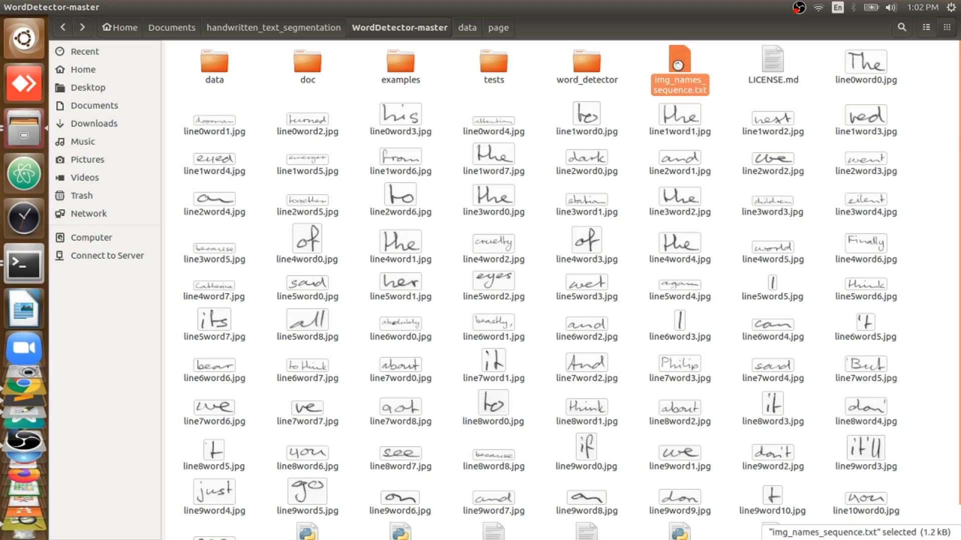
pyautogui.doubleClick(678, 68)
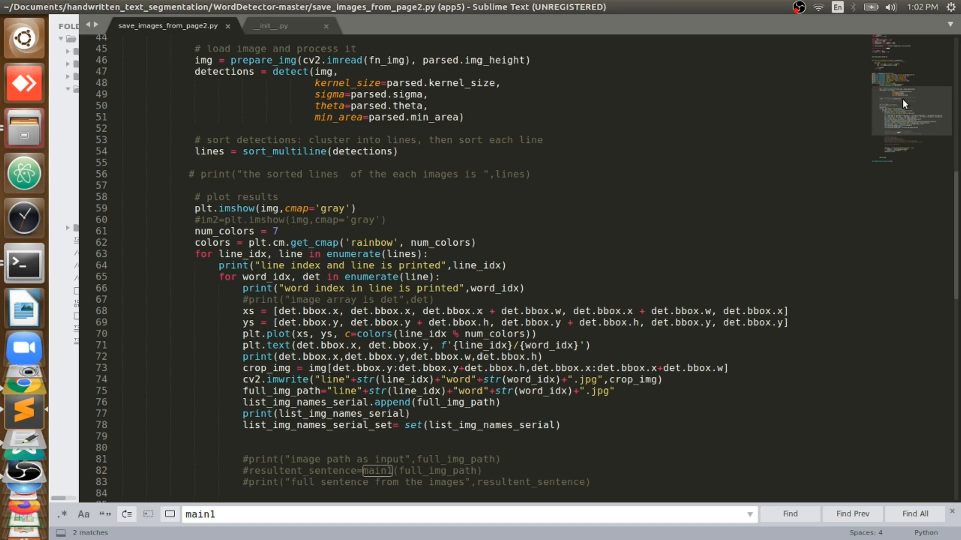
# Scroll up and down through save_images_from_page2.py reviewing the cropping and name-saving code
pyautogui.scroll(-3)
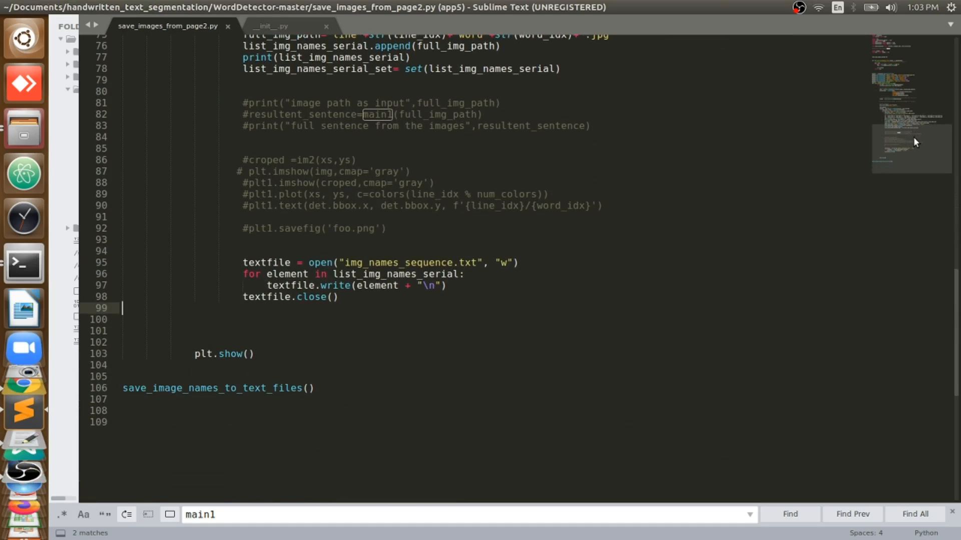
pyautogui.click(524, 263)
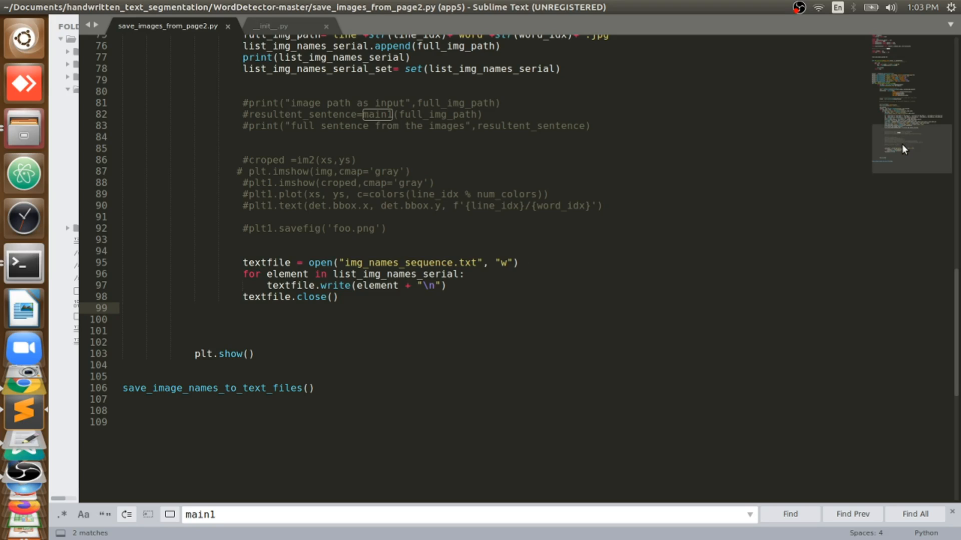
pyautogui.scroll(3)
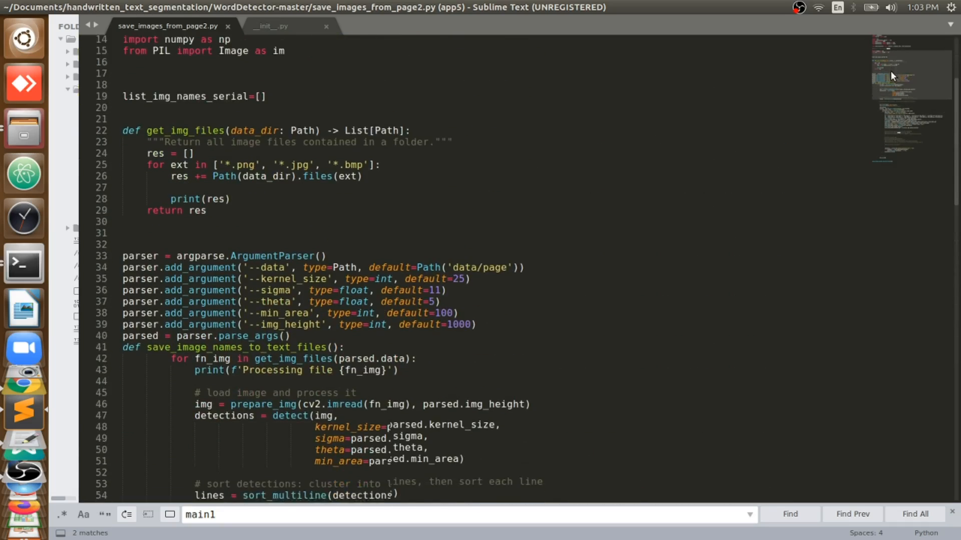
pyautogui.scroll(-3)
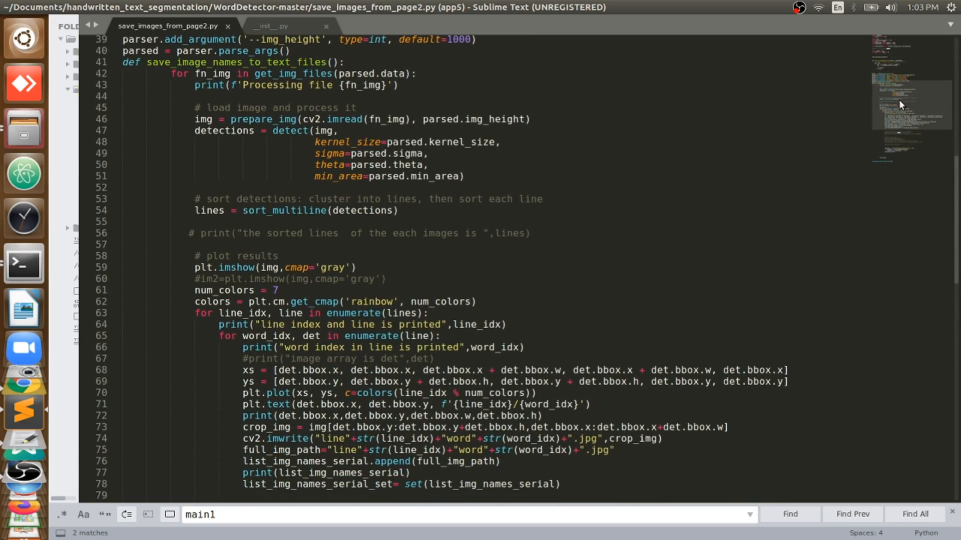
pyautogui.scroll(-3)
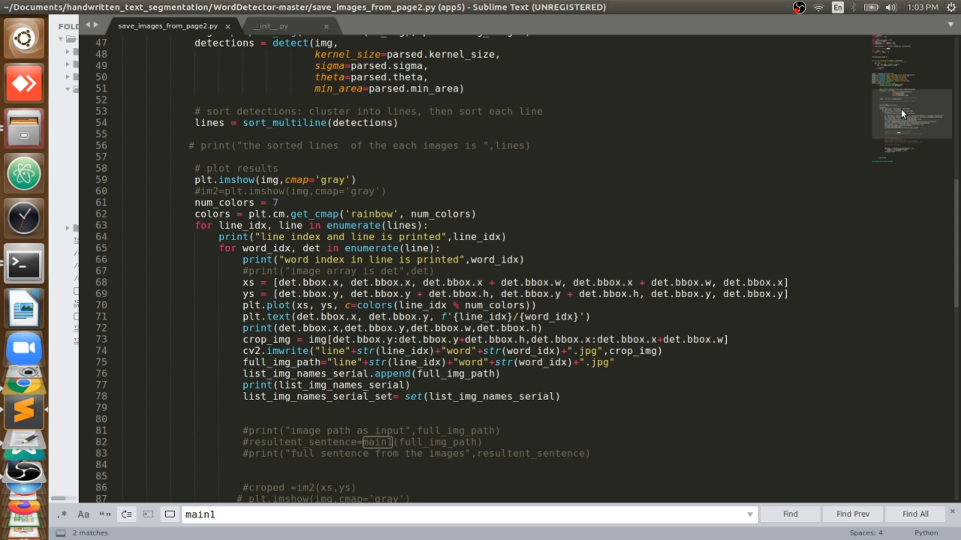
pyautogui.scroll(-3)
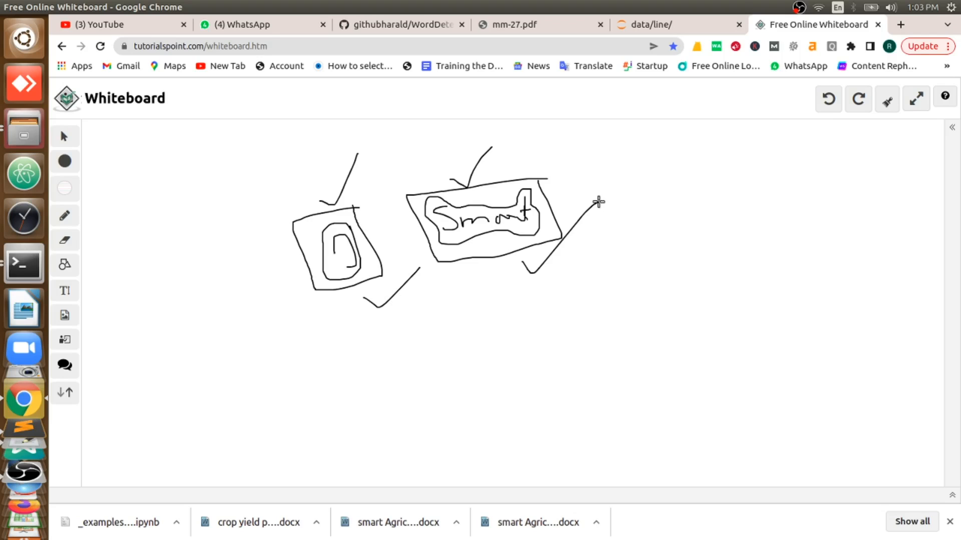
pyautogui.moveTo(568, 197)
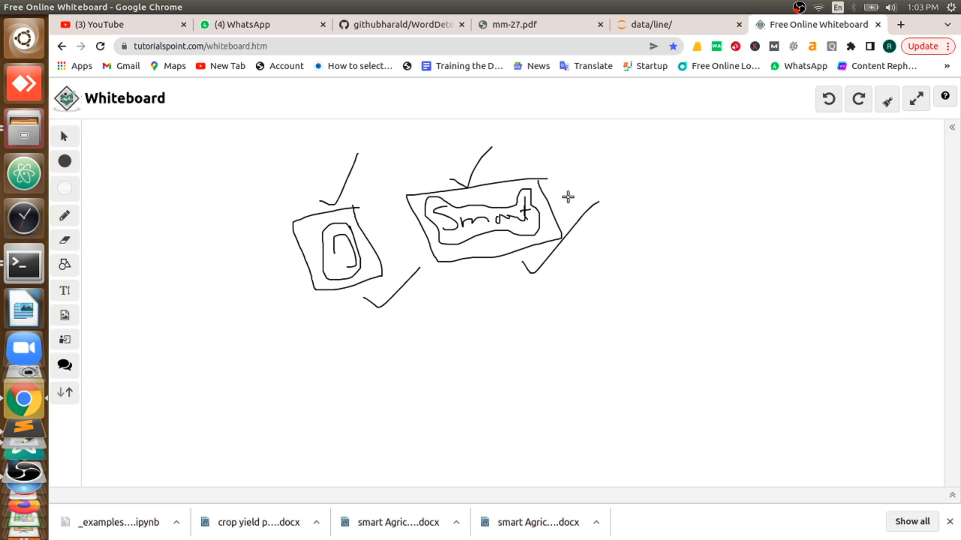